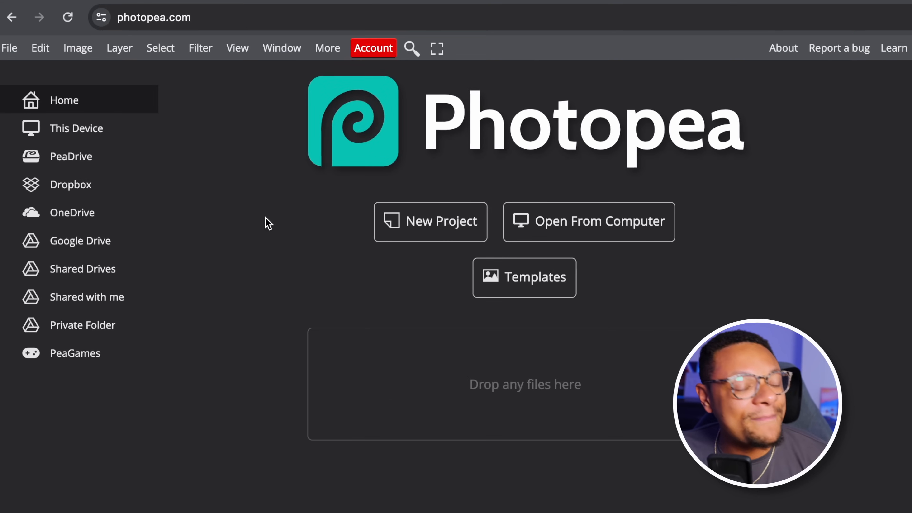
pyautogui.moveTo(342, 129)
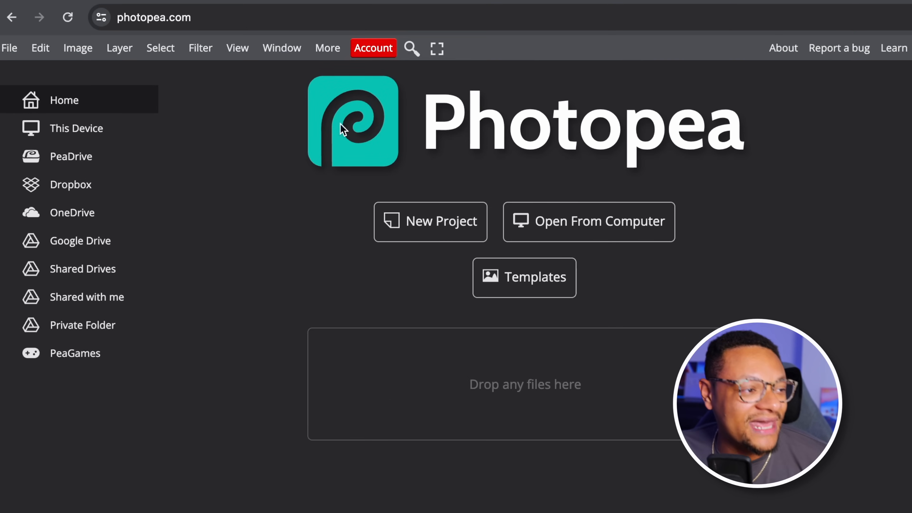
# Create a new 1920 by 1080 pixel blank canvas via New Project
pyautogui.click(327, 47)
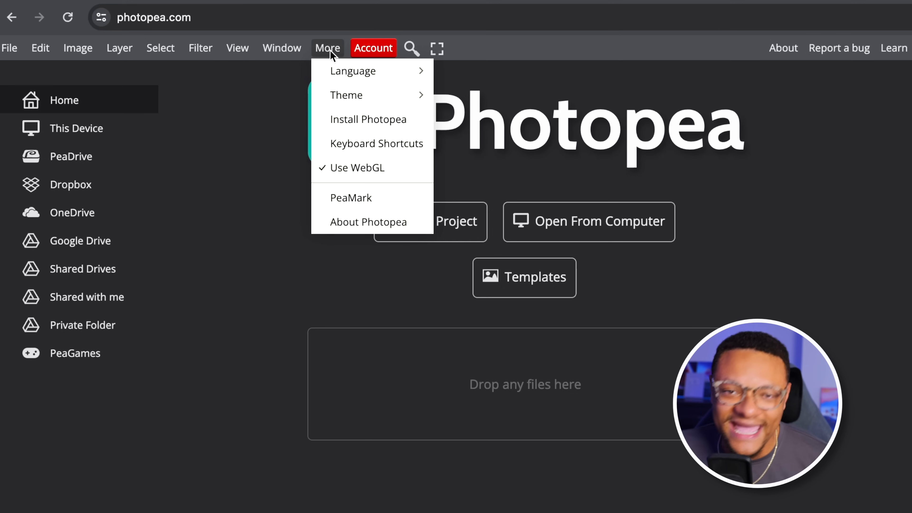
pyautogui.moveTo(373, 124)
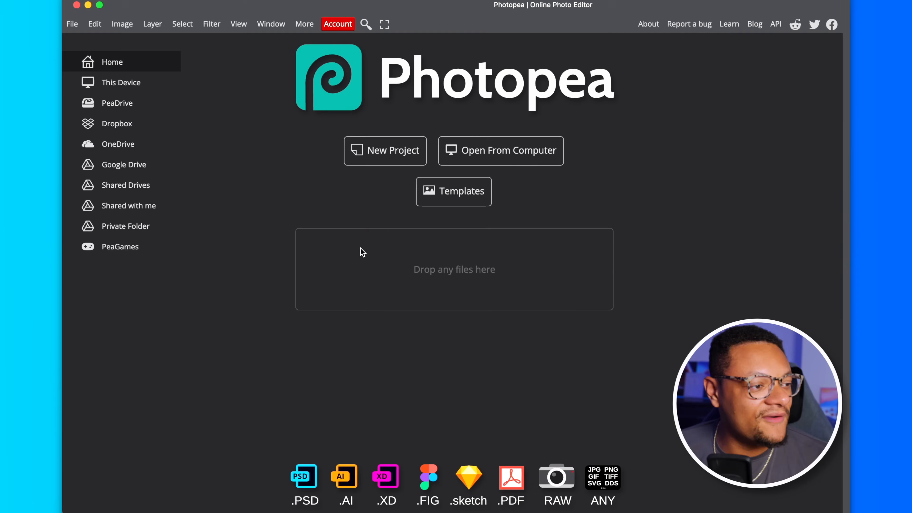
pyautogui.click(386, 150)
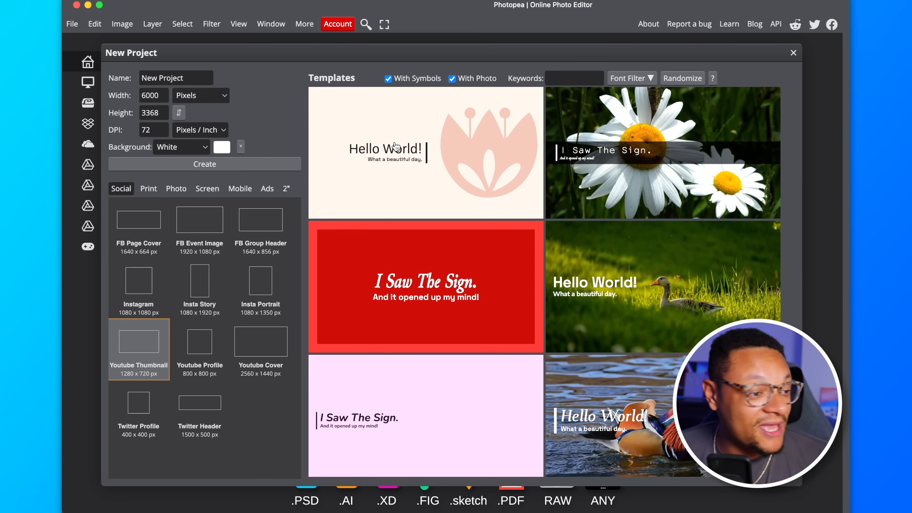
pyautogui.moveTo(265, 263)
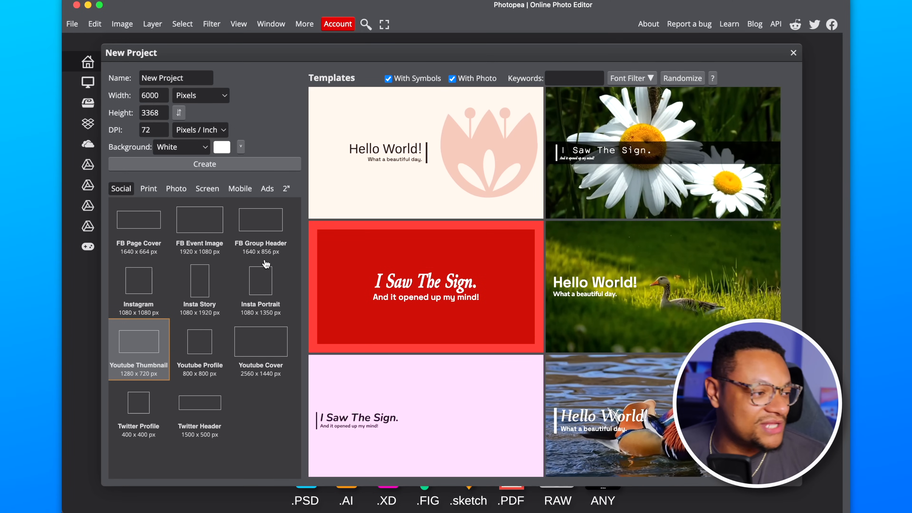
pyautogui.moveTo(261, 277)
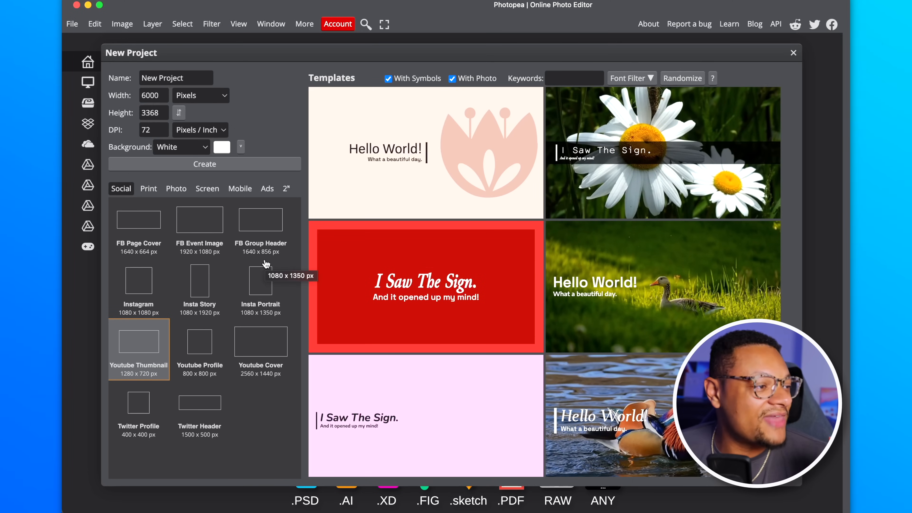
pyautogui.moveTo(74, 401)
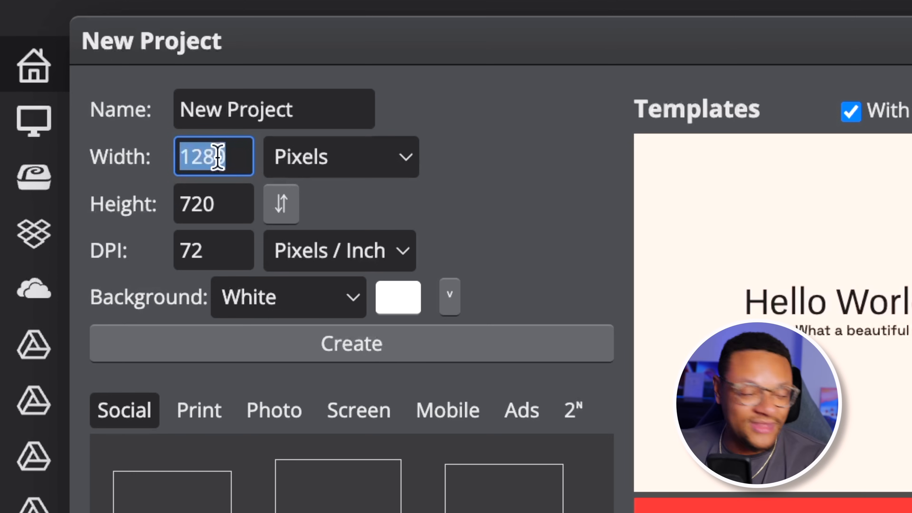
pyautogui.write('1920')
pyautogui.click(213, 204)
pyautogui.write('1080')
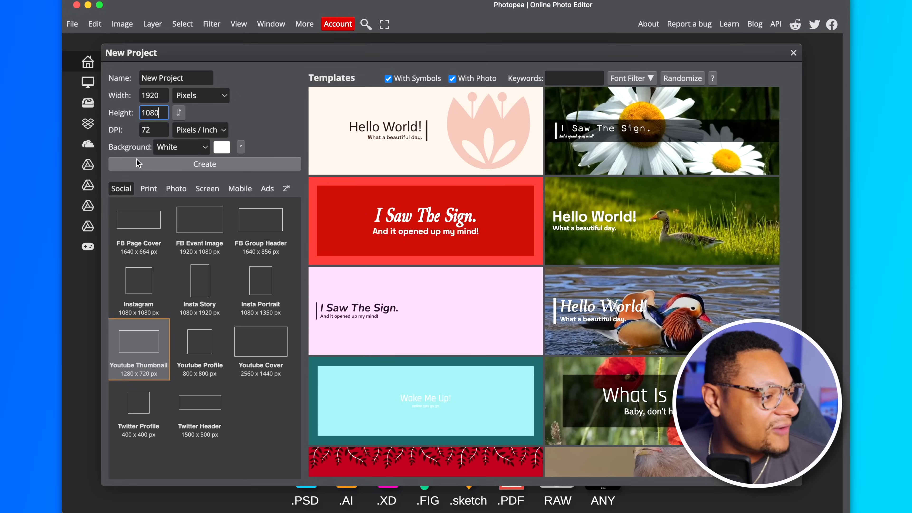
pyautogui.click(204, 163)
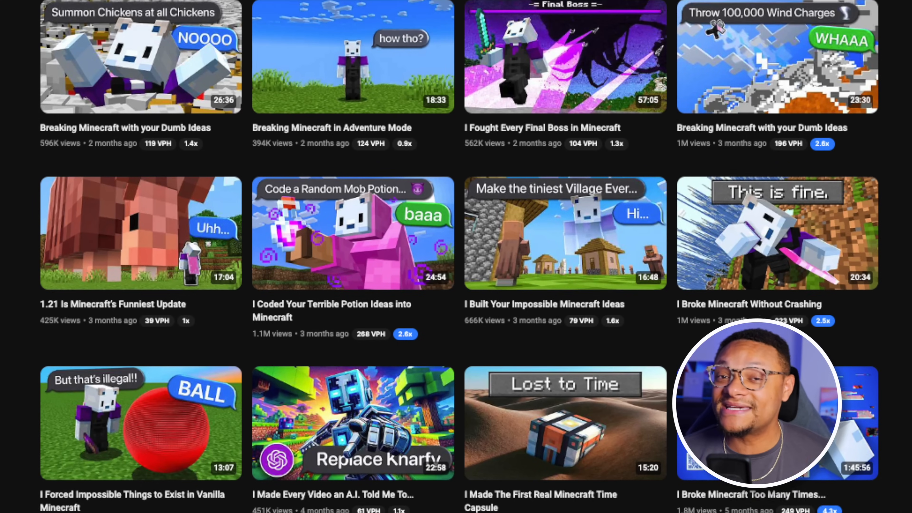
pyautogui.scroll(3)
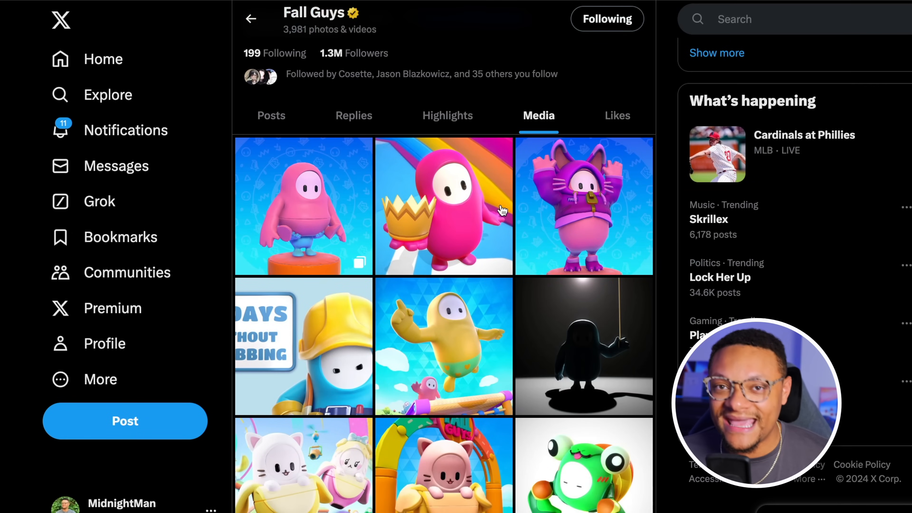
pyautogui.click(444, 206)
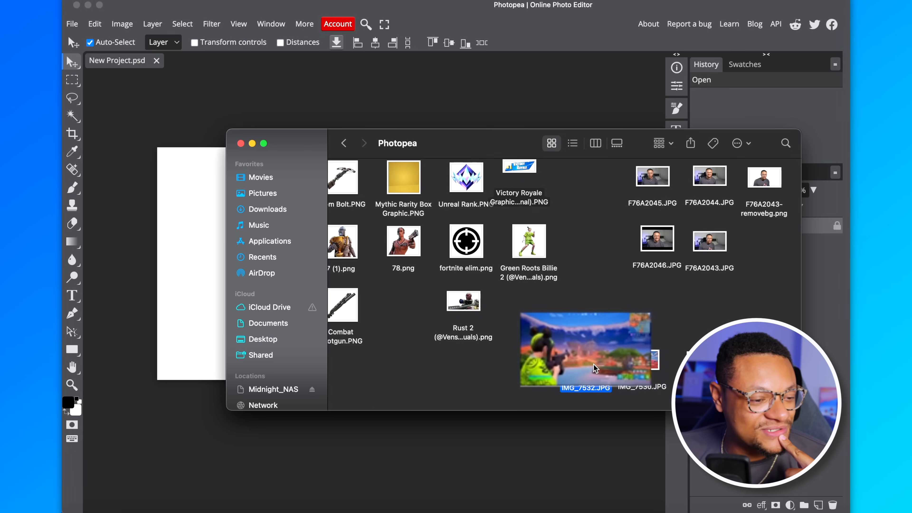
# Place the IMG_7532 gameplay screenshot into the project and commit it
pyautogui.doubleClick(586, 349)
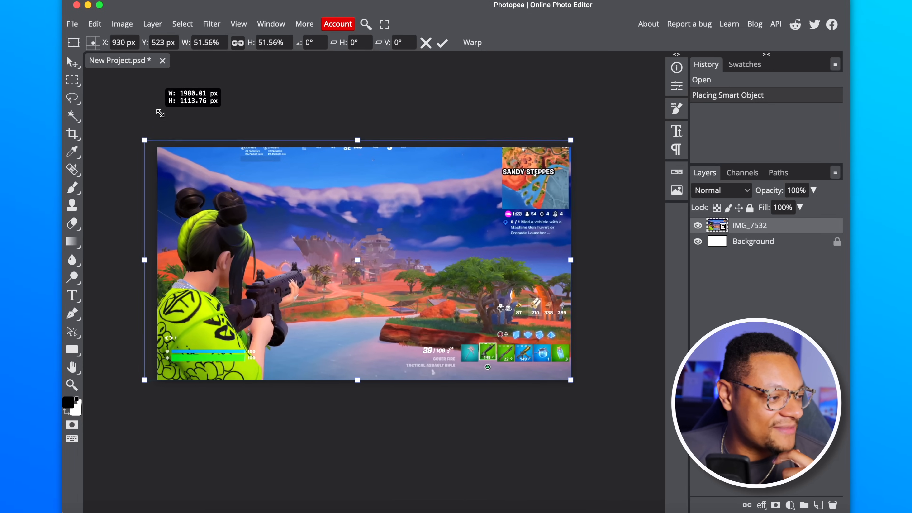
pyautogui.click(443, 42)
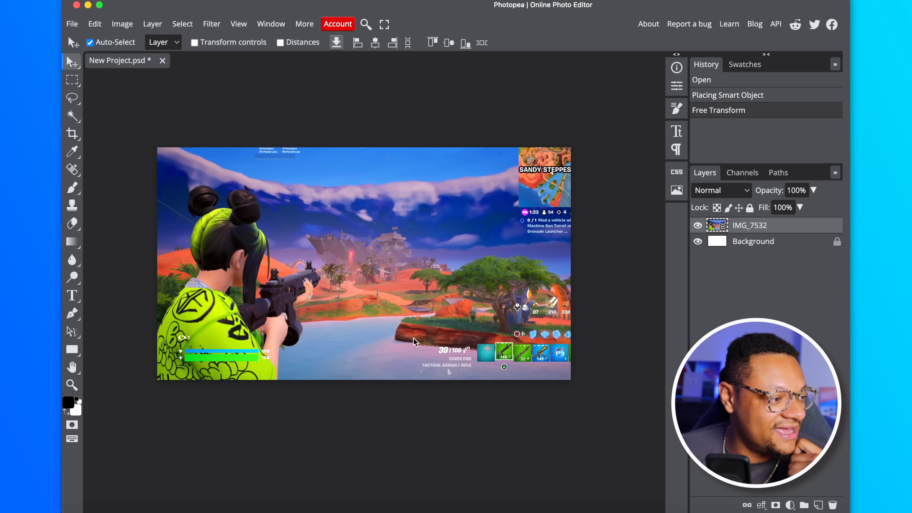
pyautogui.moveTo(430, 165)
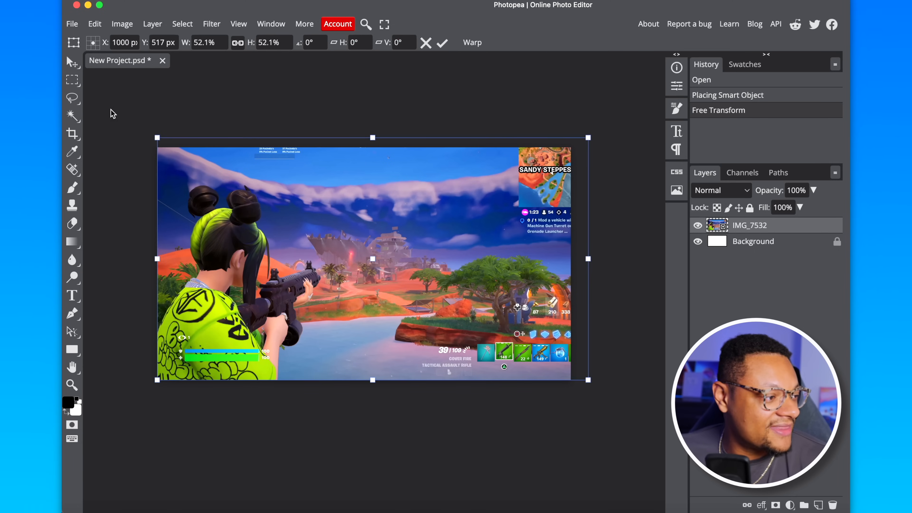
# Scale the screenshot up toward the canvas edges so it covers the canvas
pyautogui.moveTo(158, 137); pyautogui.dragTo(173, 148)
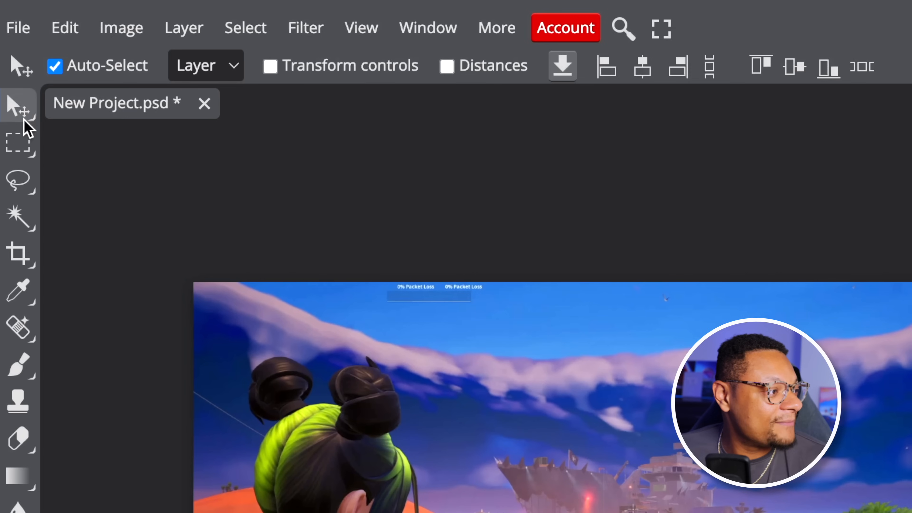
pyautogui.click(64, 26)
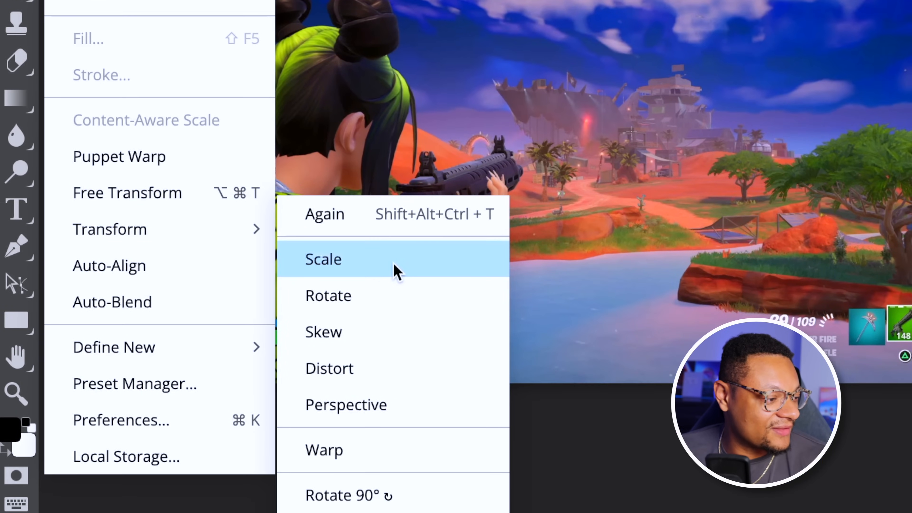
pyautogui.click(323, 259)
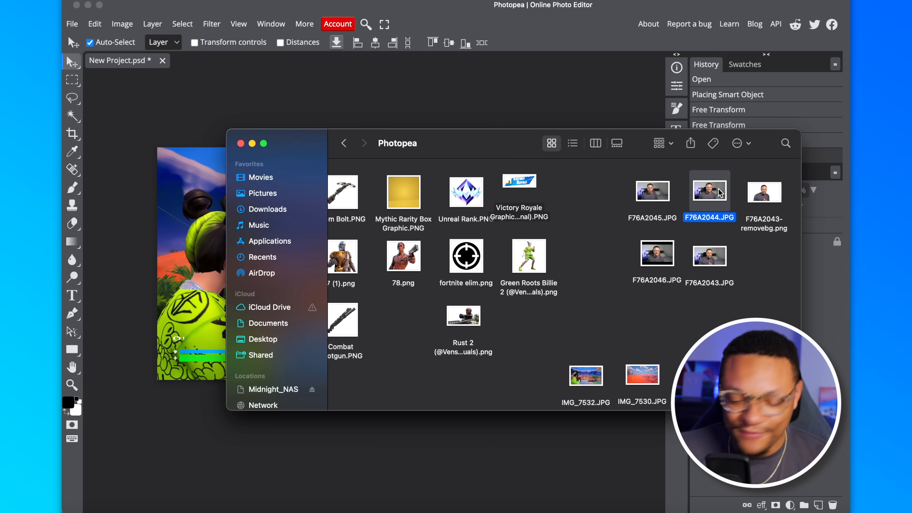
# Place the F76A2044.JPG portrait photo over the gameplay screenshot
pyautogui.doubleClick(710, 190)
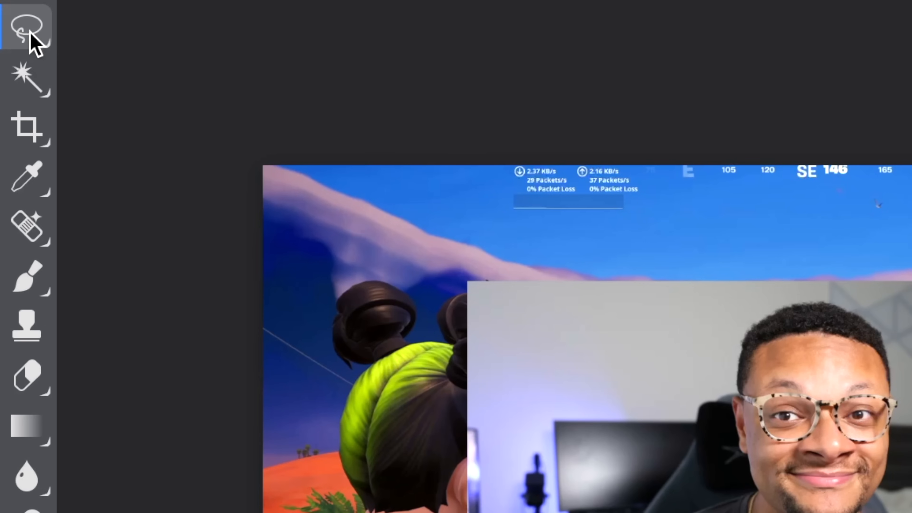
# Switch to the Lasso tool to trace around the man in the portrait
pyautogui.click(27, 27)
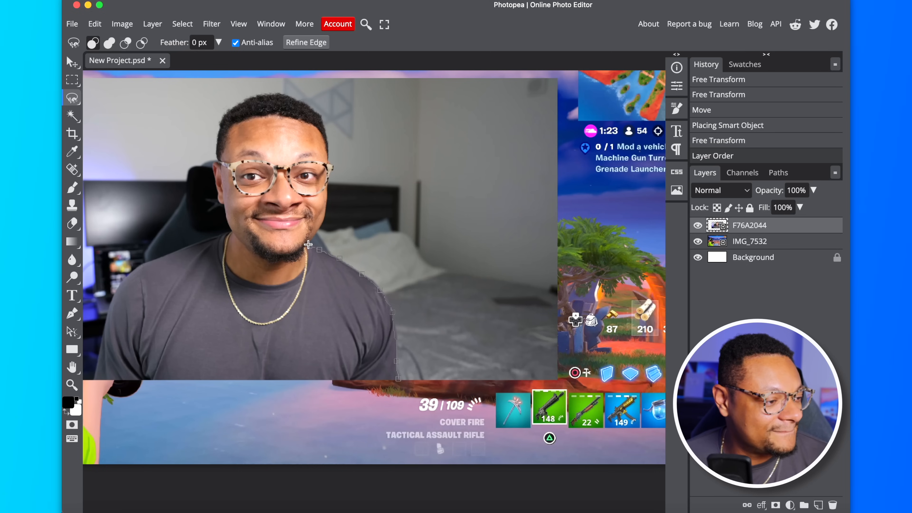
pyautogui.moveTo(320, 224)
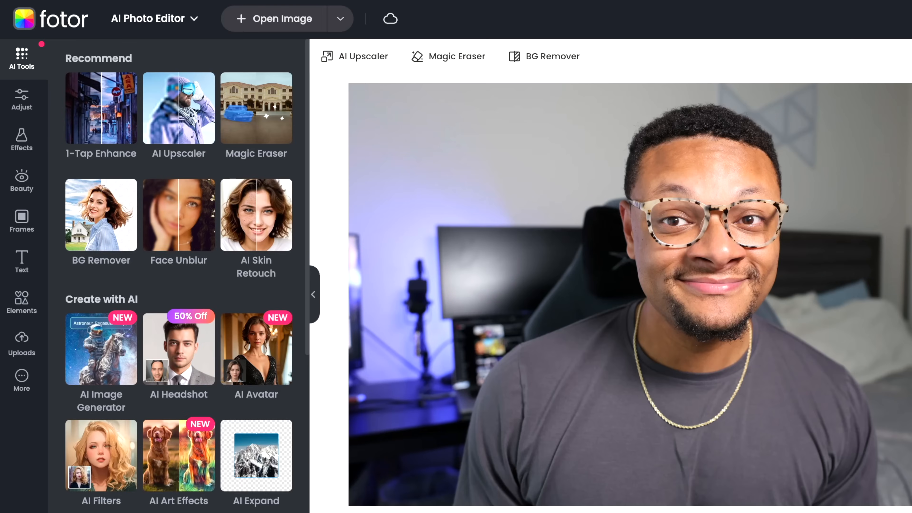
pyautogui.moveTo(715, 178)
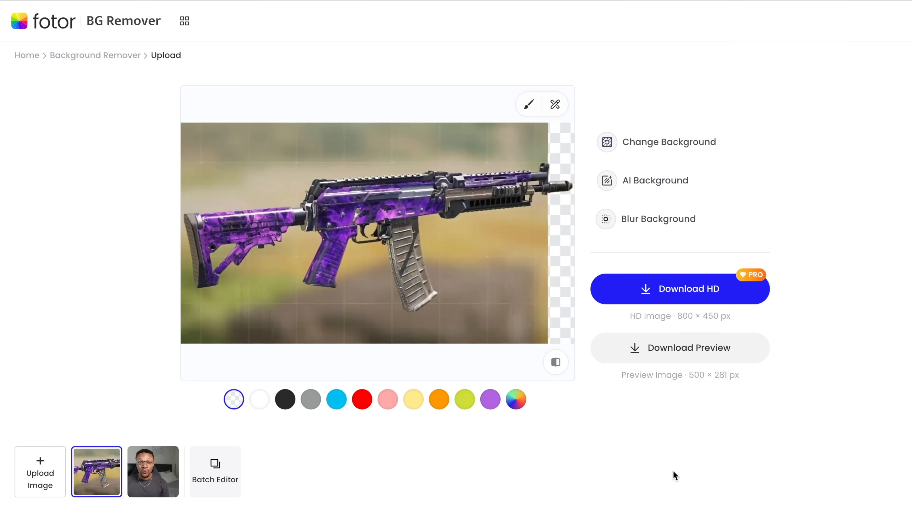
# Load the images into Fotor's background remover and view the result
pyautogui.click(555, 362)
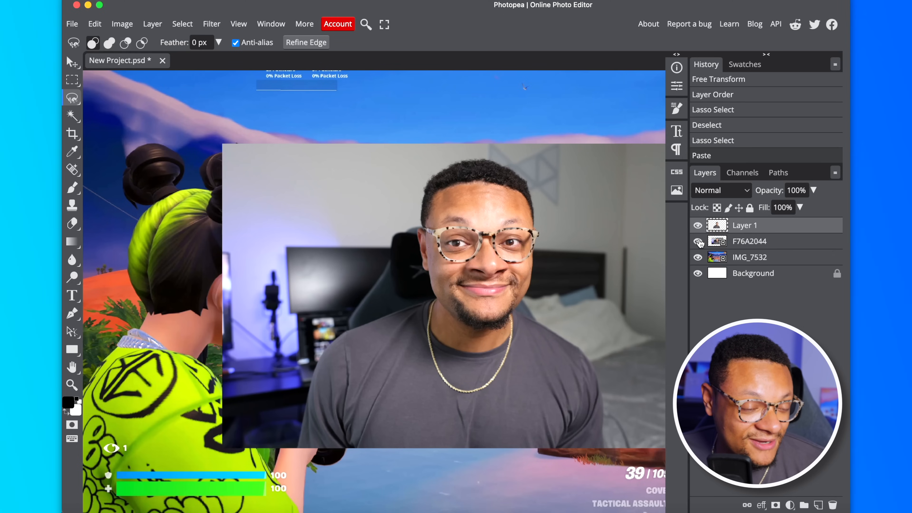
# Hide the original portrait layer so only the cut-out man shows over the gameplay
pyautogui.click(697, 242)
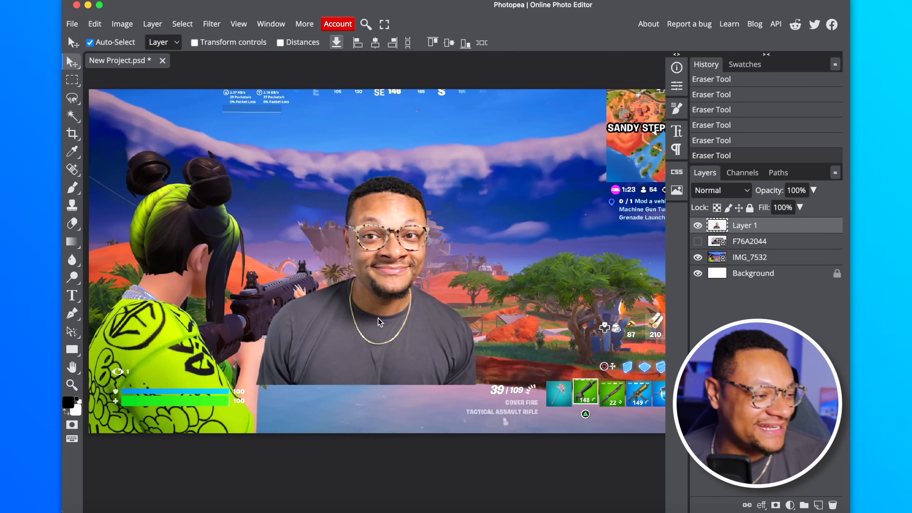
# Save the thumbnail project as a PSD file from the File menu
pyautogui.click(72, 23)
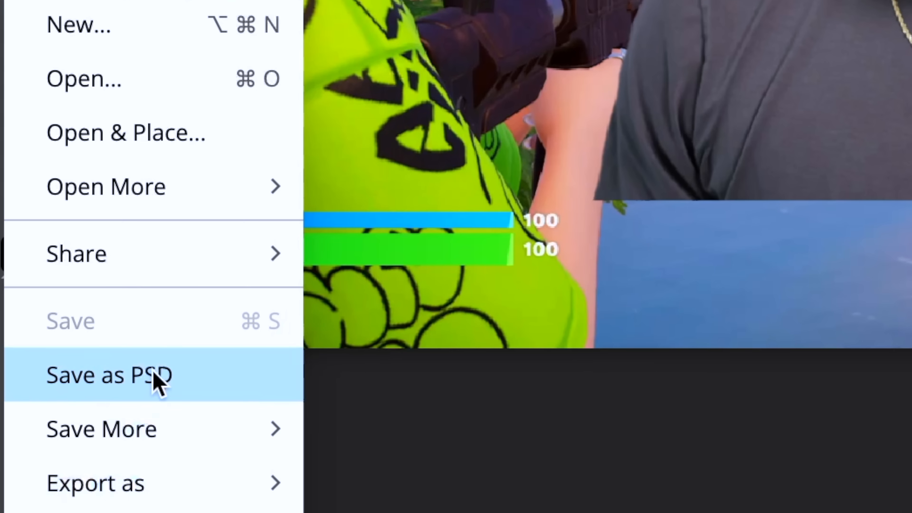
pyautogui.click(111, 374)
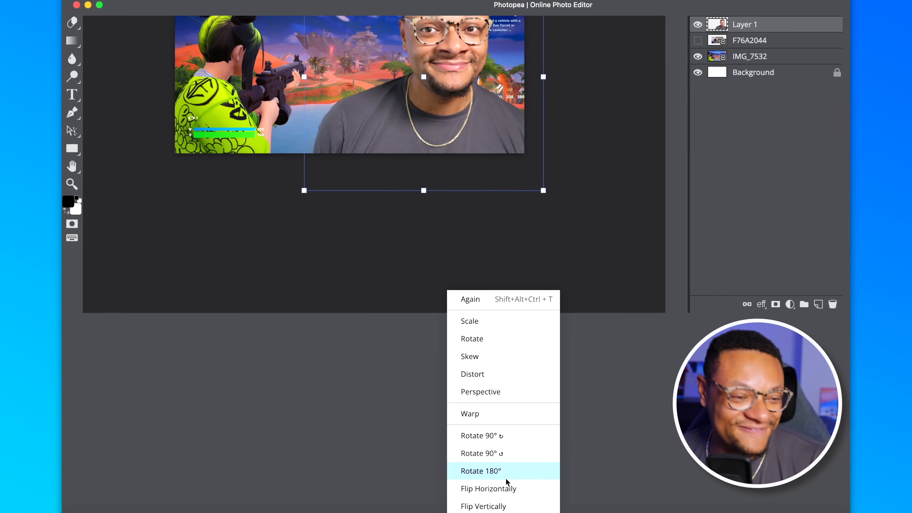
pyautogui.moveTo(506, 374)
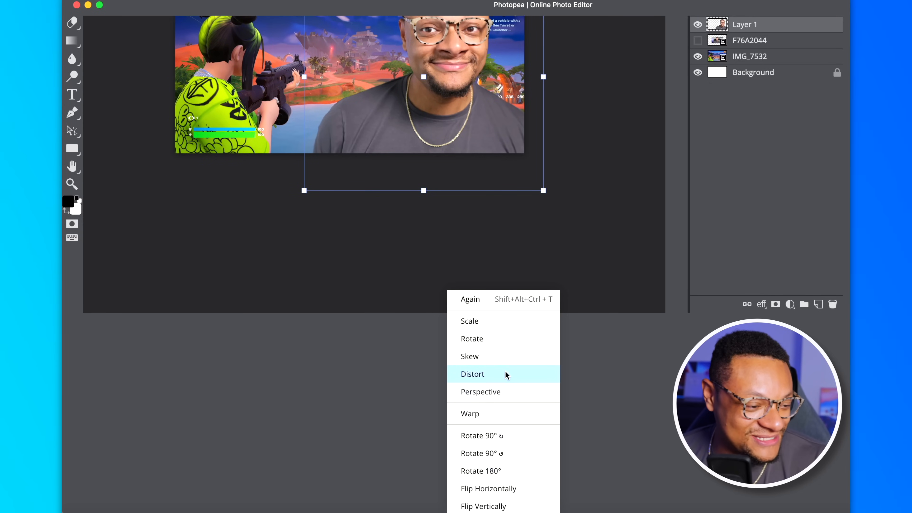
# Switch the cutout's transform to Distort, reshape its corners and commit
pyautogui.click(470, 414)
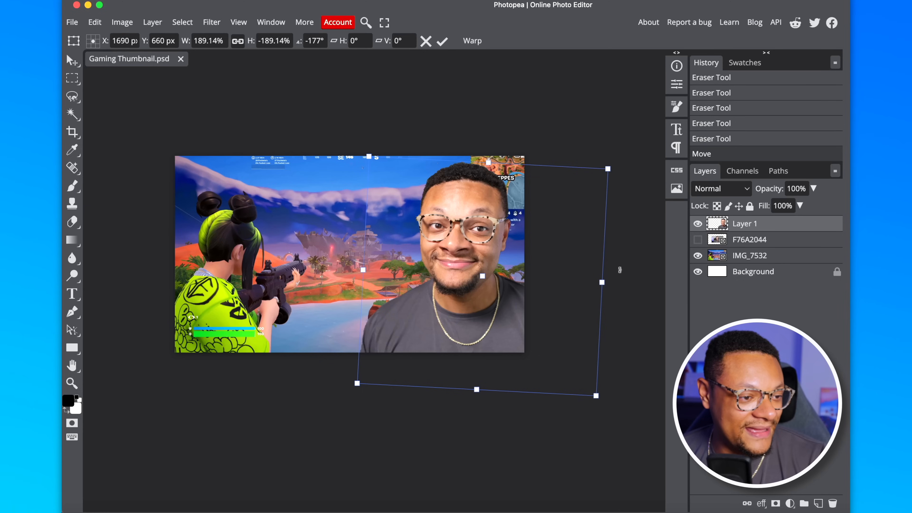
pyautogui.moveTo(546, 267)
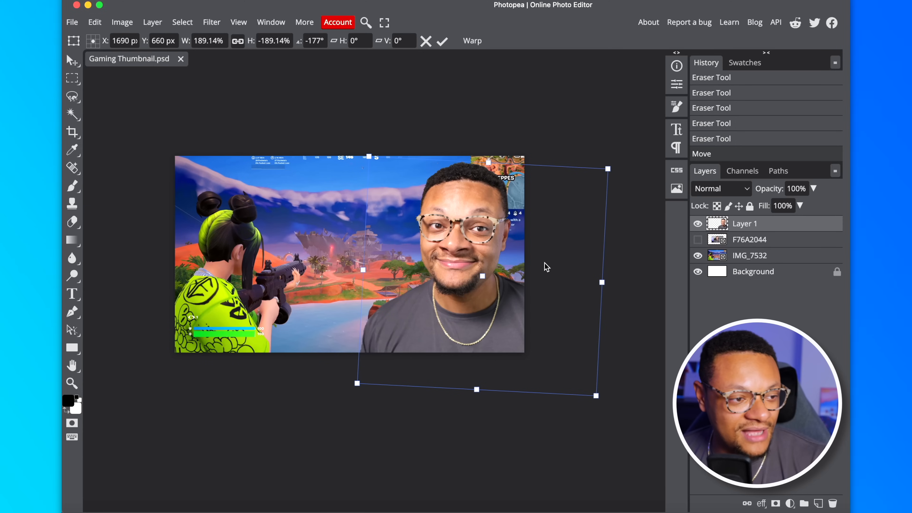
pyautogui.click(443, 41)
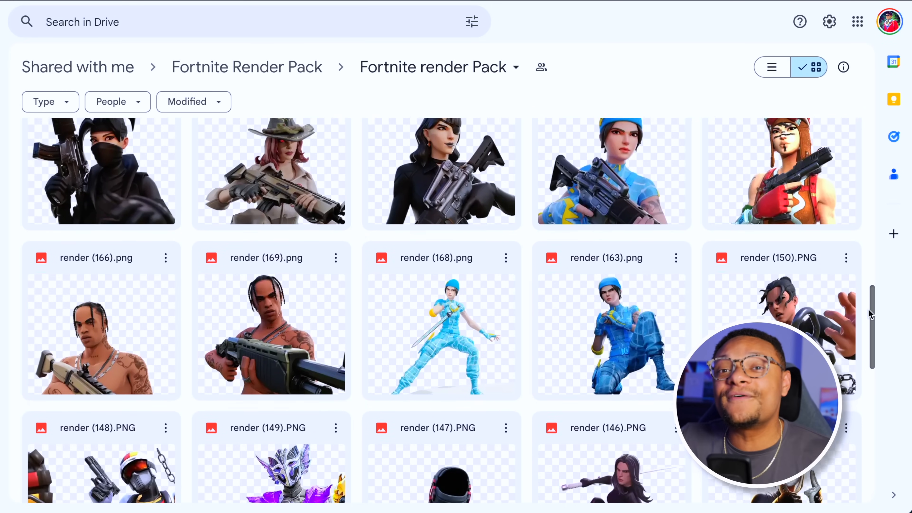
# Scroll down through the Fortnite render Pack folder of character PNGs
pyautogui.scroll(-3)
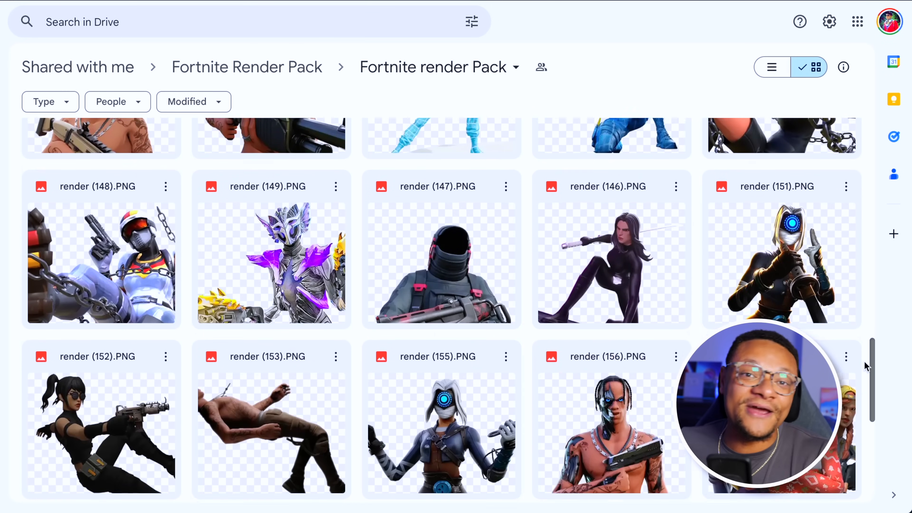
pyautogui.scroll(-3)
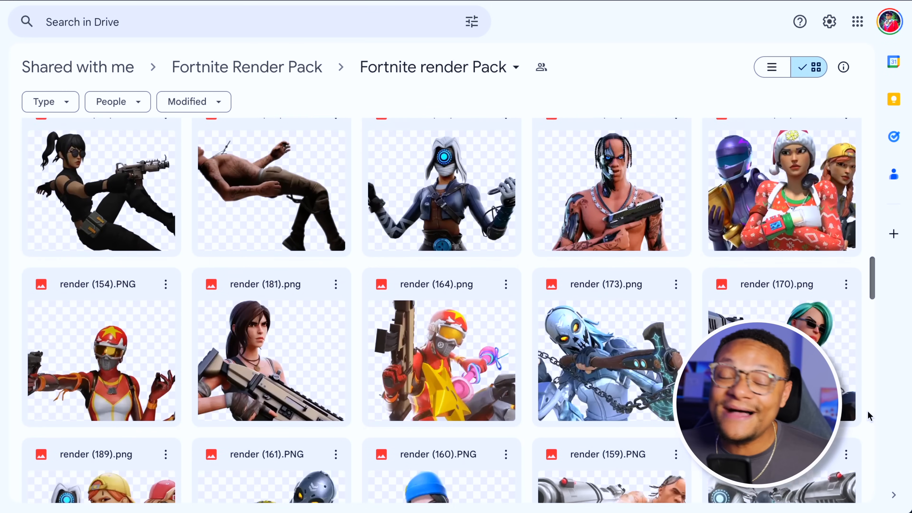
pyautogui.scroll(-3)
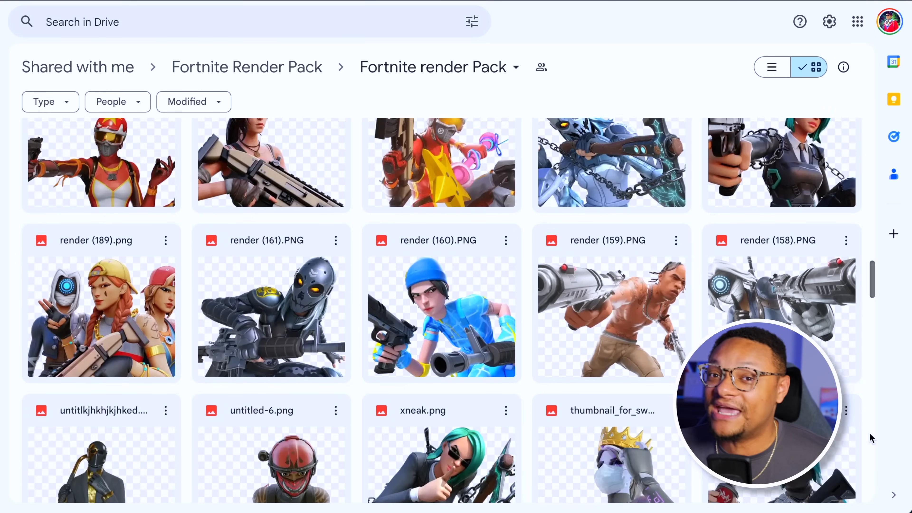
pyautogui.scroll(-3)
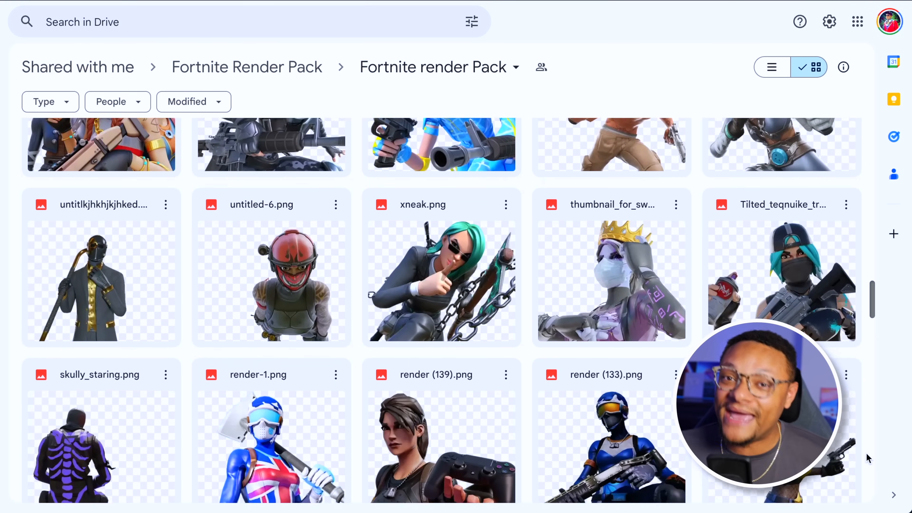
pyautogui.scroll(-3)
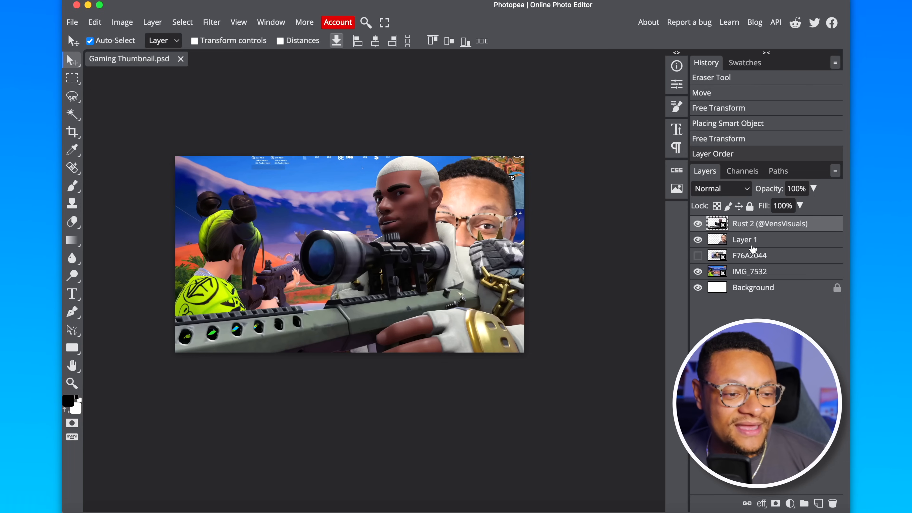
# Hide Layer 1 and commit the enlarged Rust 2 character render over the scene
pyautogui.click(697, 239)
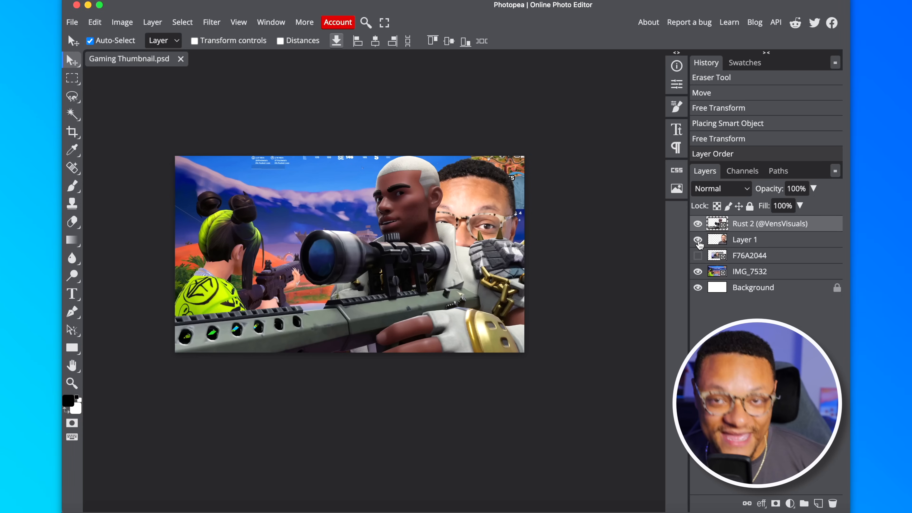
pyautogui.click(698, 239)
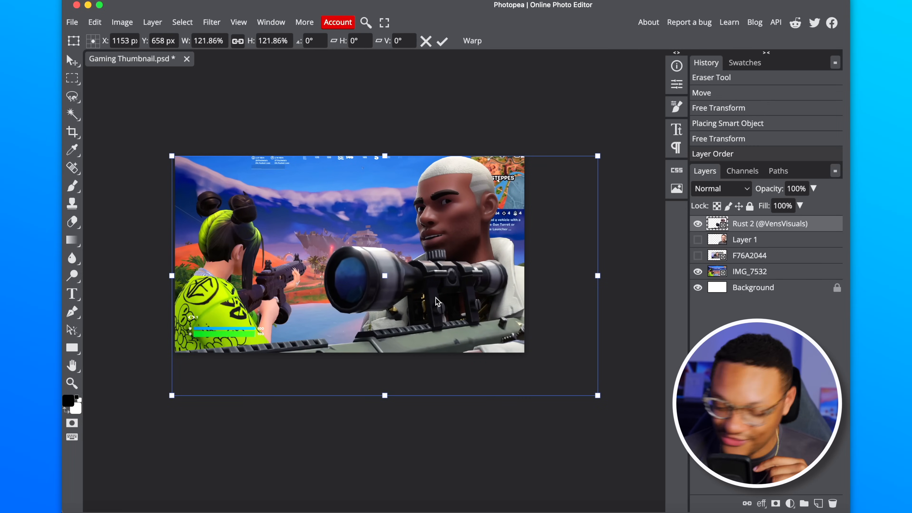
pyautogui.click(441, 41)
pyautogui.write('EASY MODE')
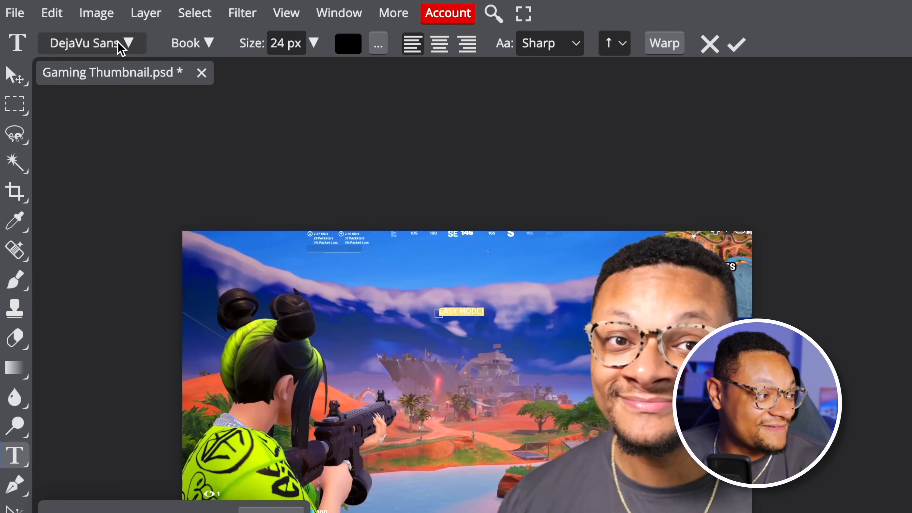
# Set the EASY MODE! text to Poppins Black at 150 px, commit it, and pick a new text colour
pyautogui.click(84, 42)
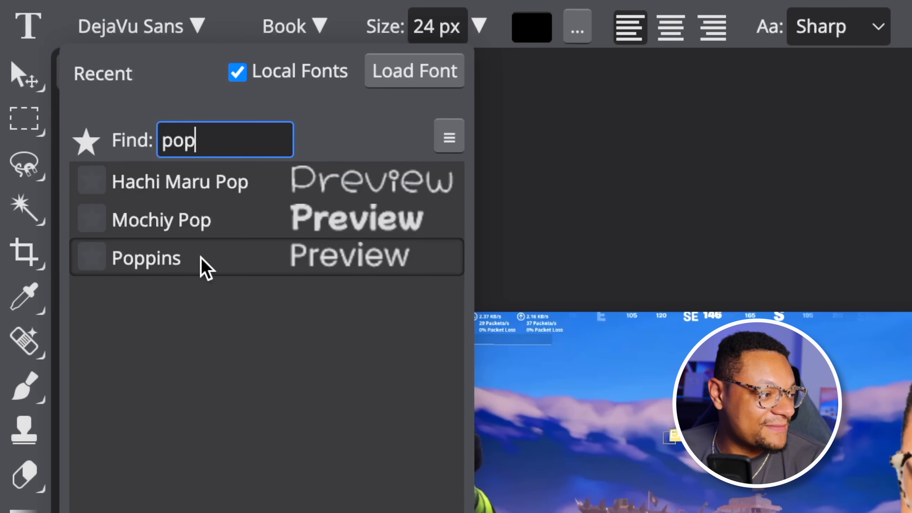
pyautogui.click(145, 257)
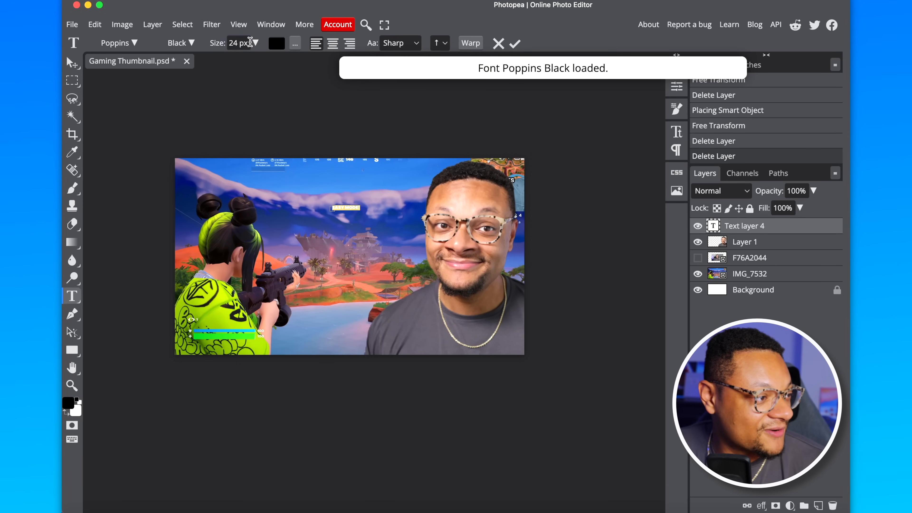
pyautogui.click(255, 43)
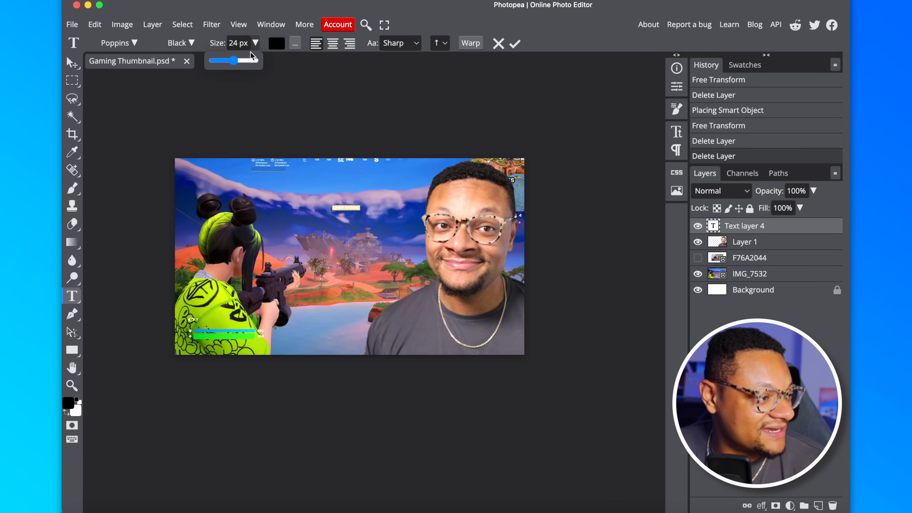
pyautogui.moveTo(220, 61); pyautogui.dragTo(255, 60)
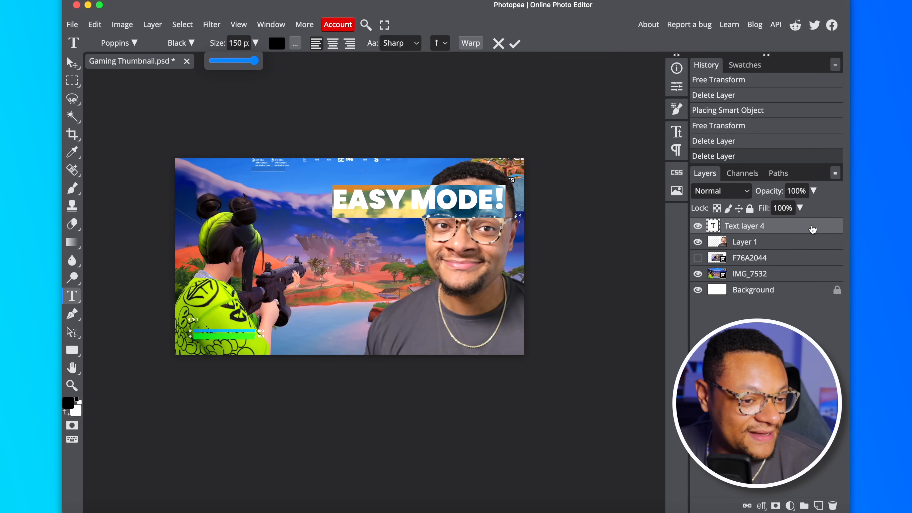
pyautogui.click(514, 44)
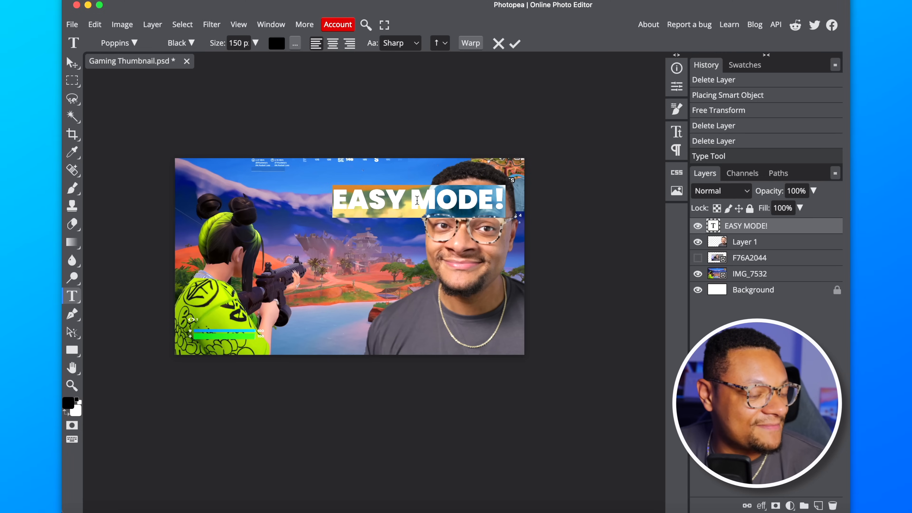
pyautogui.click(277, 43)
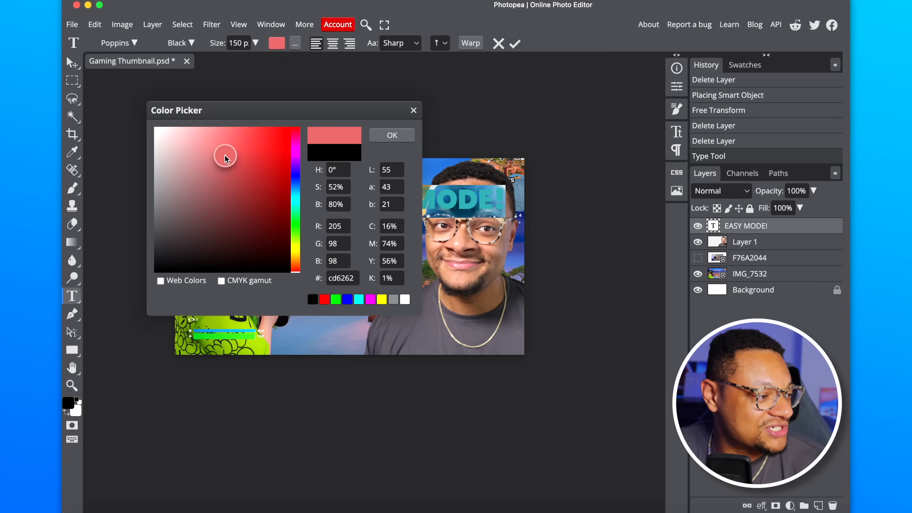
pyautogui.click(391, 135)
pyautogui.write('fortnite logo pn')
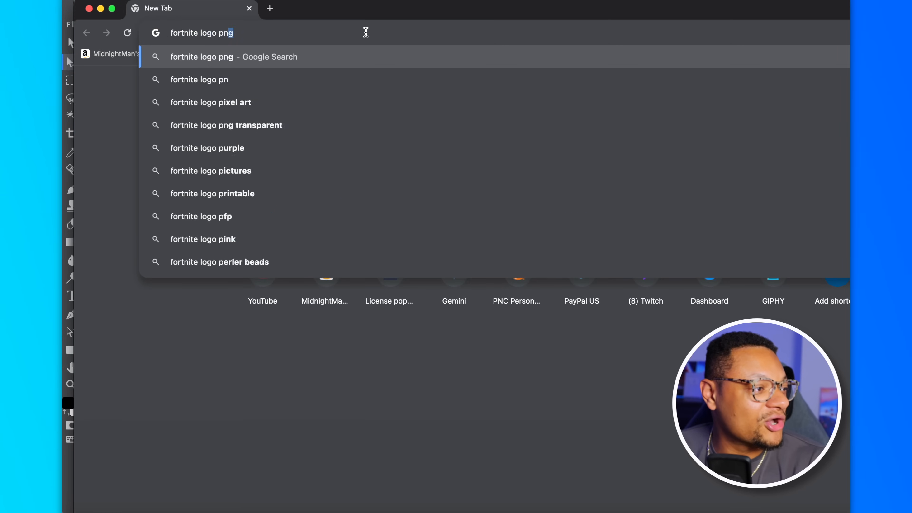
# Run the 'fortnite logo png' image search and open the black StickPNG Fortnite logo result
pyautogui.press('Return')
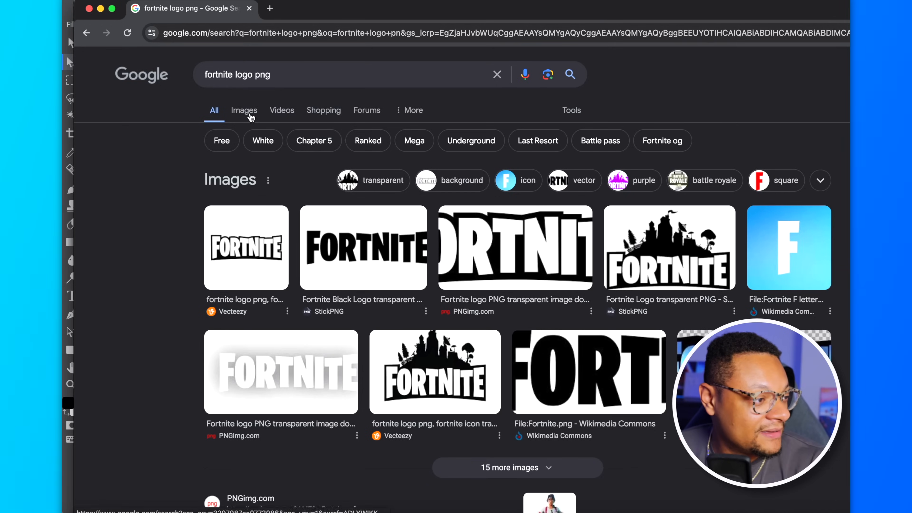
pyautogui.click(244, 110)
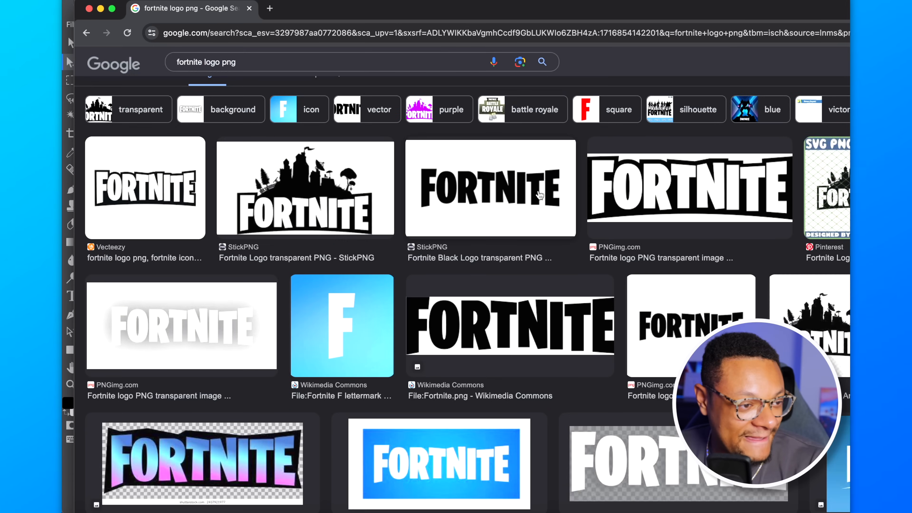
pyautogui.click(490, 187)
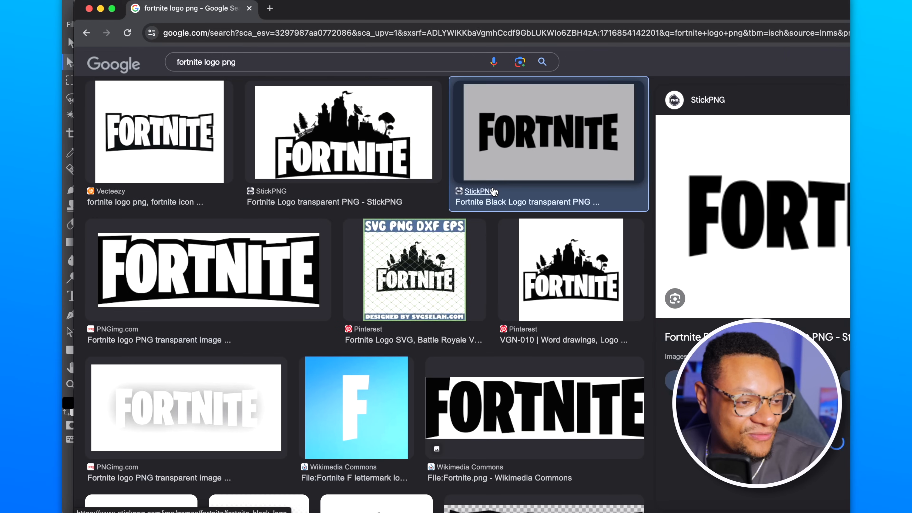
pyautogui.moveTo(762, 284)
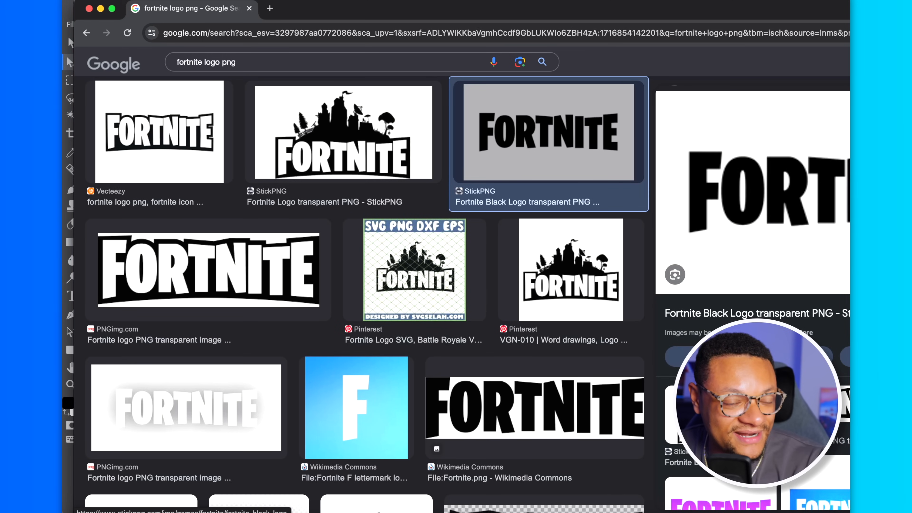
pyautogui.scroll(-3)
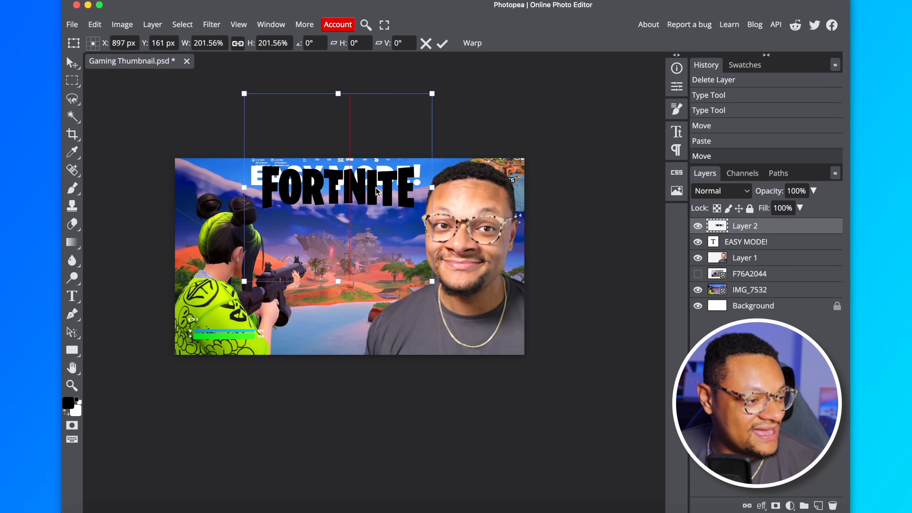
# Commit the enlarged logo and give Layer 2 a white Color Overlay layer style
pyautogui.click(443, 43)
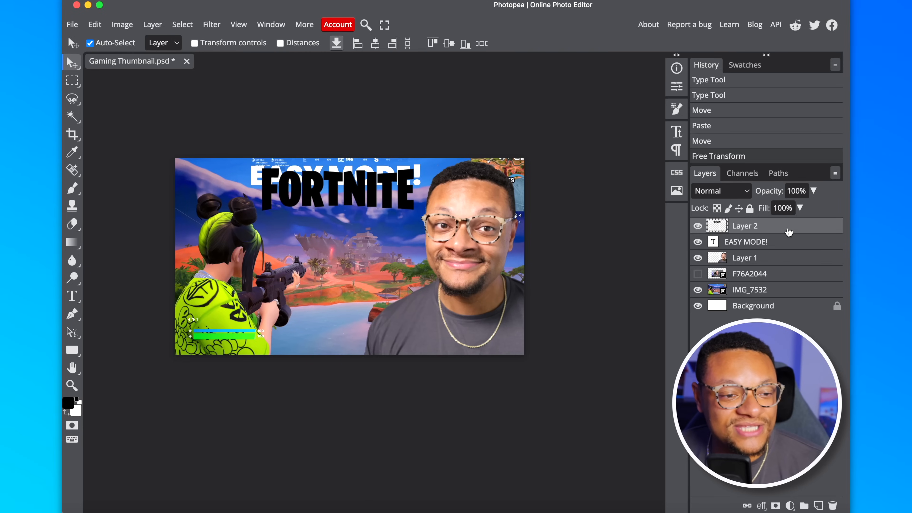
pyautogui.doubleClick(717, 226)
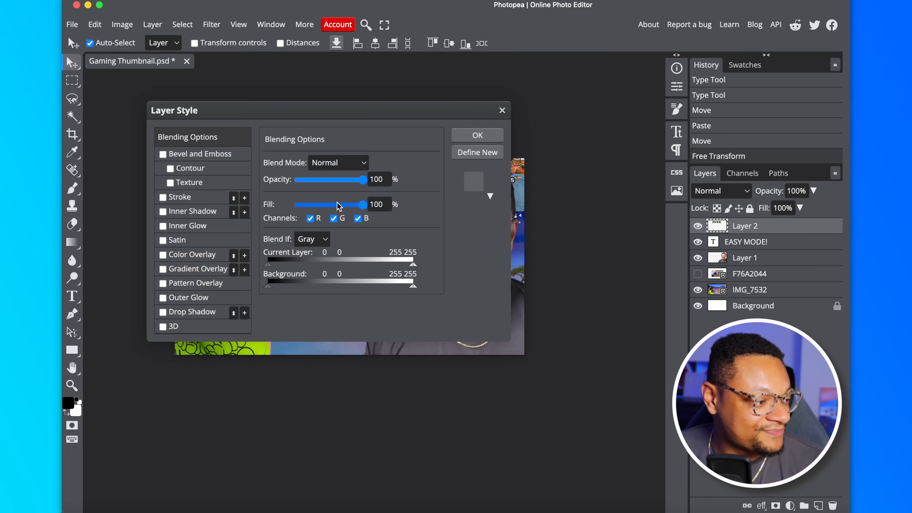
pyautogui.click(163, 254)
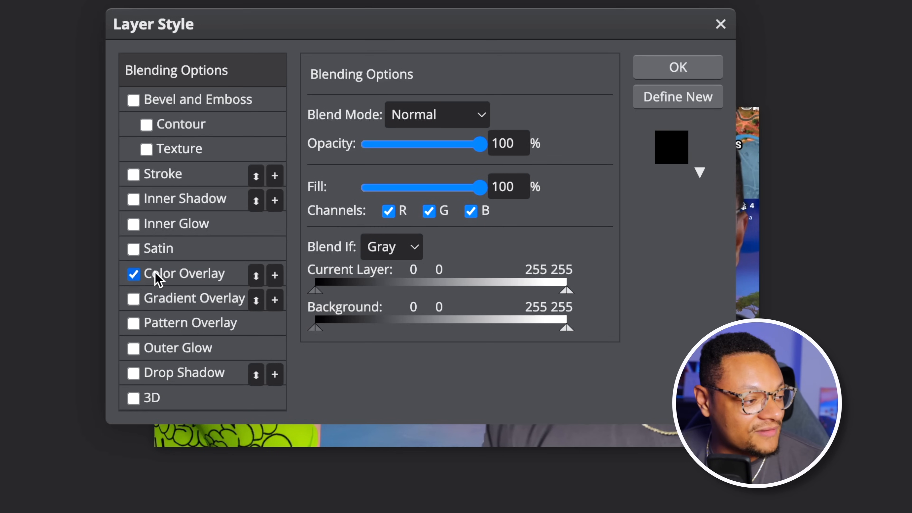
pyautogui.click(192, 274)
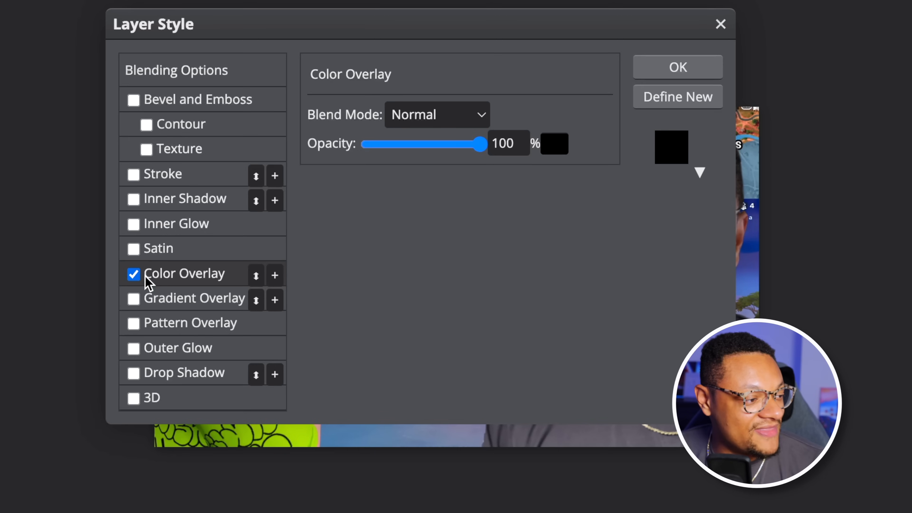
pyautogui.moveTo(542, 144)
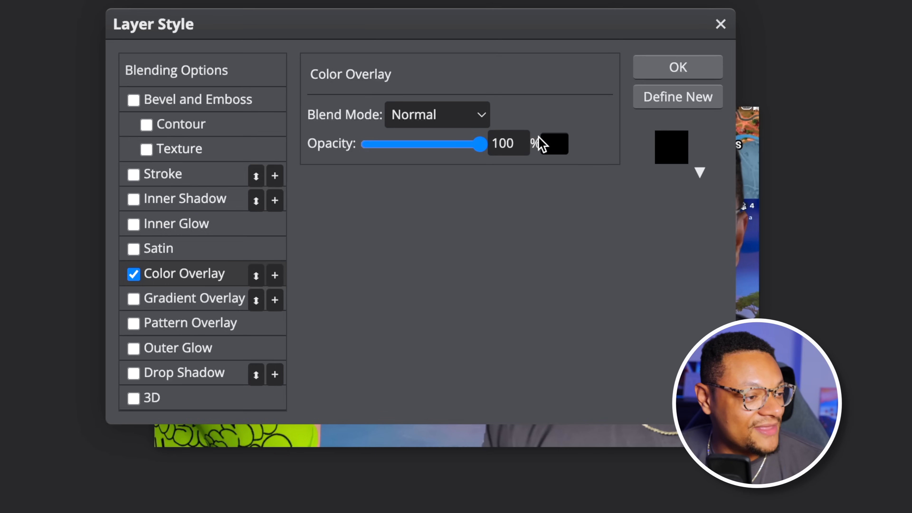
pyautogui.moveTo(555, 150)
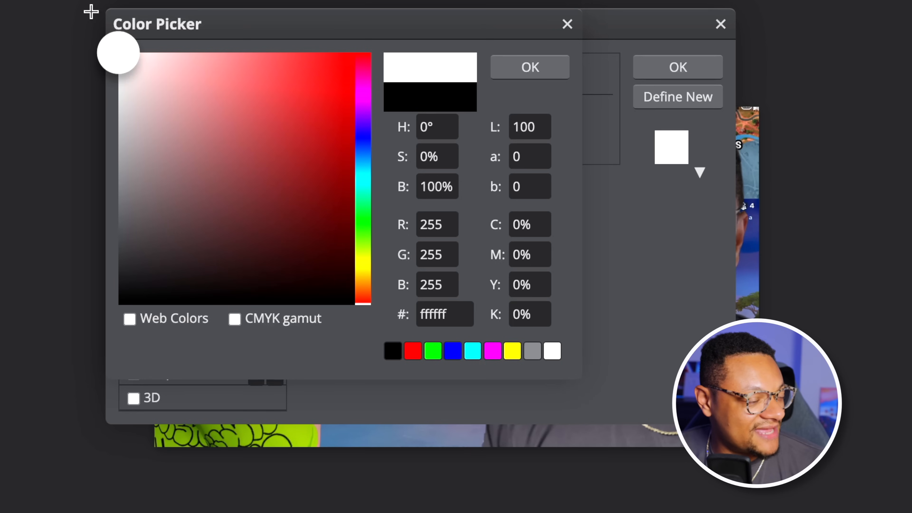
pyautogui.click(529, 67)
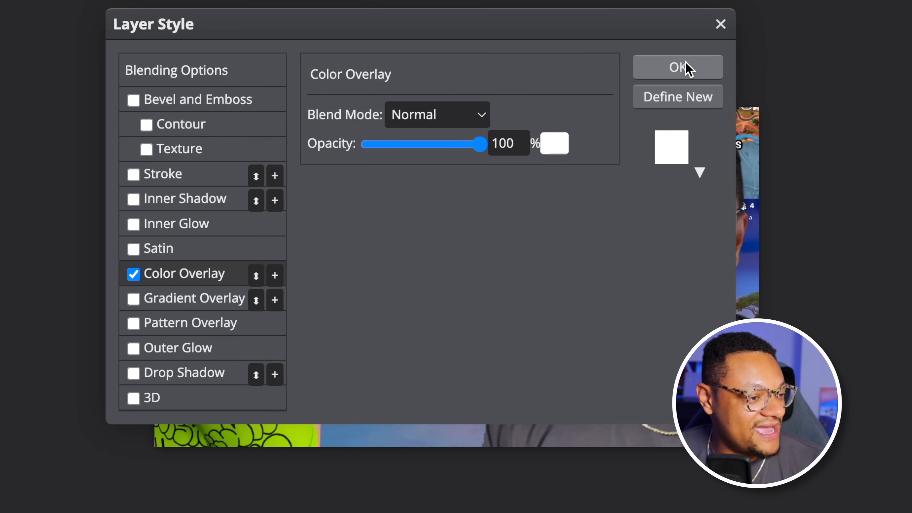
pyautogui.click(677, 67)
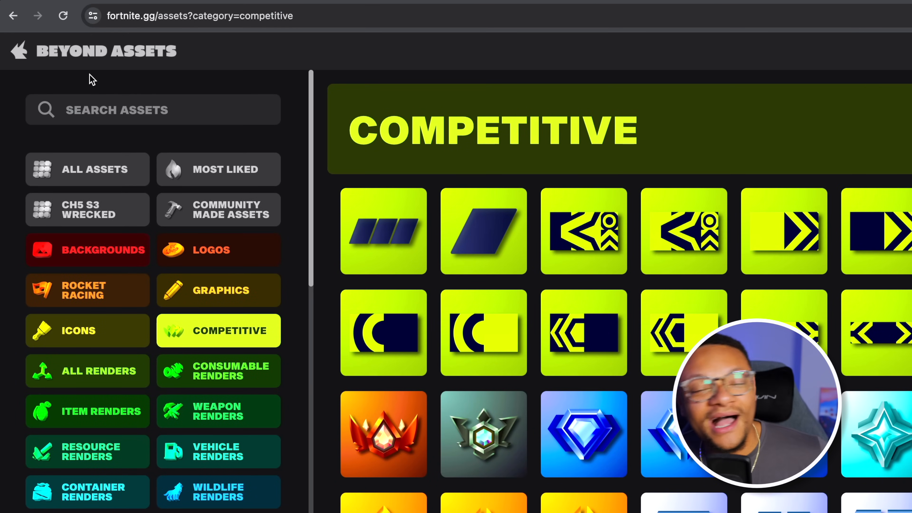
pyautogui.moveTo(172, 138)
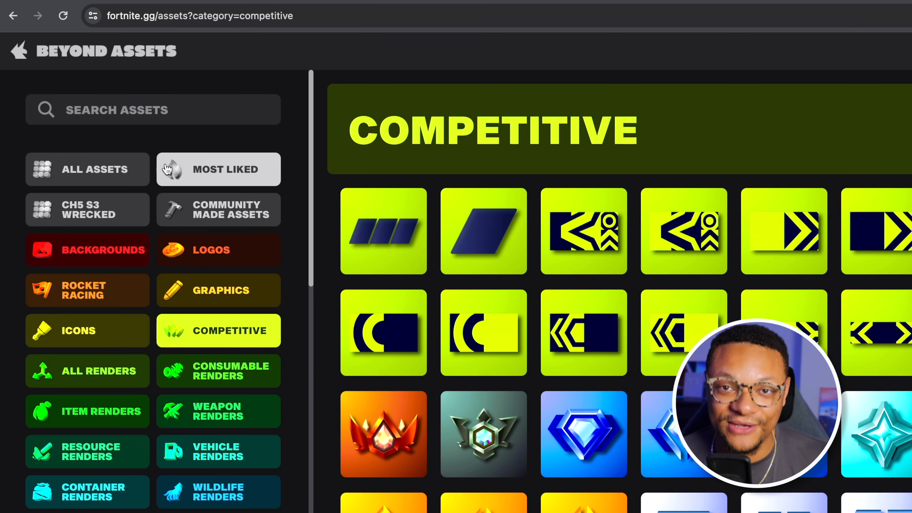
# Browse the CH5 S3 Wrecked assets and preview the Combat Shotgun render
pyautogui.click(86, 210)
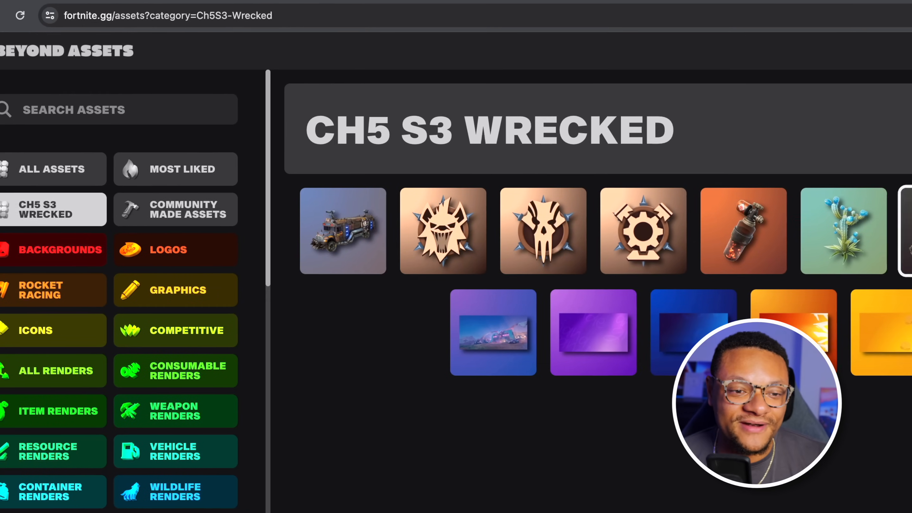
pyautogui.click(744, 231)
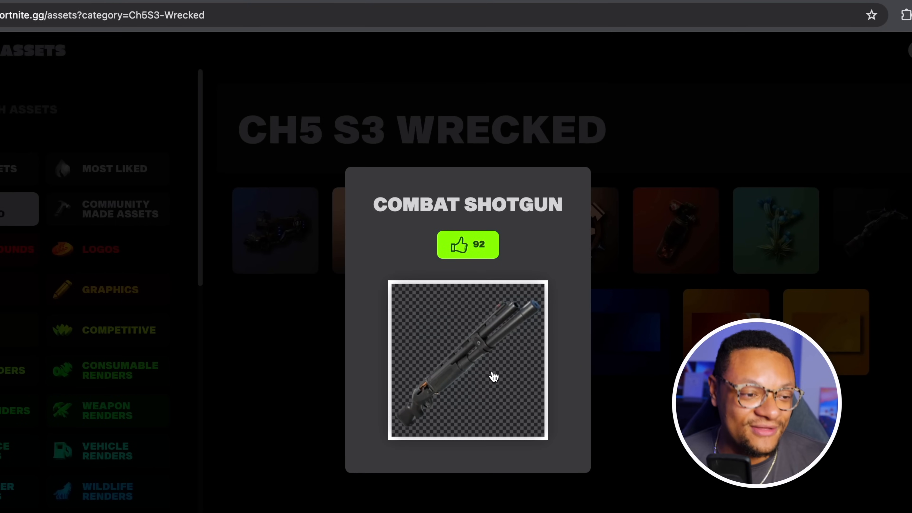
pyautogui.moveTo(477, 347)
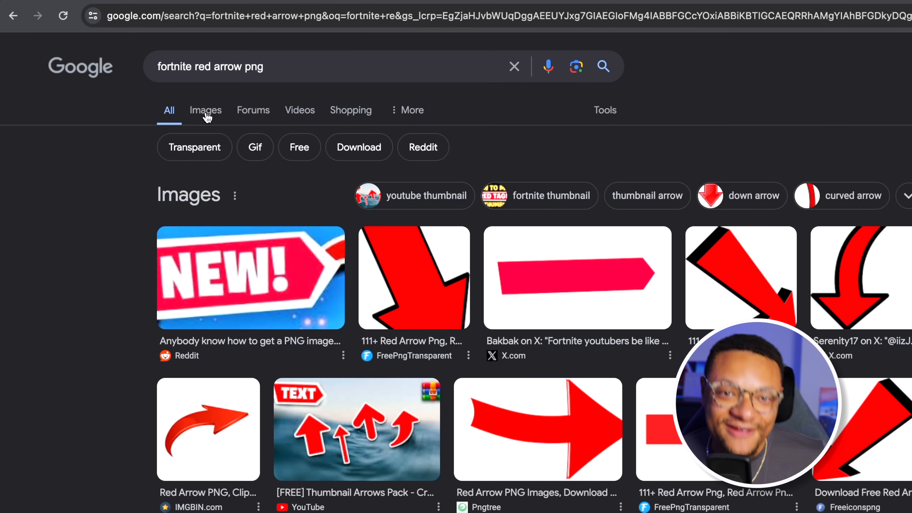
# Show image results for the 'fortnite red arrow png' search
pyautogui.click(205, 109)
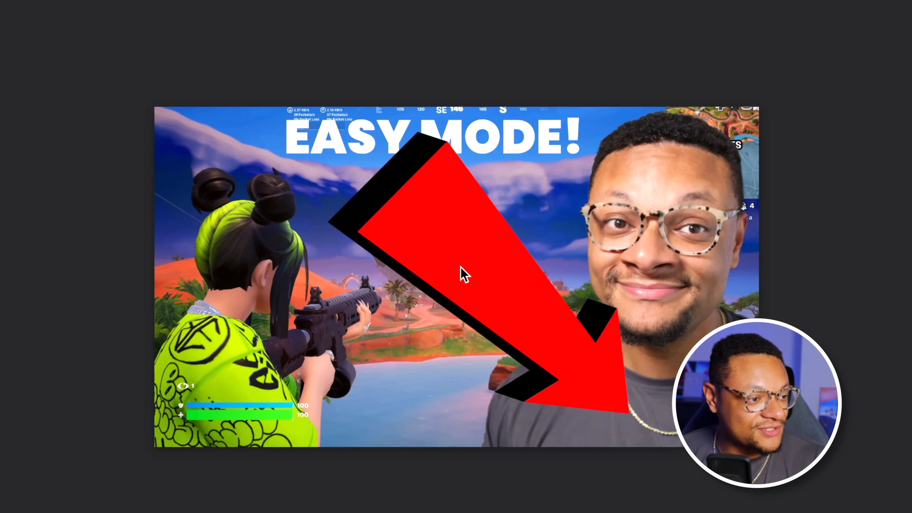
# Grab the oversized red arrow to scale it down under the EASY MODE! title
pyautogui.click(479, 272)
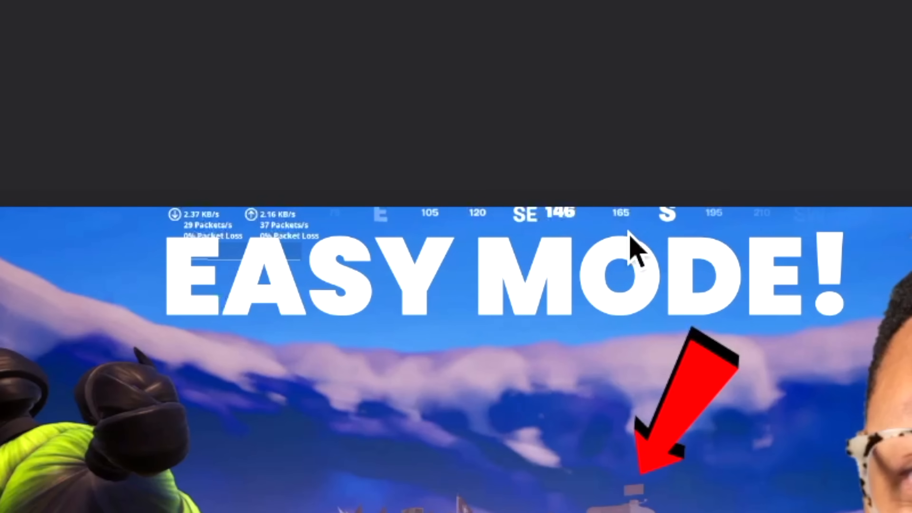
pyautogui.moveTo(896, 262)
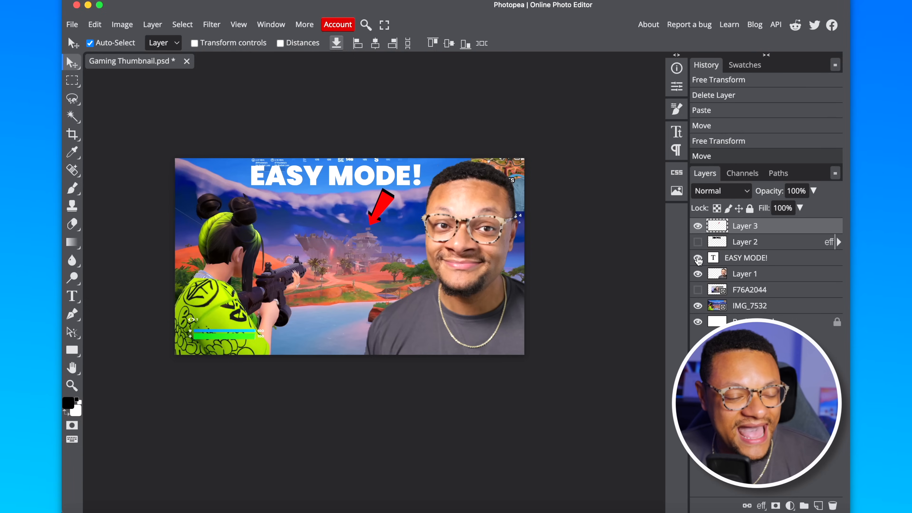
pyautogui.click(697, 258)
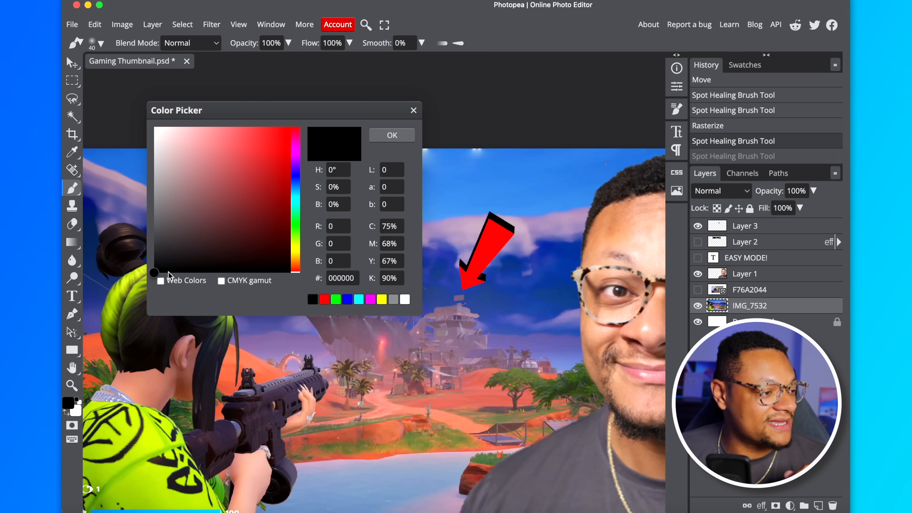
pyautogui.moveTo(466, 155)
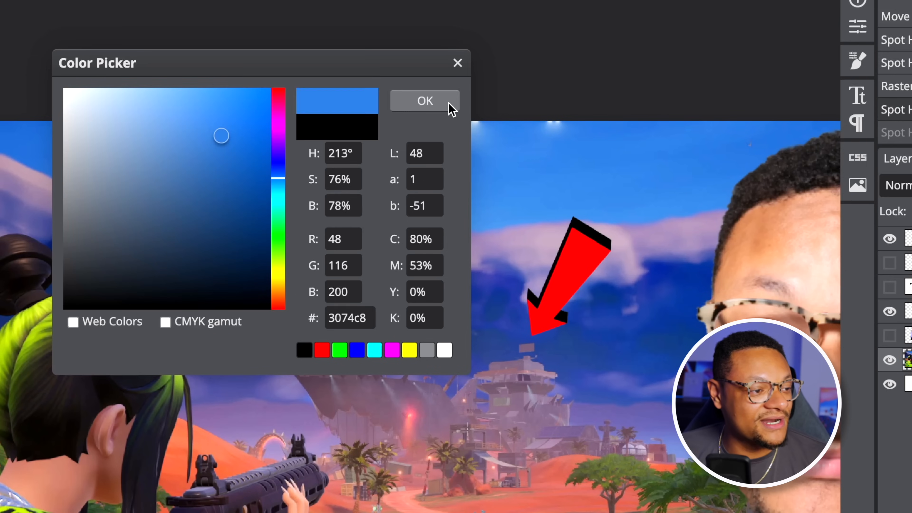
# Confirm the blue #3074c8 paint colour and return to the Move Tool
pyautogui.click(425, 100)
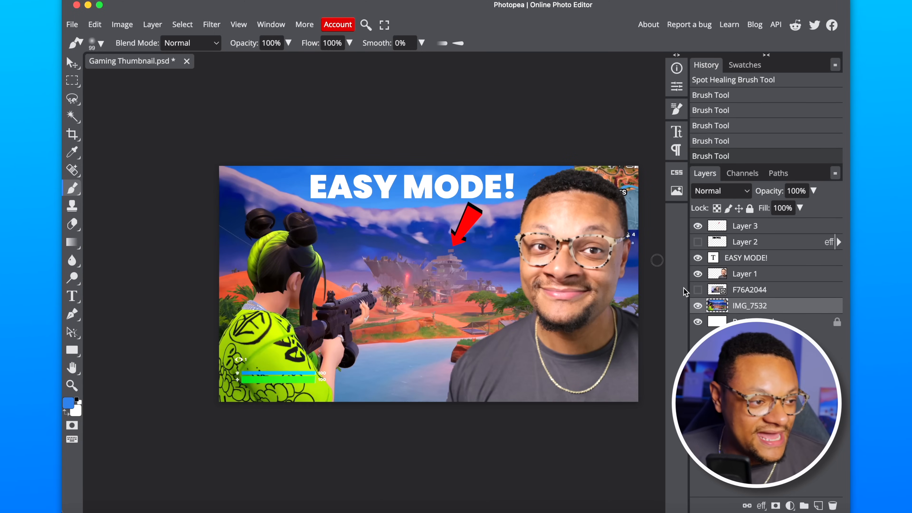
pyautogui.click(72, 62)
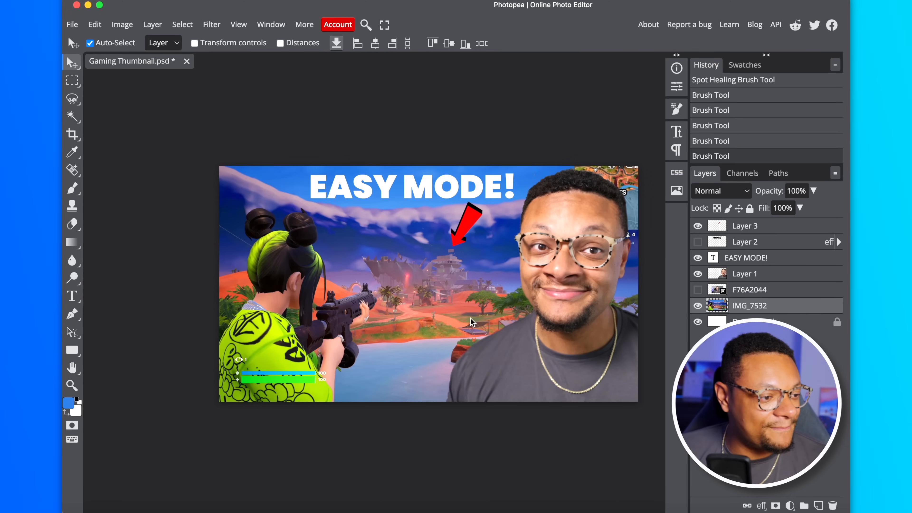
# Apply Brightness/Contrast of about 36 and 29 to the gameplay background
pyautogui.click(122, 24)
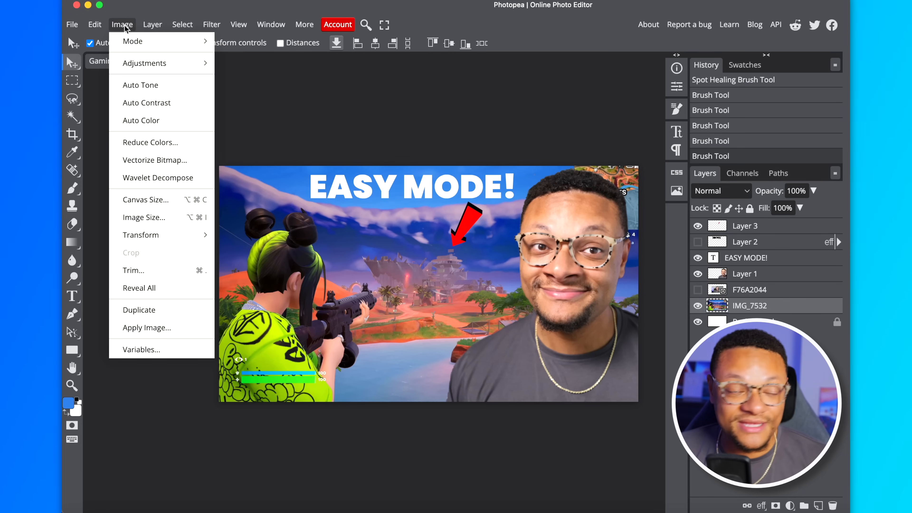
pyautogui.moveTo(133, 42)
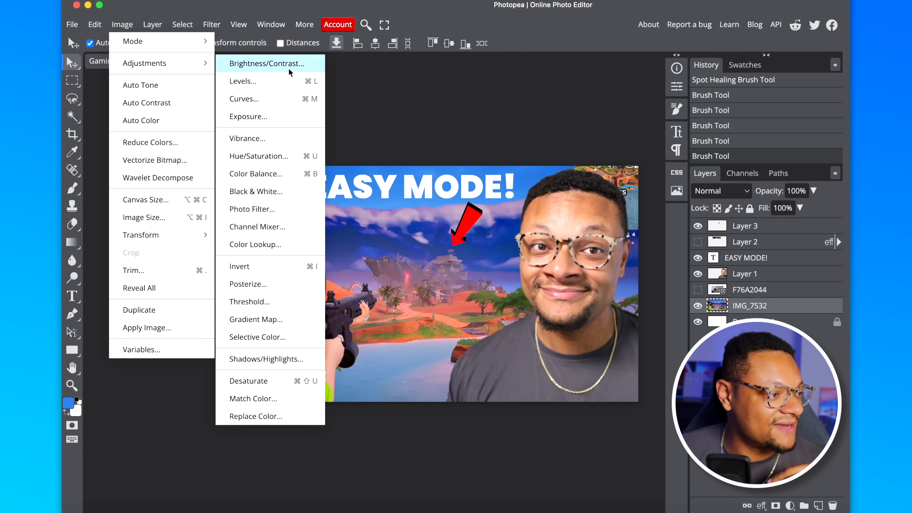
pyautogui.click(267, 64)
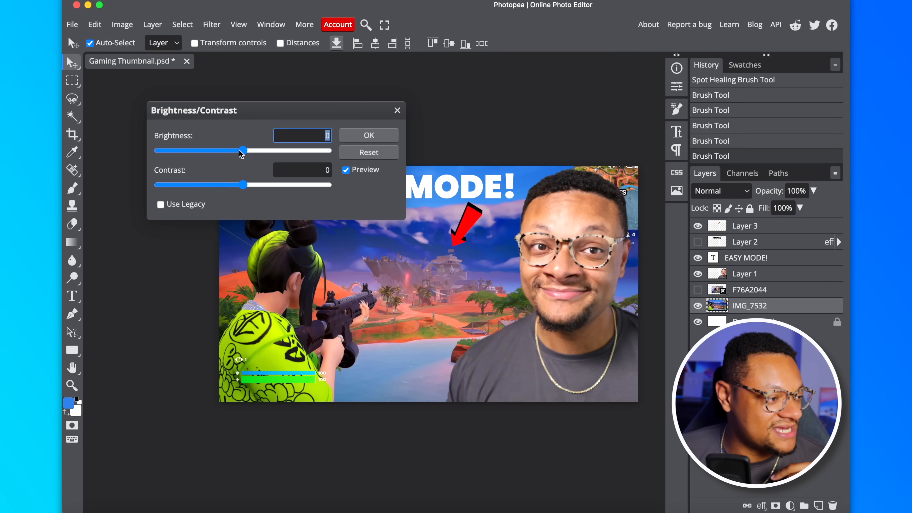
pyautogui.moveTo(242, 151); pyautogui.dragTo(253, 151)
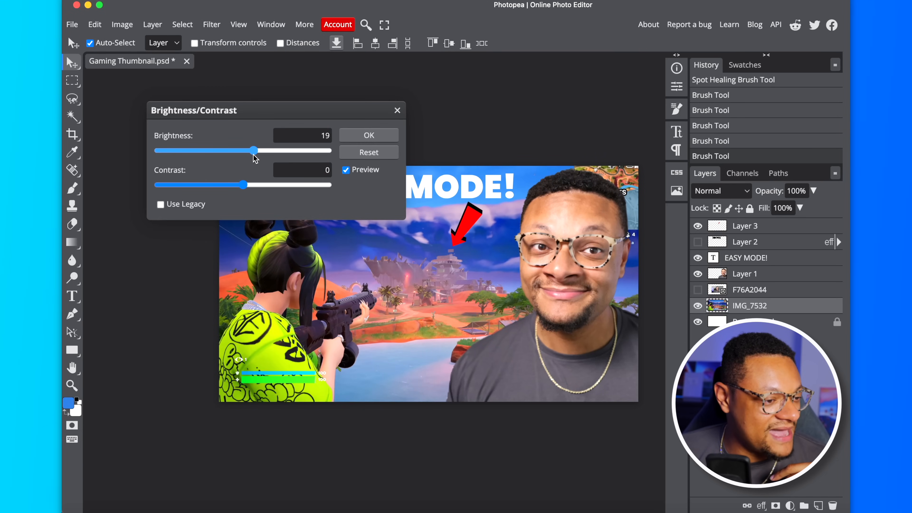
pyautogui.moveTo(250, 150); pyautogui.dragTo(267, 150)
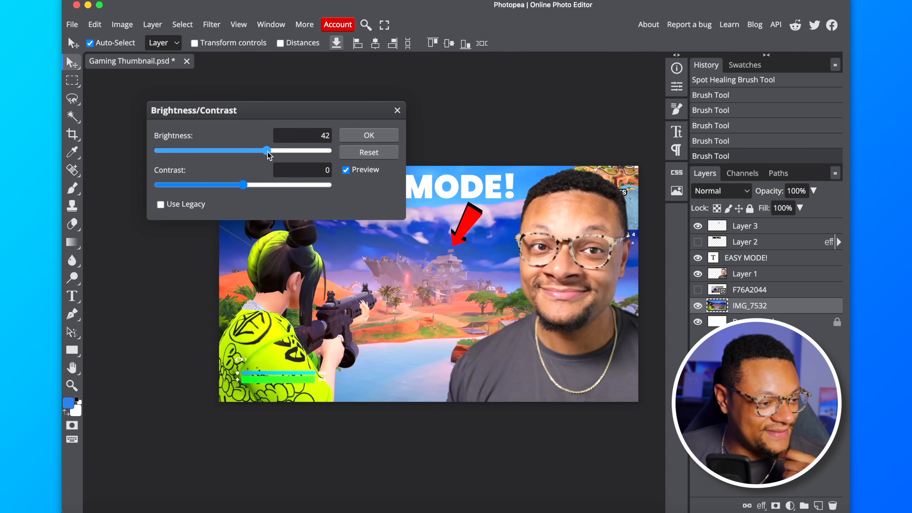
pyautogui.moveTo(267, 151); pyautogui.dragTo(258, 151)
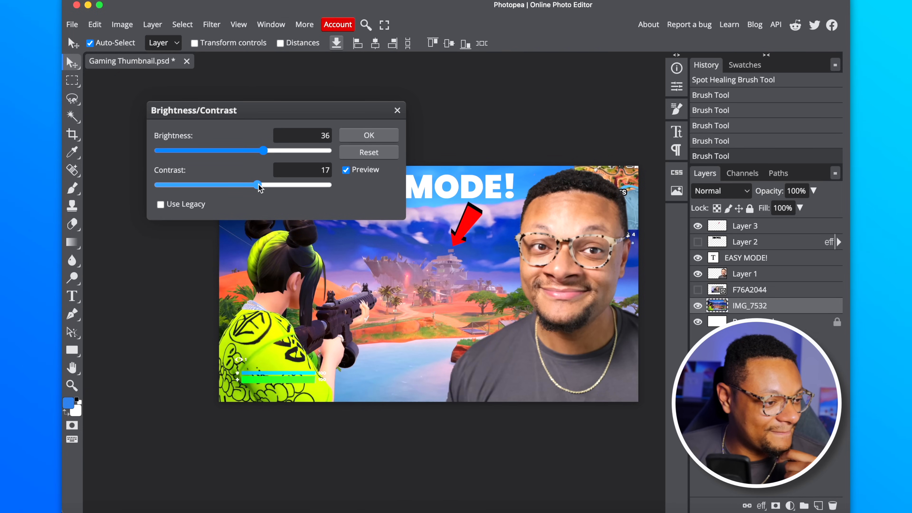
pyautogui.moveTo(259, 185); pyautogui.dragTo(269, 185)
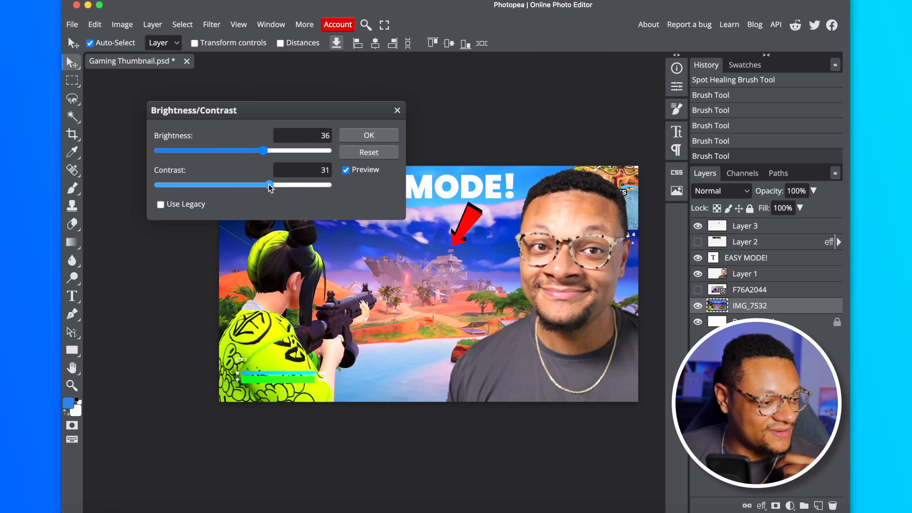
pyautogui.moveTo(270, 184); pyautogui.dragTo(267, 184)
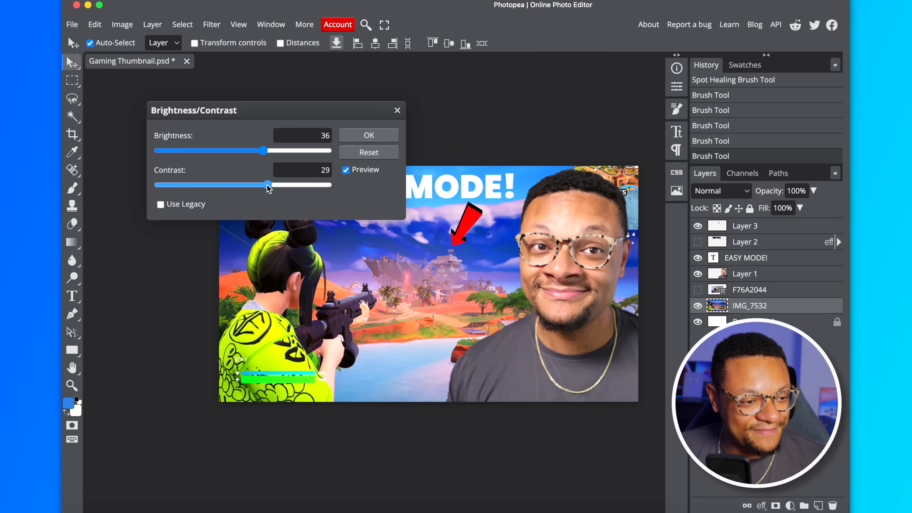
pyautogui.click(122, 24)
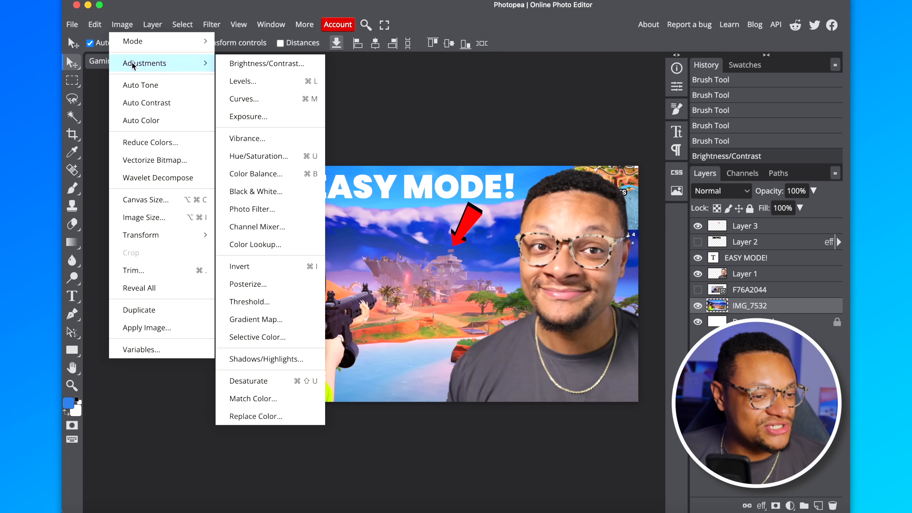
pyautogui.moveTo(258, 156)
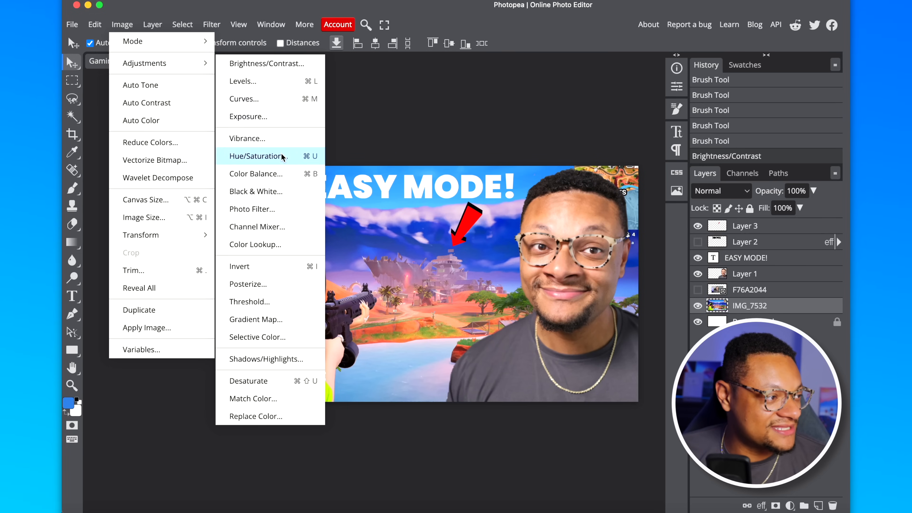
# Boost the background's saturation to 10 with Hue/Saturation
pyautogui.click(257, 156)
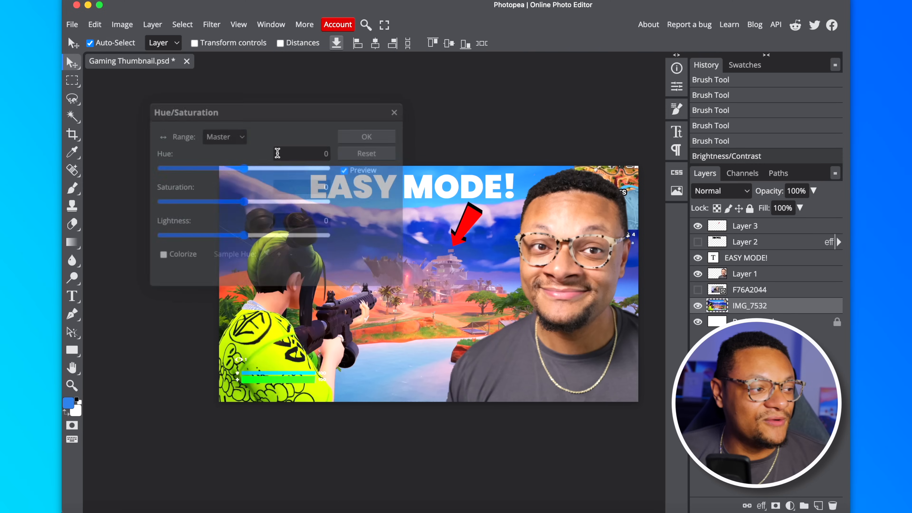
pyautogui.moveTo(238, 202); pyautogui.dragTo(247, 202)
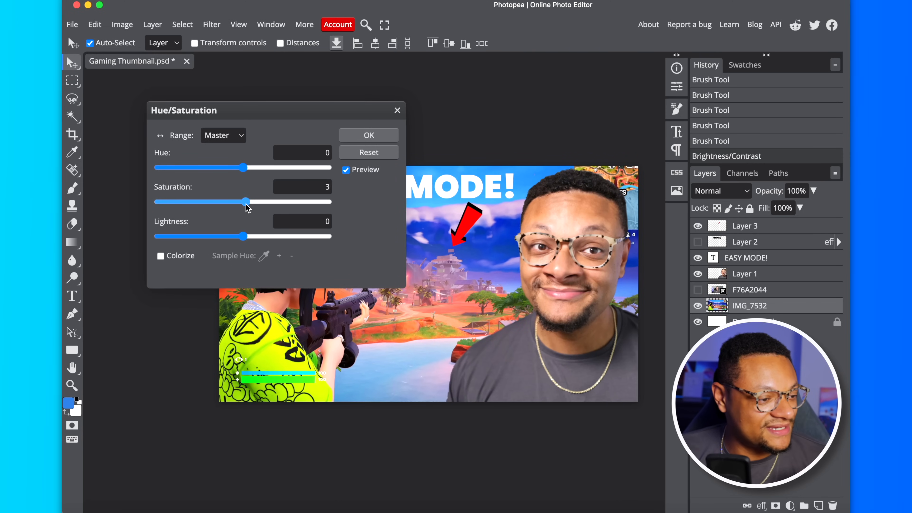
pyautogui.moveTo(247, 202); pyautogui.dragTo(253, 202)
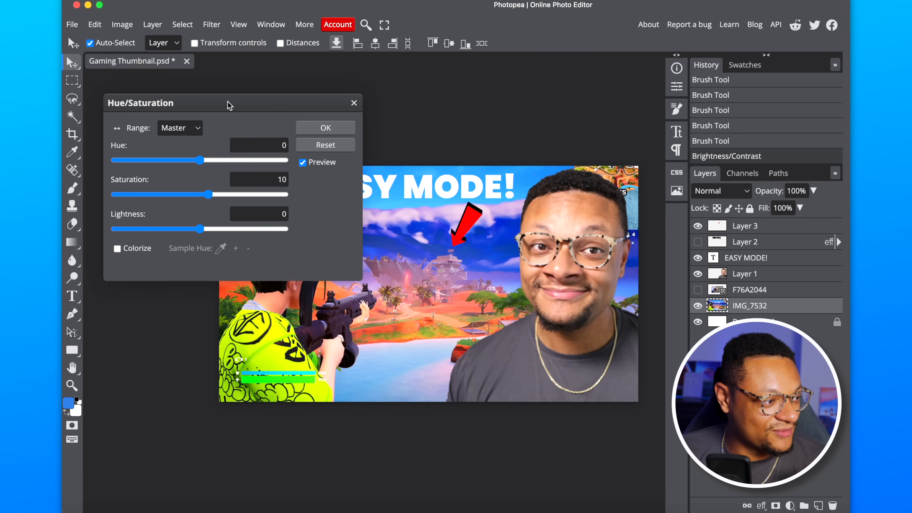
pyautogui.click(211, 24)
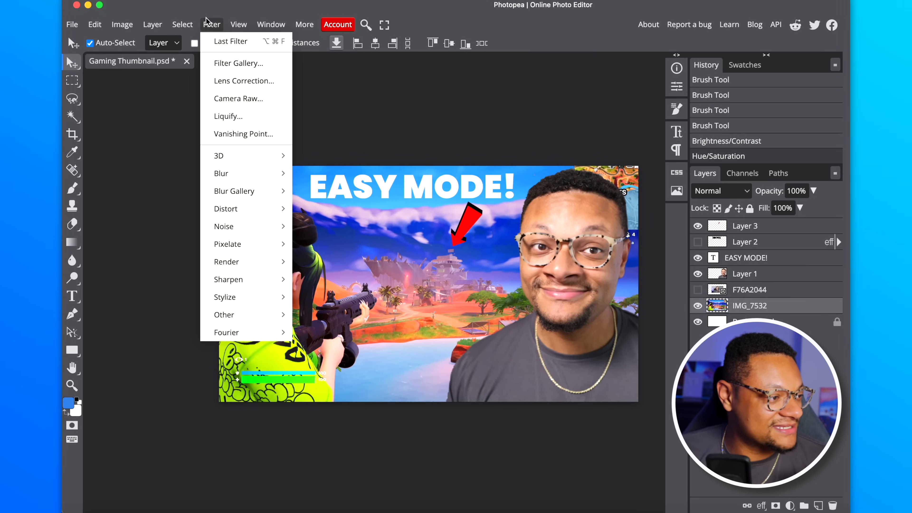
pyautogui.moveTo(228, 279)
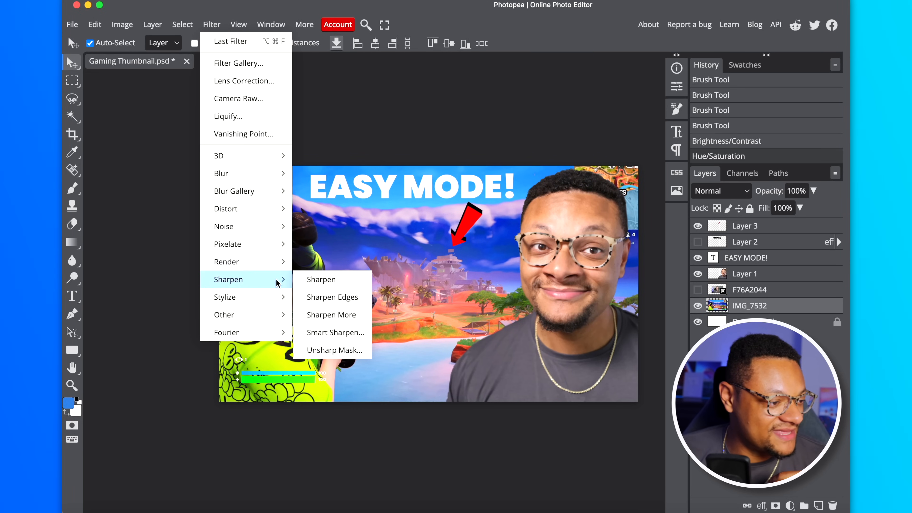
pyautogui.click(321, 279)
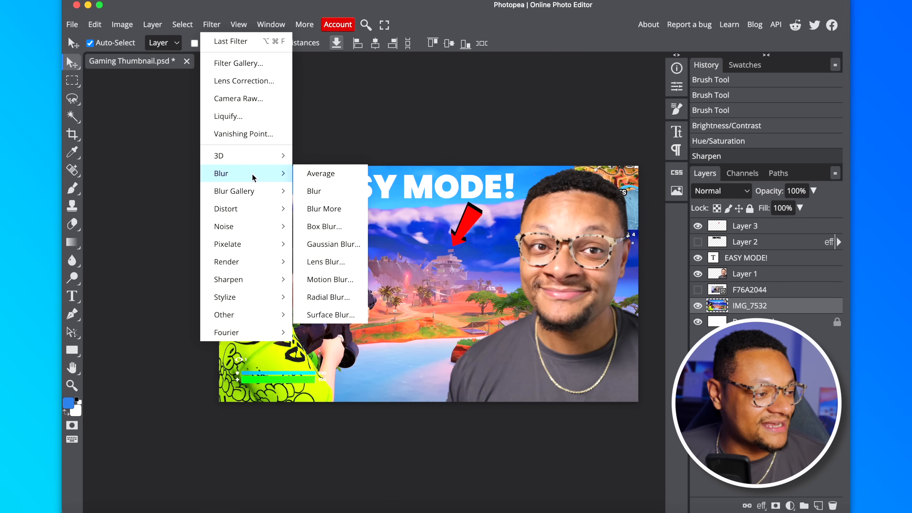
pyautogui.moveTo(345, 181)
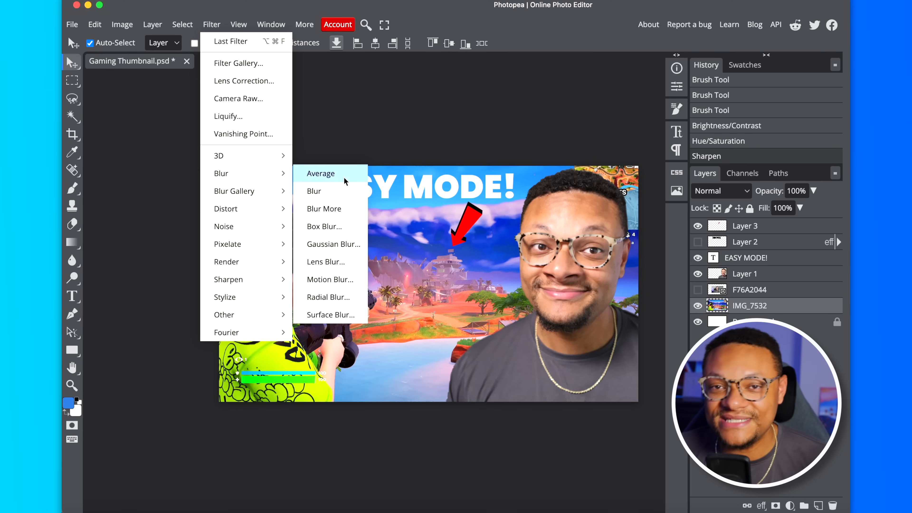
pyautogui.moveTo(330, 279)
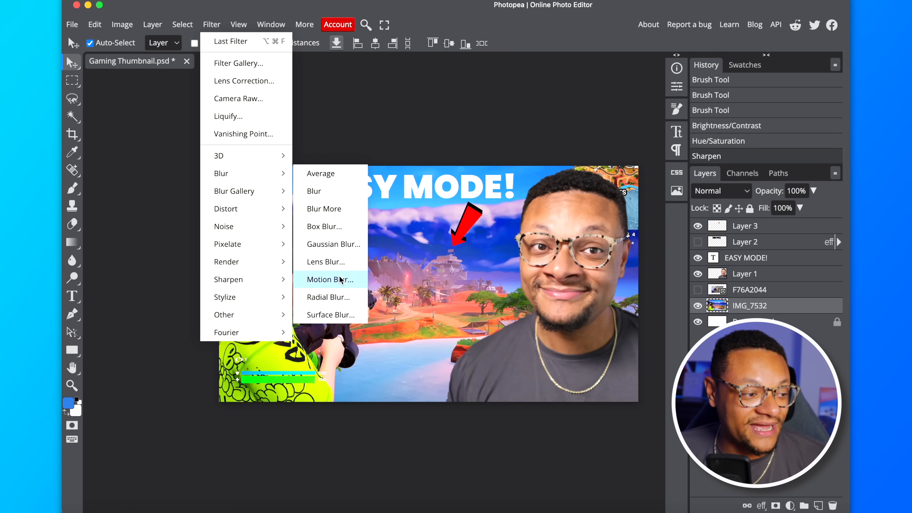
pyautogui.moveTo(327, 297)
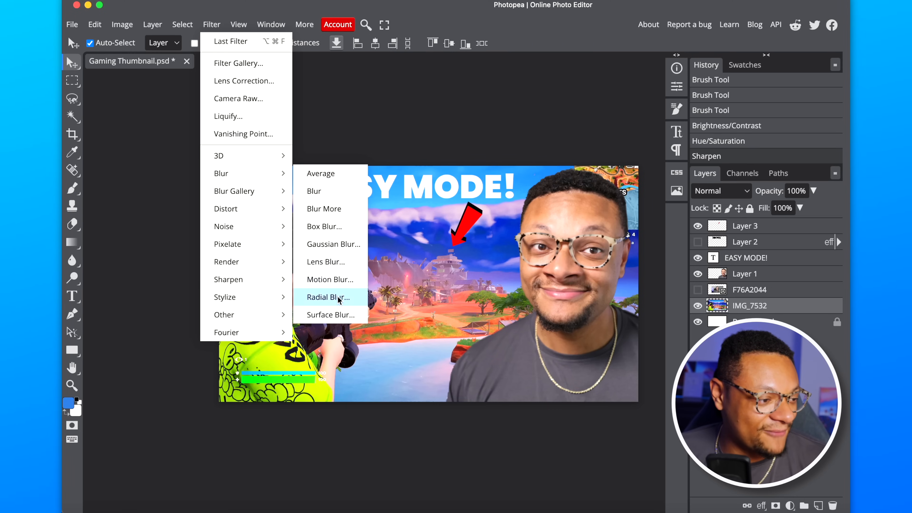
pyautogui.click(326, 297)
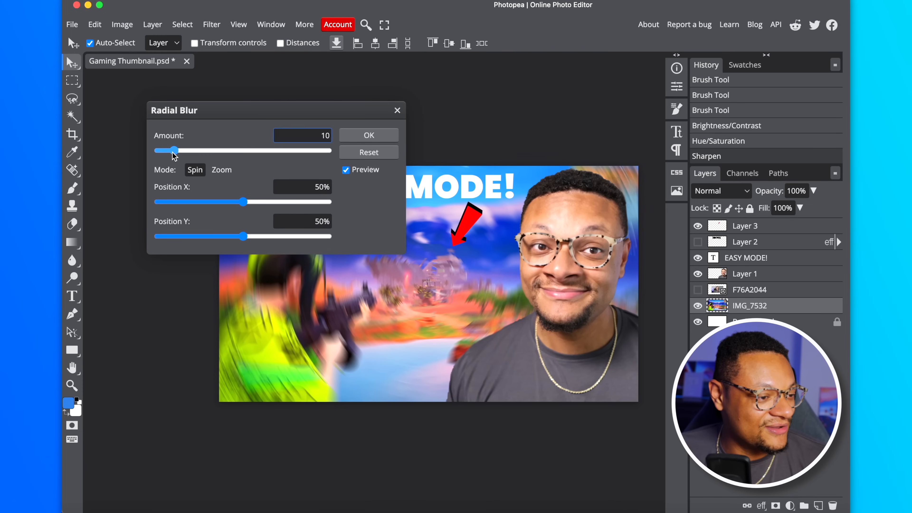
pyautogui.moveTo(181, 150); pyautogui.dragTo(165, 150)
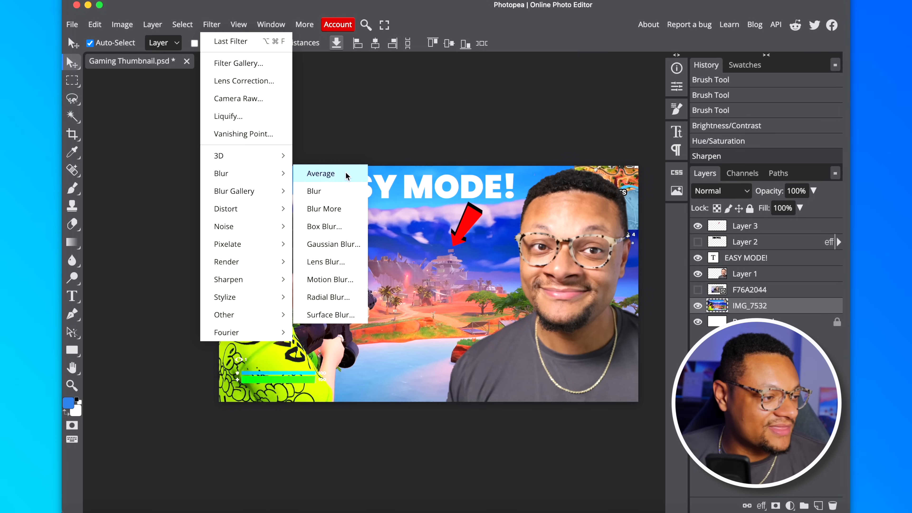
pyautogui.click(335, 244)
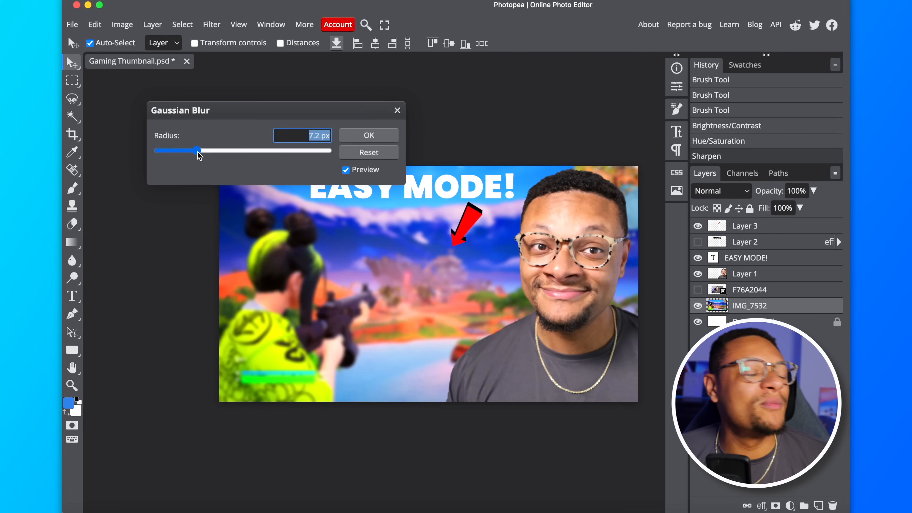
pyautogui.moveTo(200, 152); pyautogui.dragTo(182, 151)
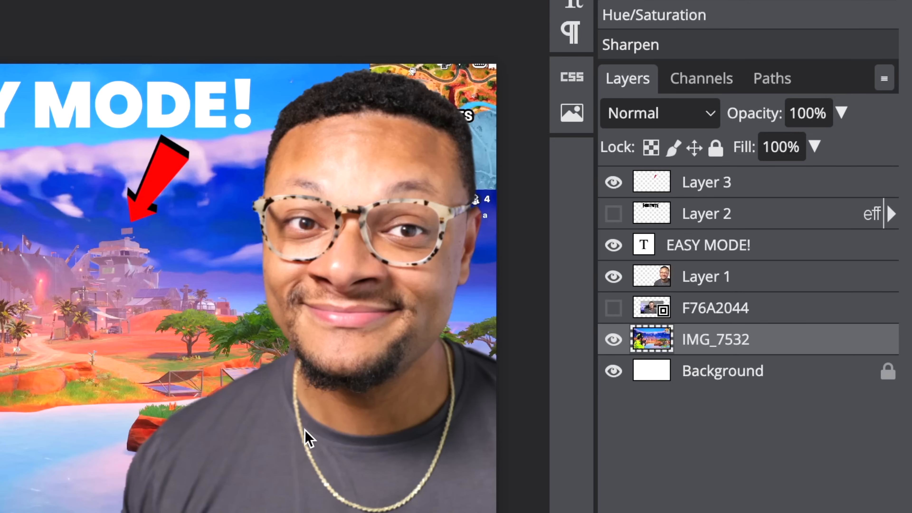
# Apply Brightness/Contrast (5, 27) to the presenter photo layer
pyautogui.click(706, 277)
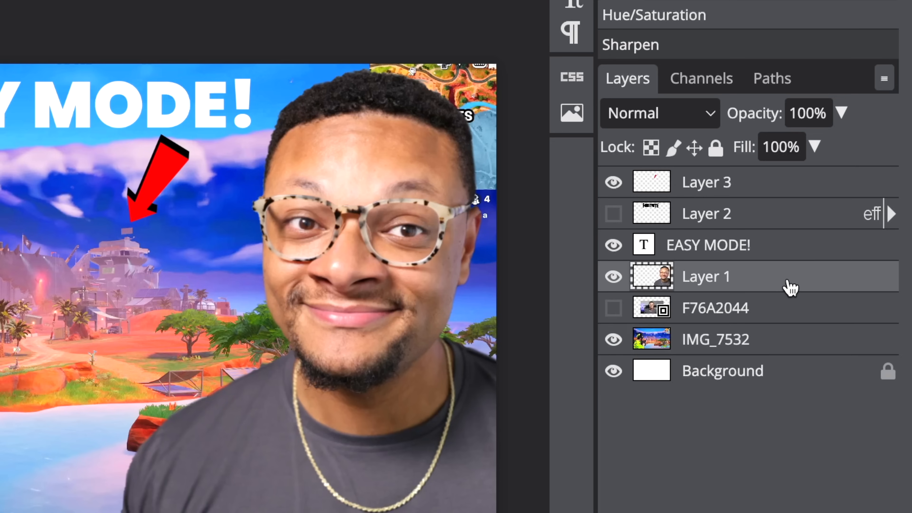
pyautogui.click(122, 24)
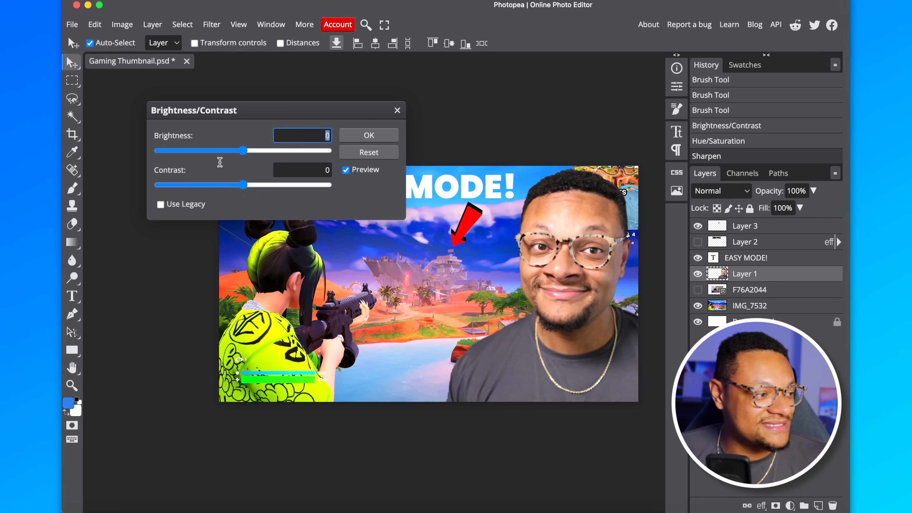
pyautogui.moveTo(243, 151); pyautogui.dragTo(246, 151)
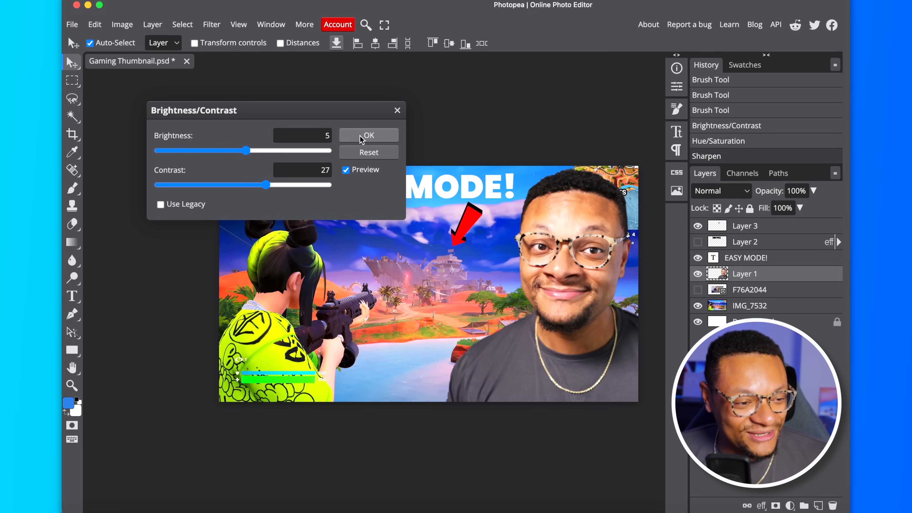
pyautogui.click(122, 24)
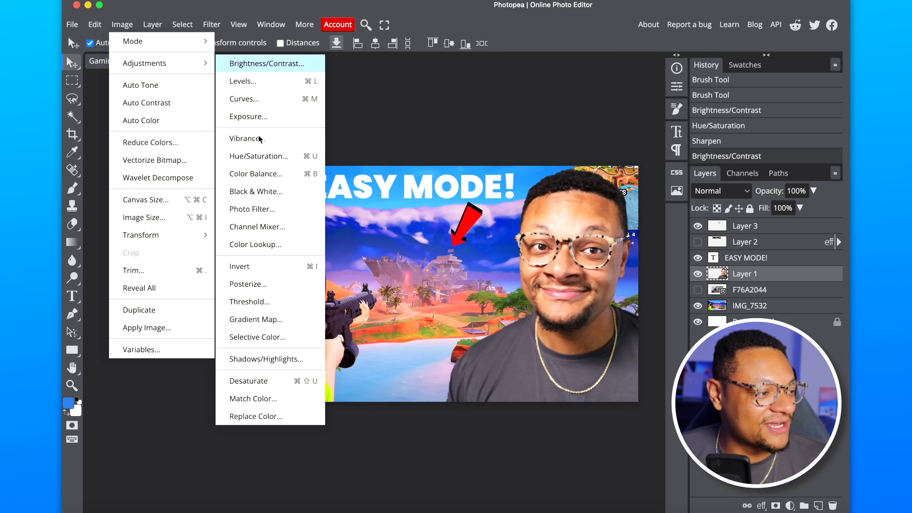
# Boost the presenter photo's vibrance to 30
pyautogui.click(245, 138)
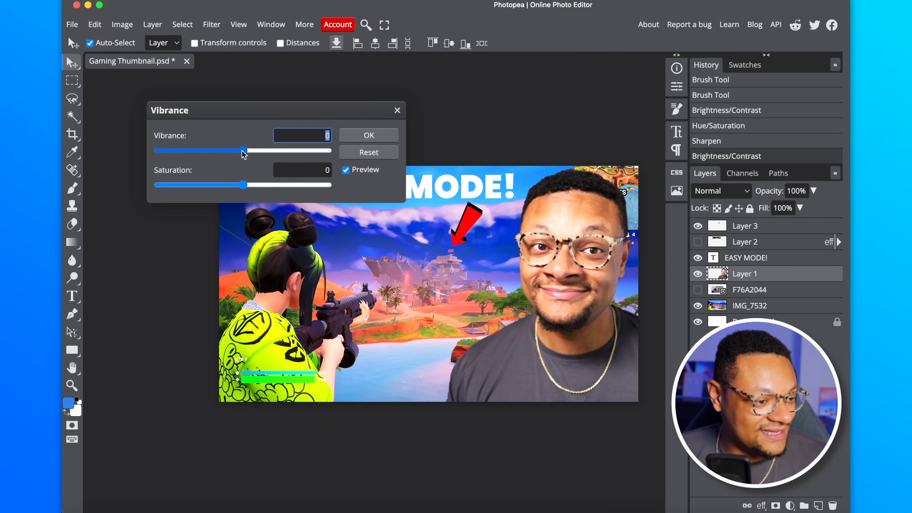
pyautogui.moveTo(243, 150); pyautogui.dragTo(272, 150)
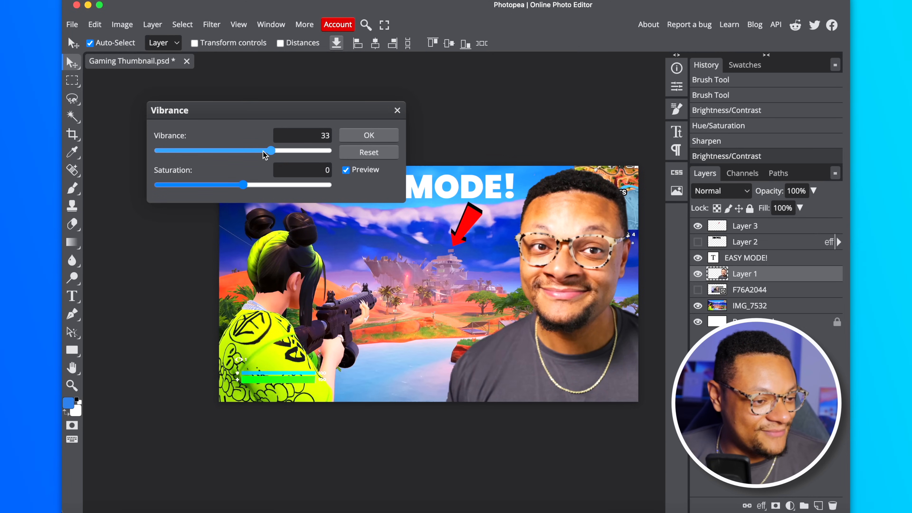
pyautogui.moveTo(271, 151); pyautogui.dragTo(267, 151)
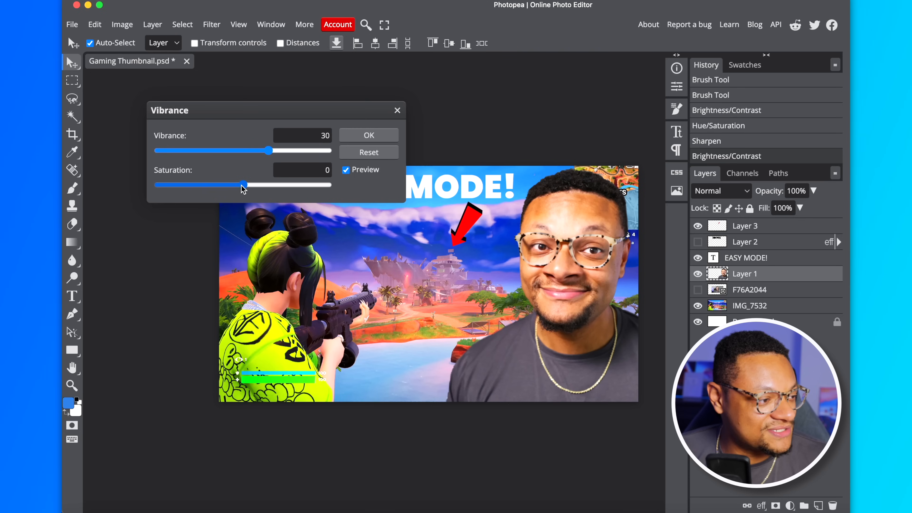
pyautogui.moveTo(268, 151); pyautogui.dragTo(247, 150)
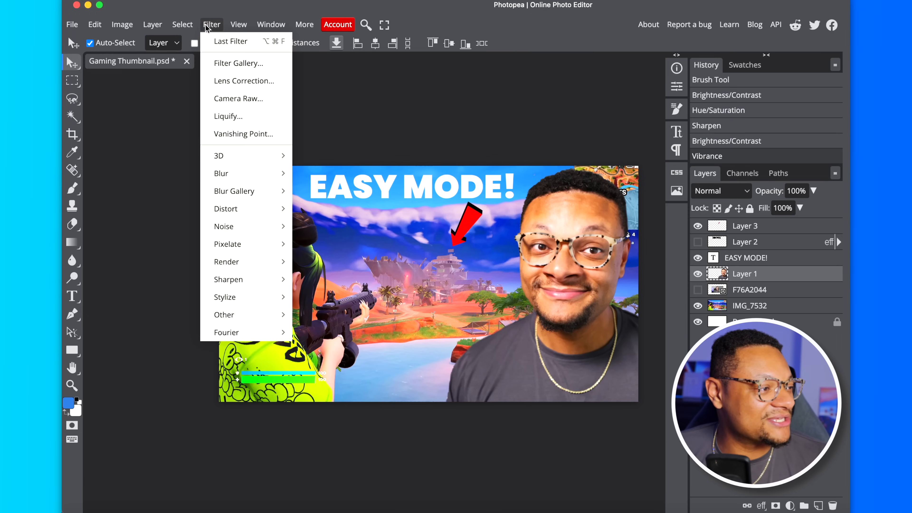
# Give the presenter photo a small negative hue shift with Hue/Saturation
pyautogui.click(122, 25)
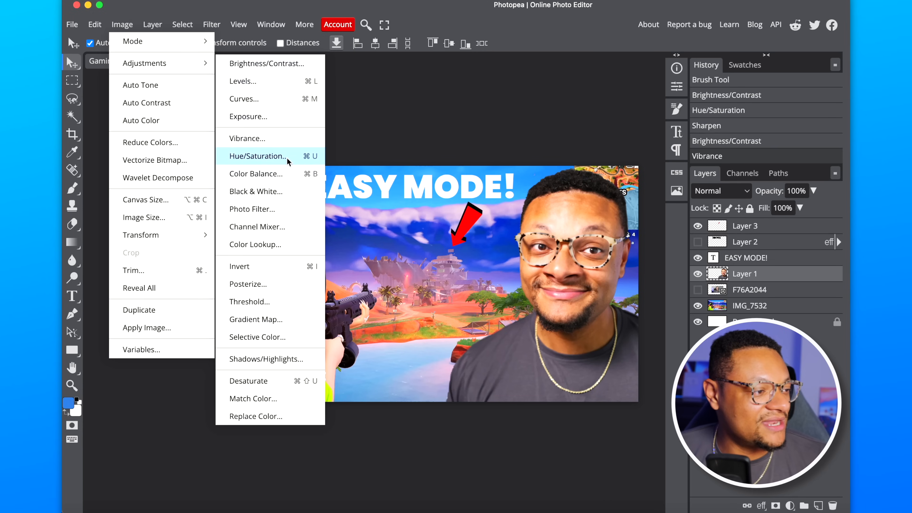
pyautogui.click(257, 156)
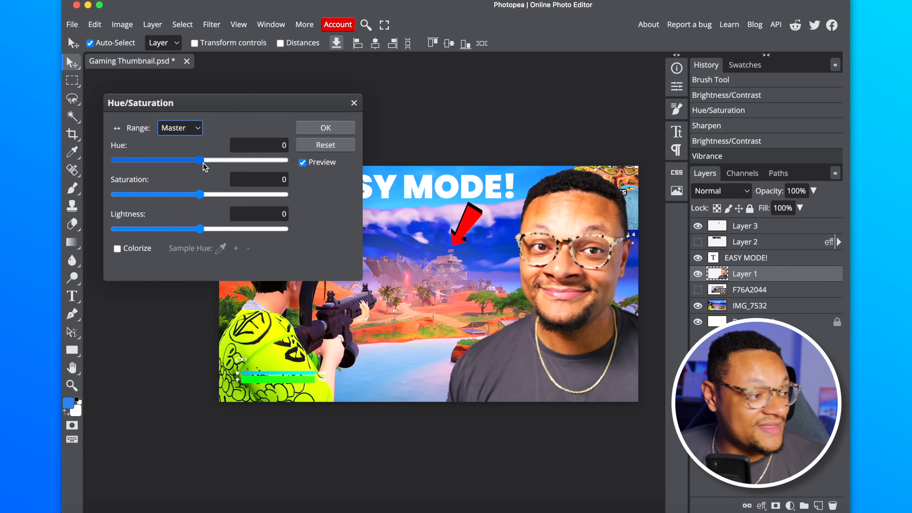
pyautogui.moveTo(202, 160); pyautogui.dragTo(201, 160)
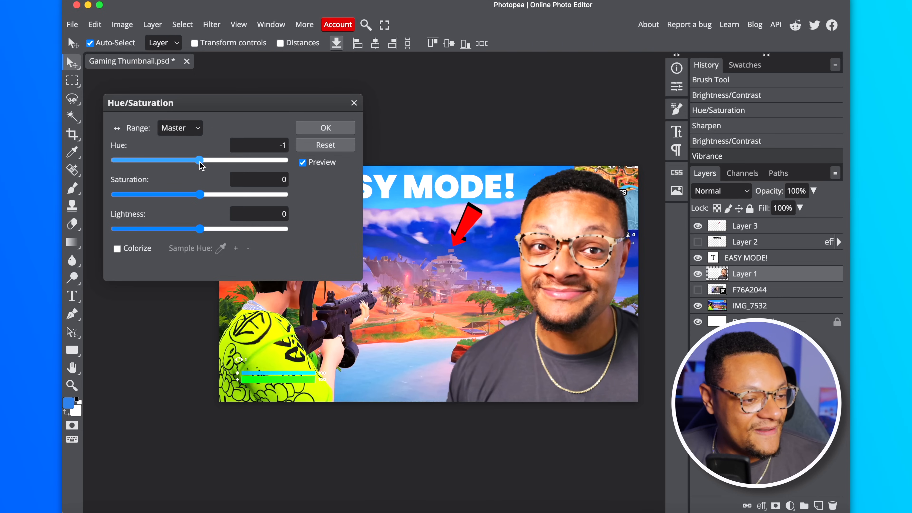
pyautogui.moveTo(202, 160); pyautogui.dragTo(197, 160)
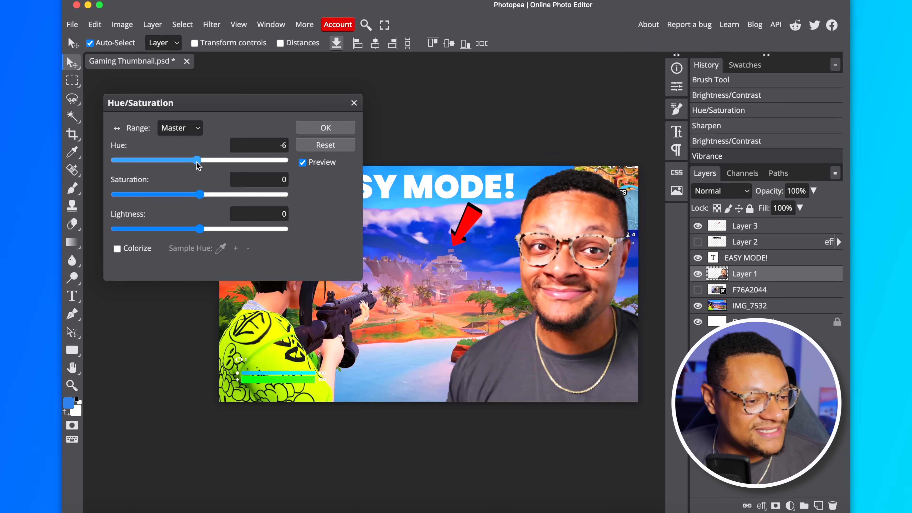
pyautogui.moveTo(197, 160); pyautogui.dragTo(195, 160)
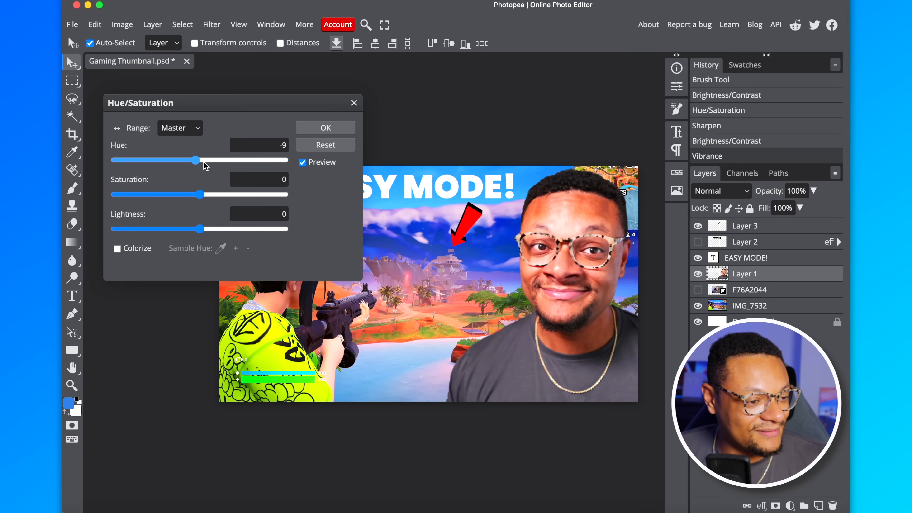
pyautogui.moveTo(195, 160); pyautogui.dragTo(200, 160)
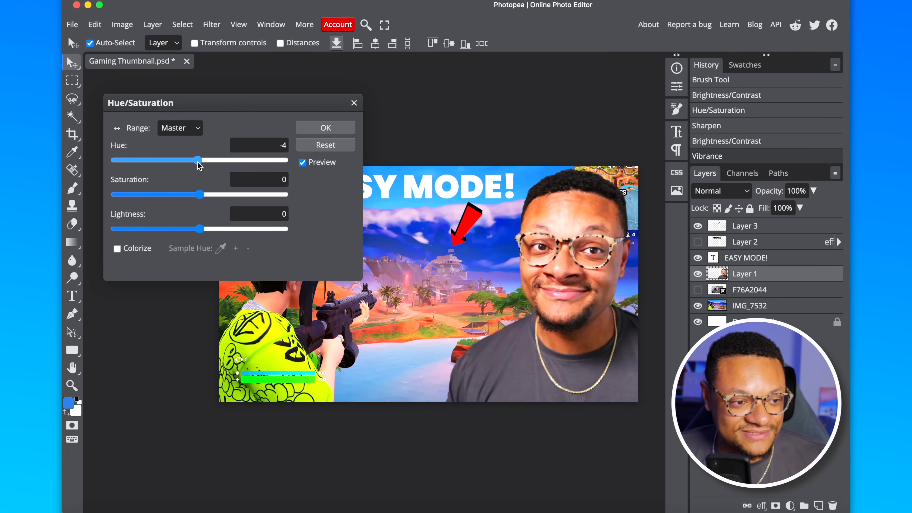
pyautogui.click(324, 127)
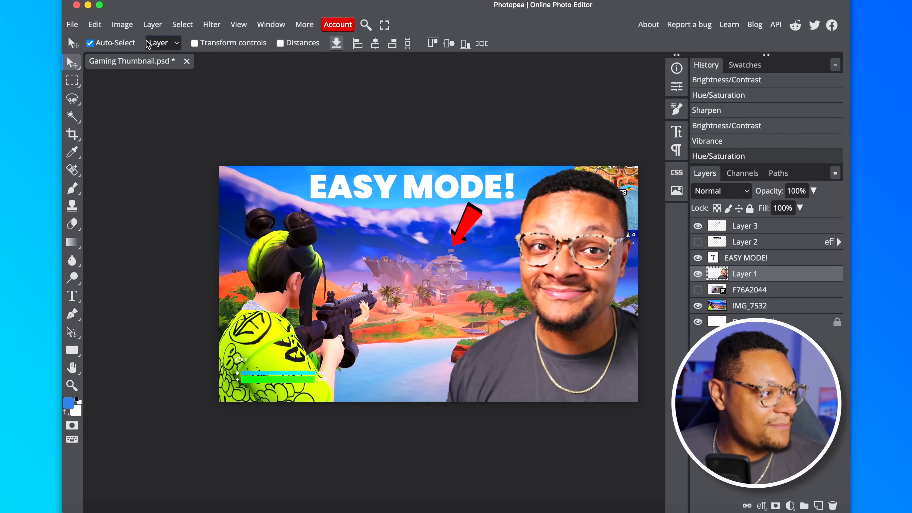
# Push the presenter's shadows toward red with Color Balance Cyan-Red at 16
pyautogui.click(122, 24)
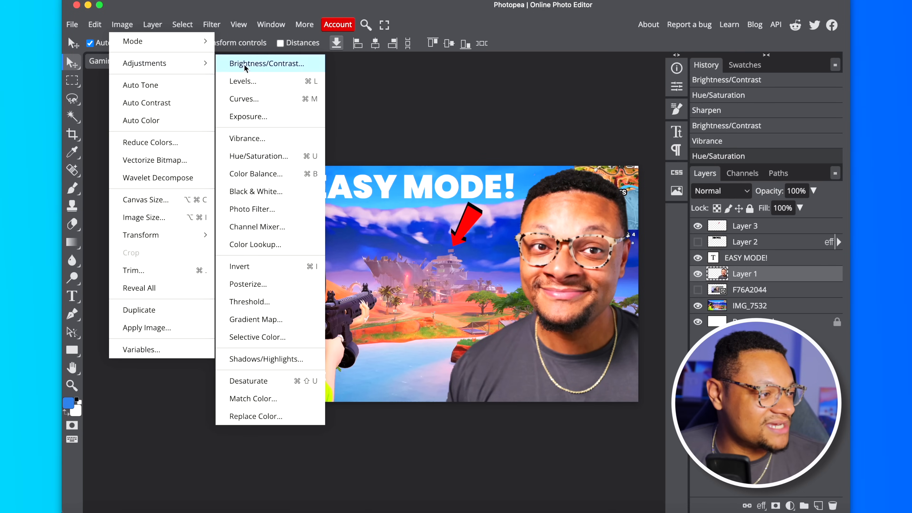
pyautogui.moveTo(284, 178)
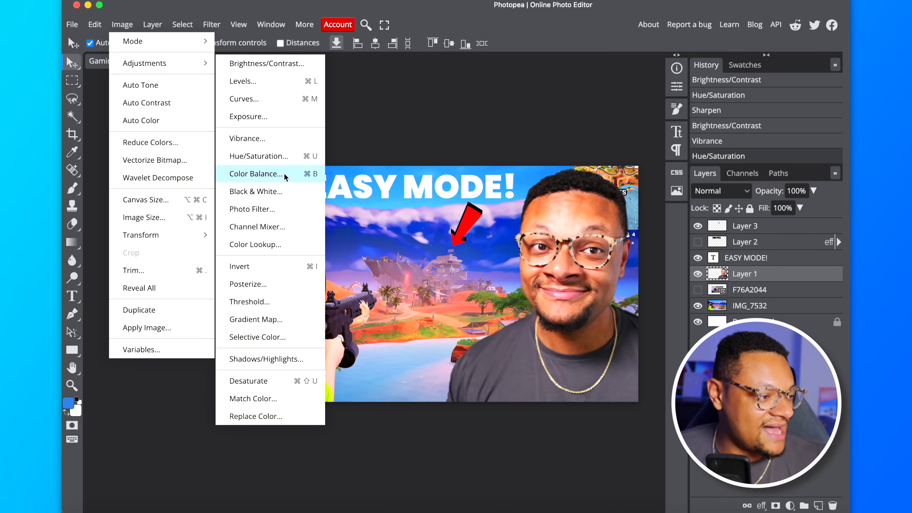
pyautogui.click(256, 174)
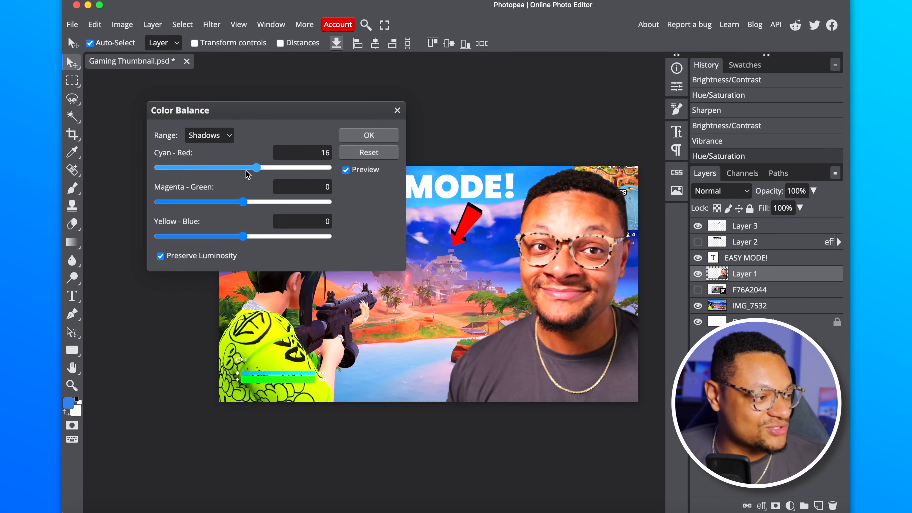
pyautogui.moveTo(250, 202); pyautogui.dragTo(265, 202)
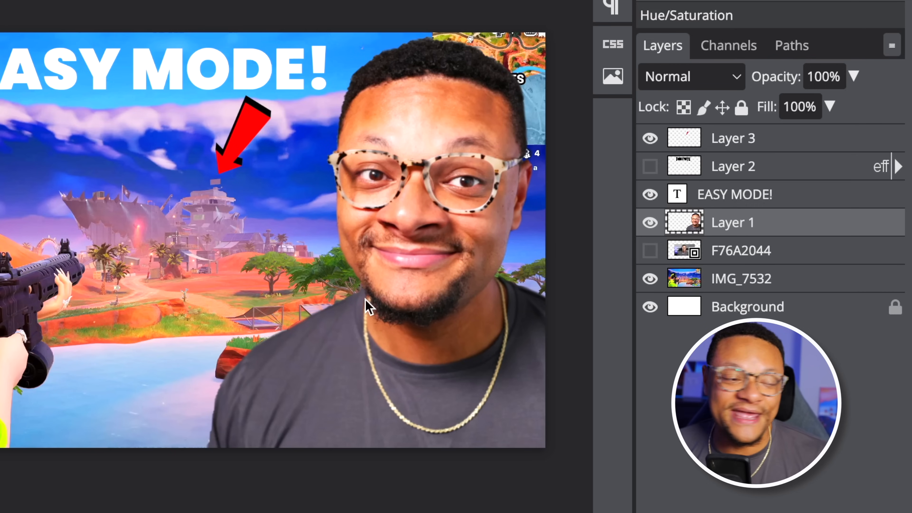
pyautogui.moveTo(821, 285)
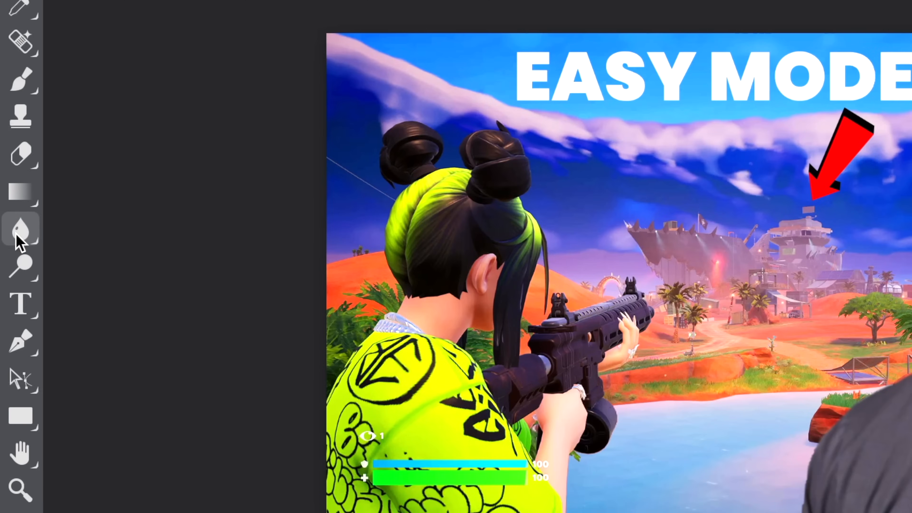
pyautogui.moveTo(22, 229)
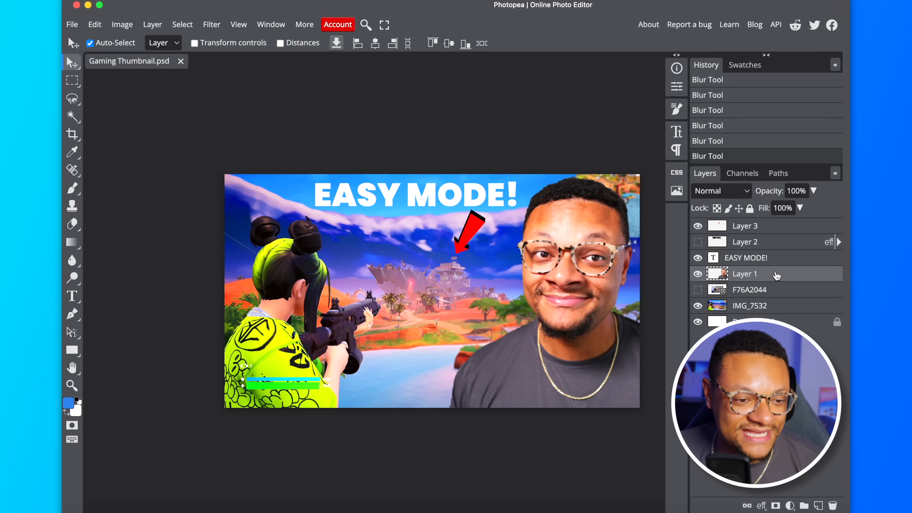
# Apply a drop shadow to the presenter cut-out: angle 158°, distance 20, spread 9, size 45 px, opacity 48%
pyautogui.doubleClick(746, 273)
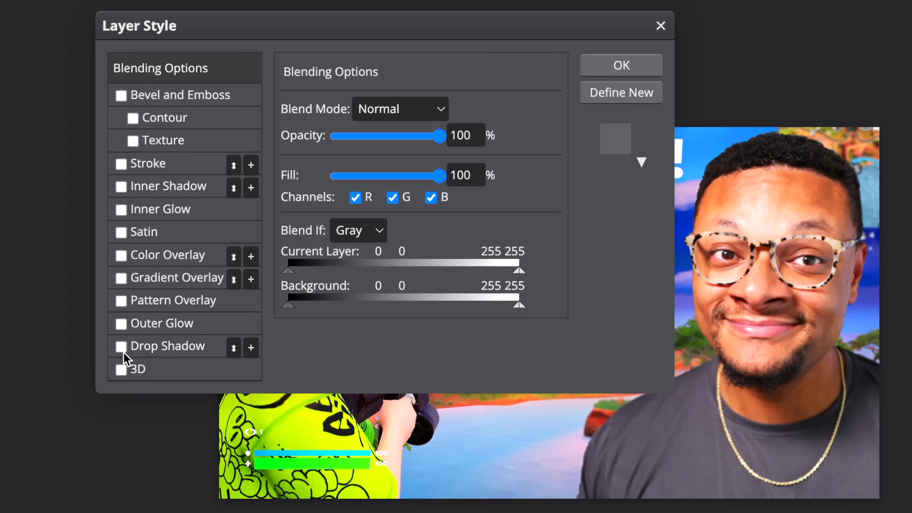
pyautogui.click(121, 345)
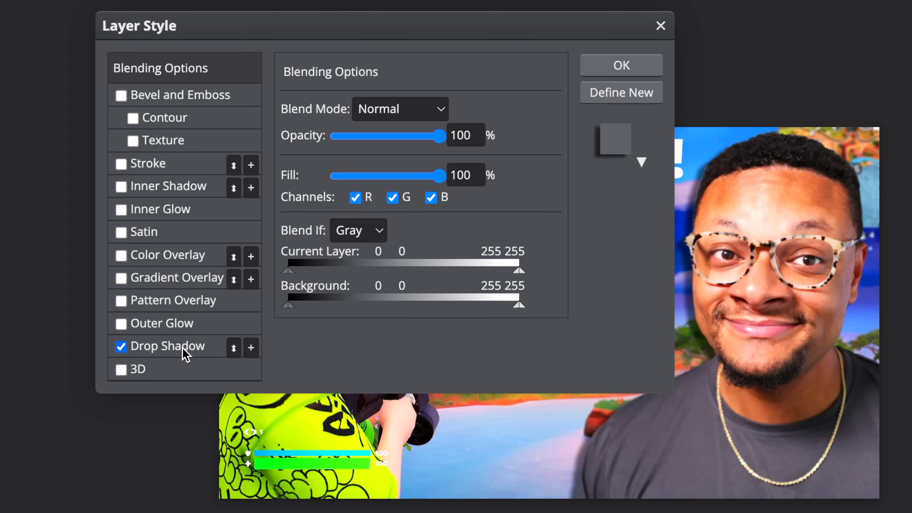
pyautogui.click(169, 346)
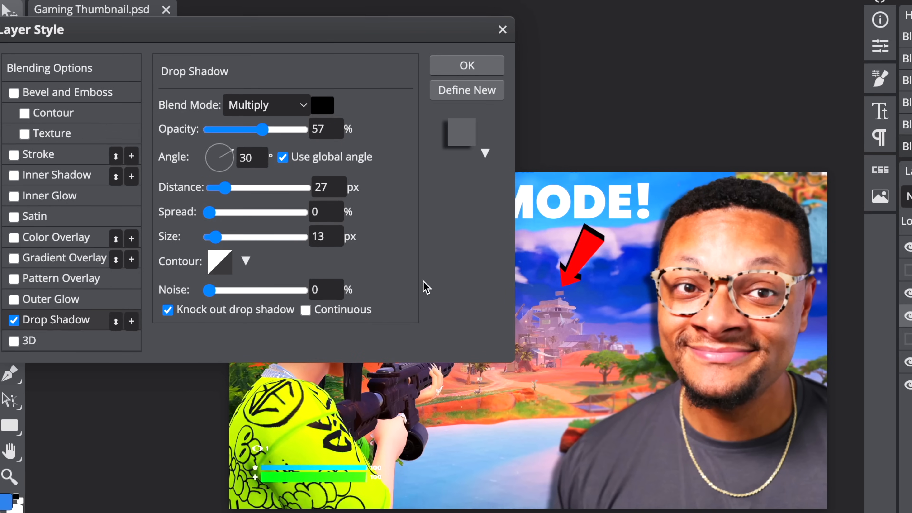
pyautogui.moveTo(227, 160)
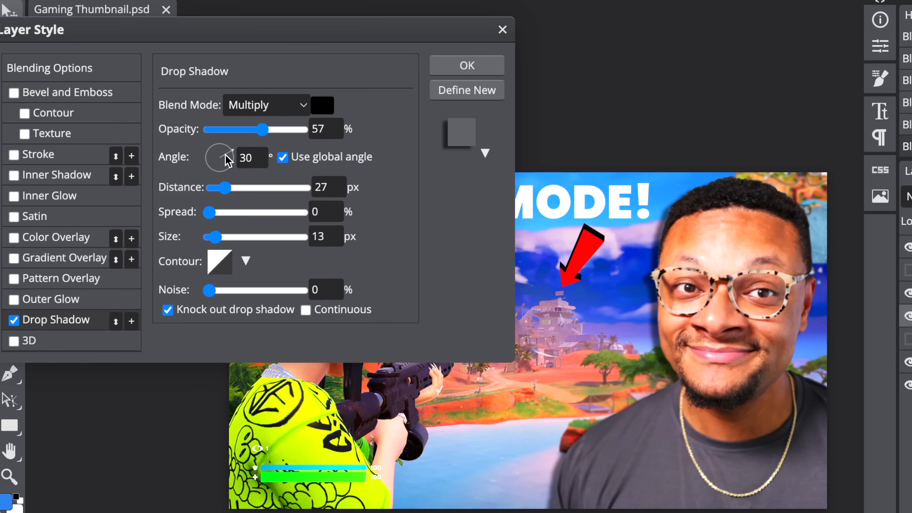
pyautogui.moveTo(227, 157); pyautogui.dragTo(218, 148)
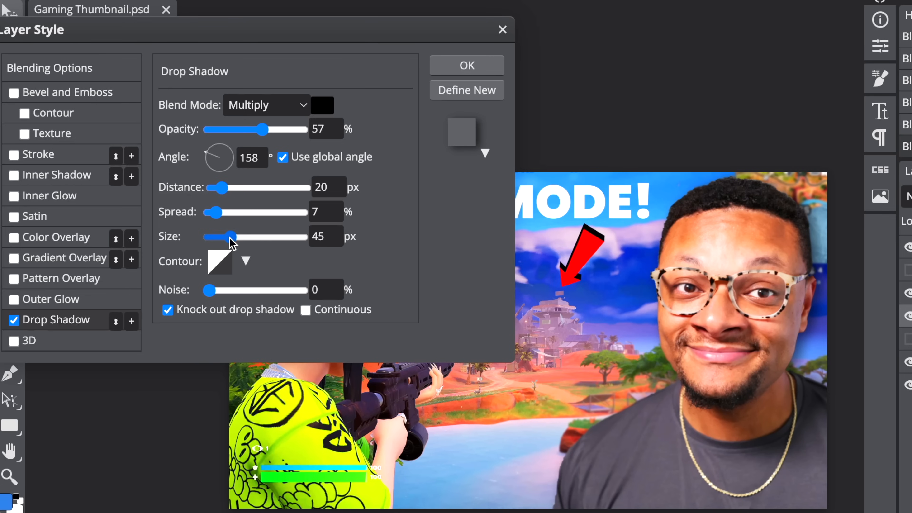
pyautogui.moveTo(215, 213)
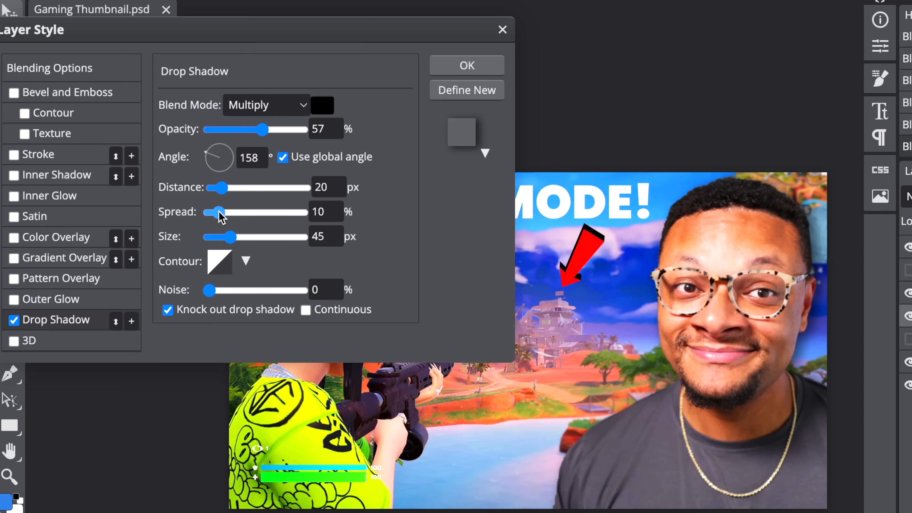
pyautogui.moveTo(261, 129); pyautogui.dragTo(274, 129)
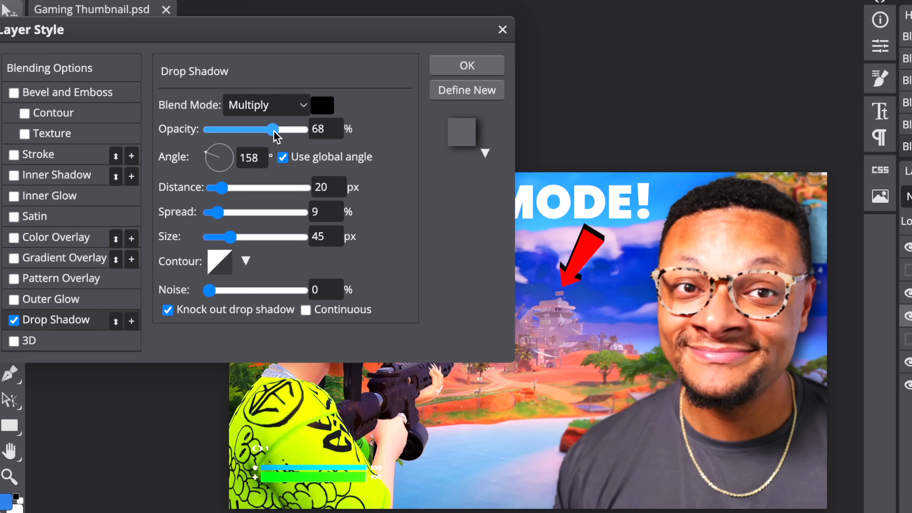
pyautogui.moveTo(274, 129); pyautogui.dragTo(260, 129)
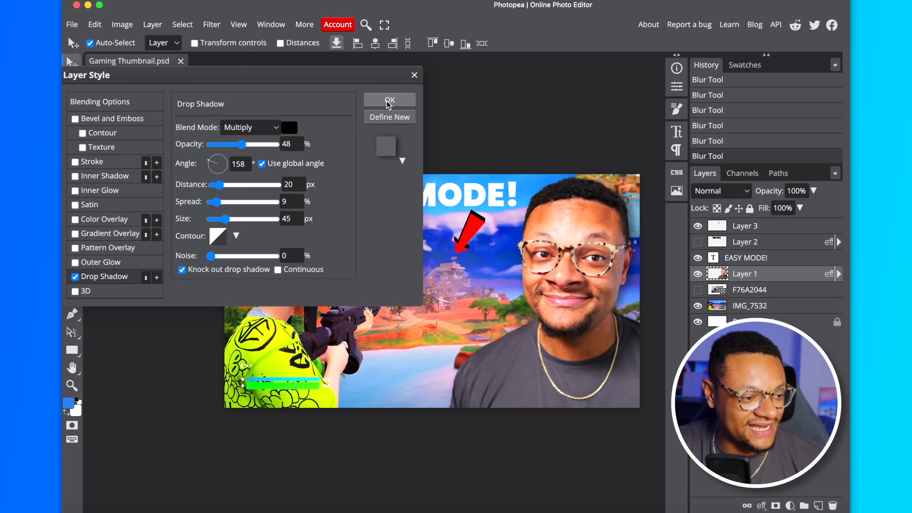
pyautogui.click(389, 101)
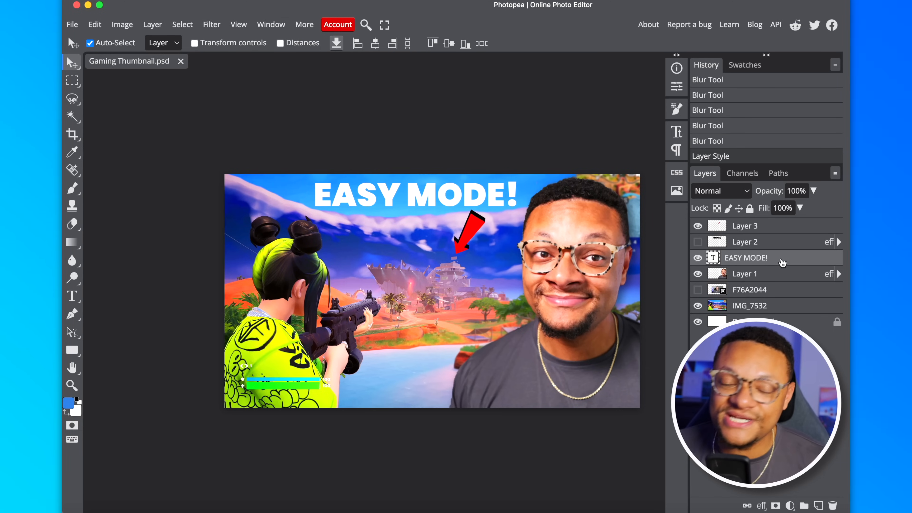
pyautogui.moveTo(788, 262)
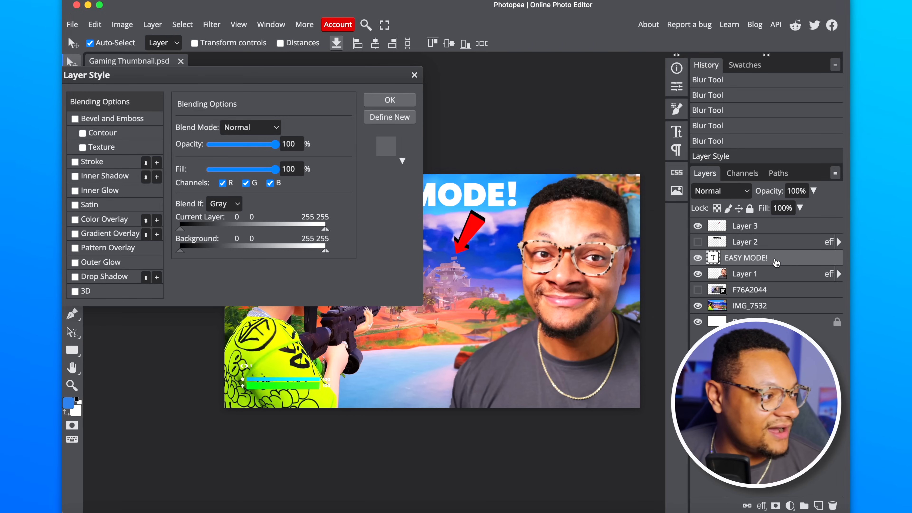
# Enable a Stroke outline on the EASY MODE! text layer alongside its drop shadow
pyautogui.click(104, 276)
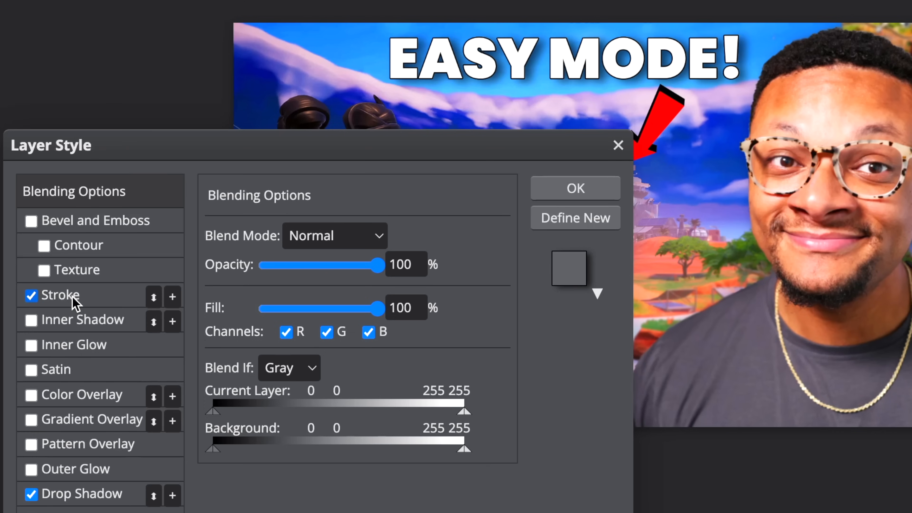
pyautogui.click(60, 295)
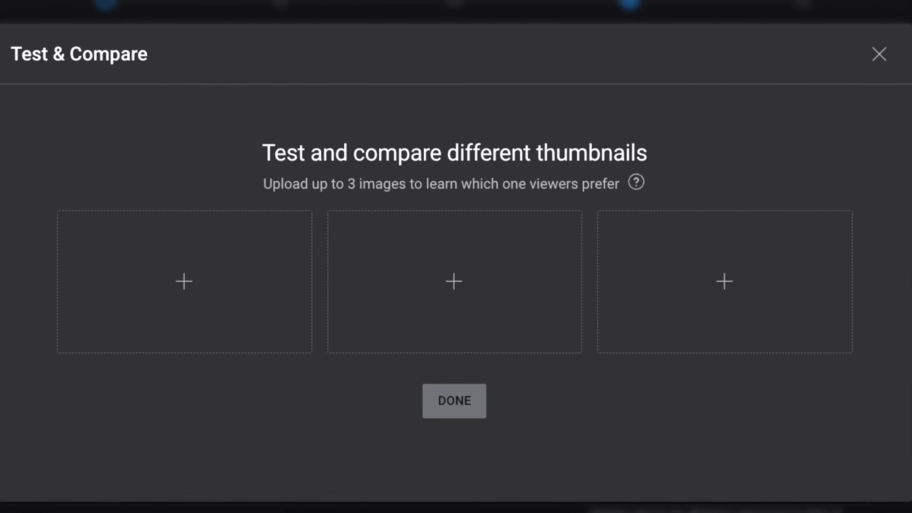
# Bring up YouTube Studio's Test & Compare thumbnail panel
pyautogui.click(879, 54)
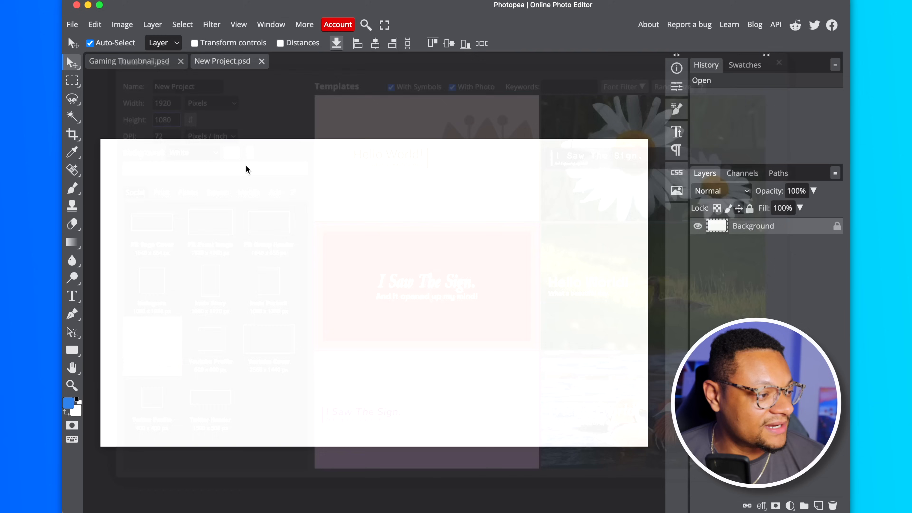
# Bring the presenter cut-out and FORTNITE title into the new project and resize the title
pyautogui.click(129, 60)
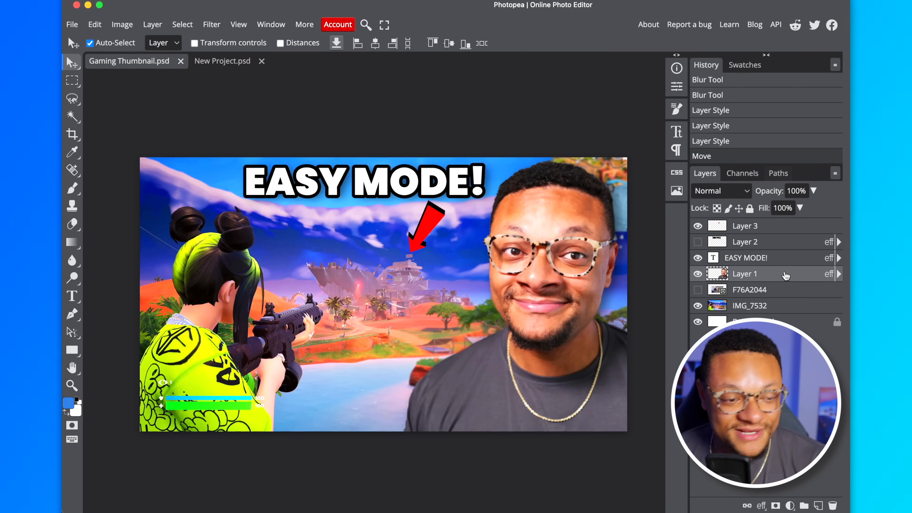
pyautogui.click(697, 241)
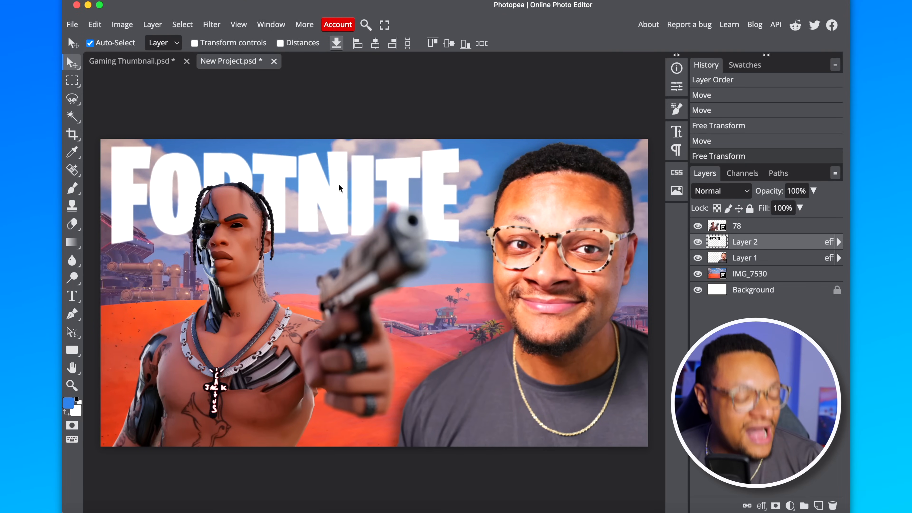
pyautogui.moveTo(790, 248)
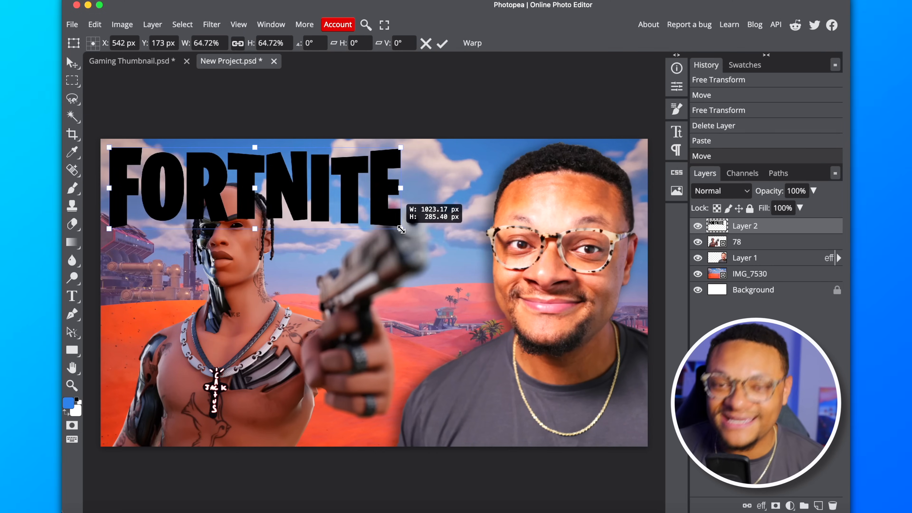
pyautogui.click(442, 43)
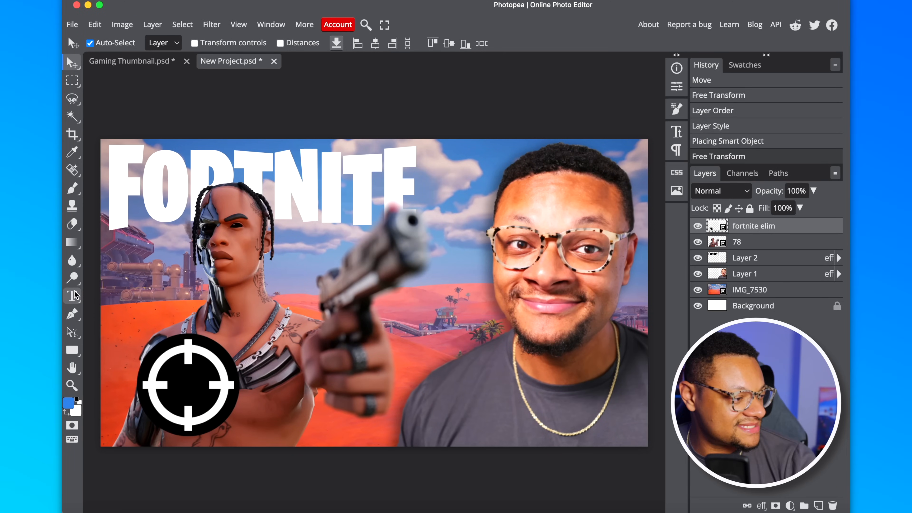
# Add a large white '25' text beside the crosshair icon at the bottom left
pyautogui.click(72, 295)
pyautogui.write('25')
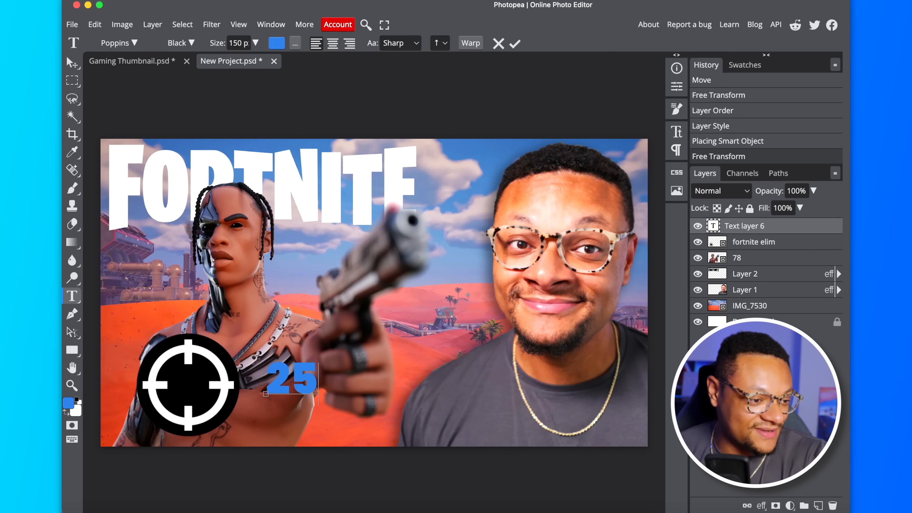
pyautogui.click(514, 44)
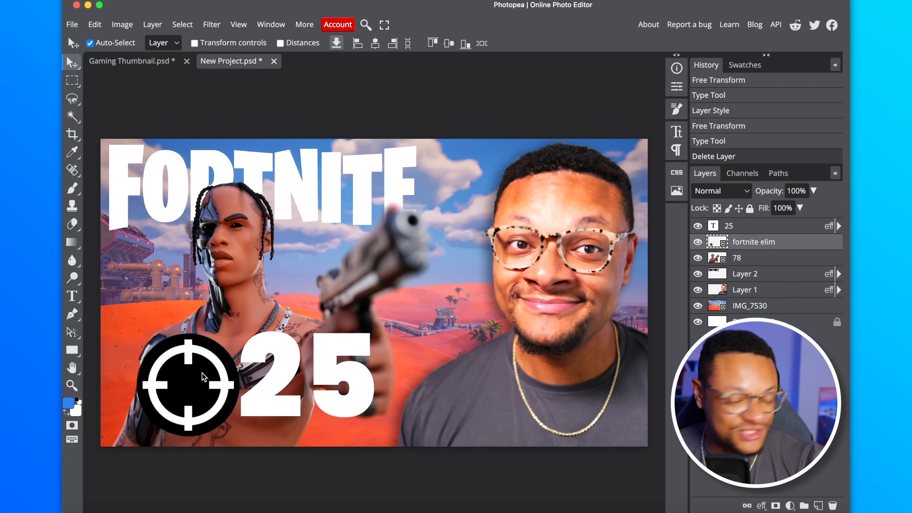
pyautogui.click(186, 384)
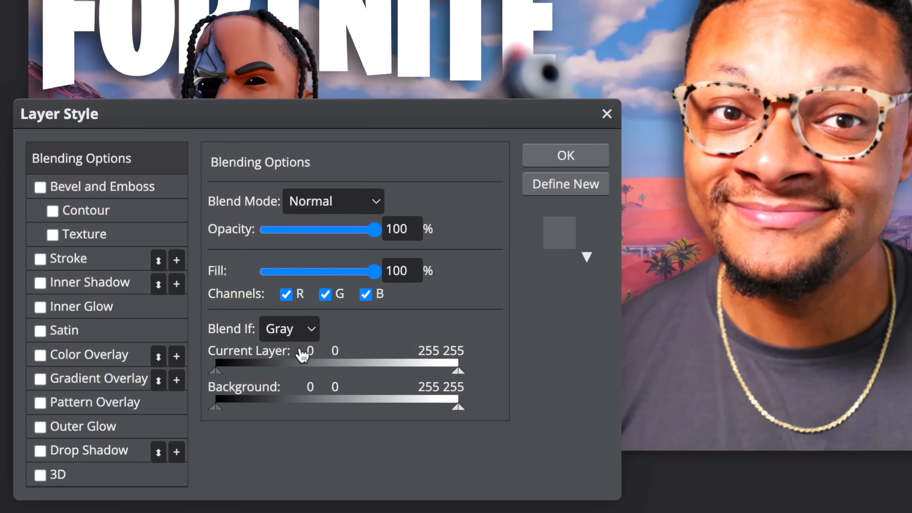
# Enable a drop shadow layer style on the crosshair icon layer
pyautogui.click(39, 451)
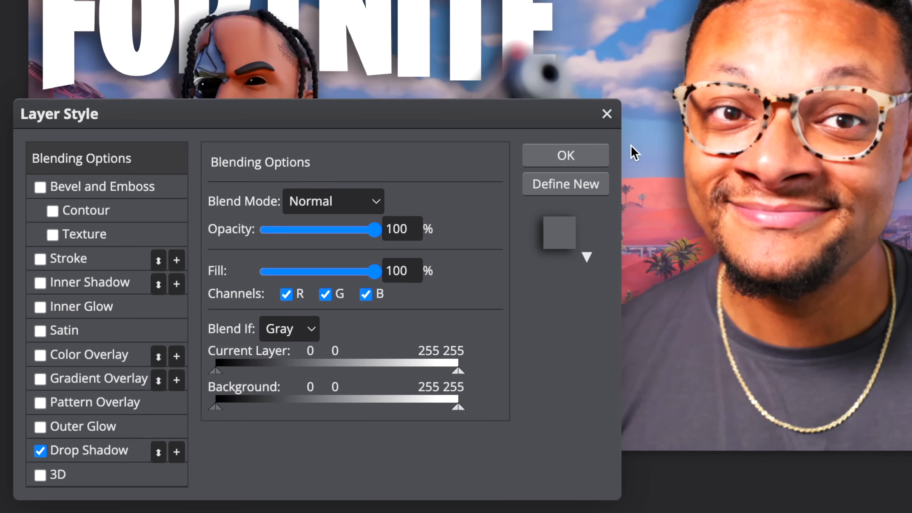
pyautogui.click(564, 155)
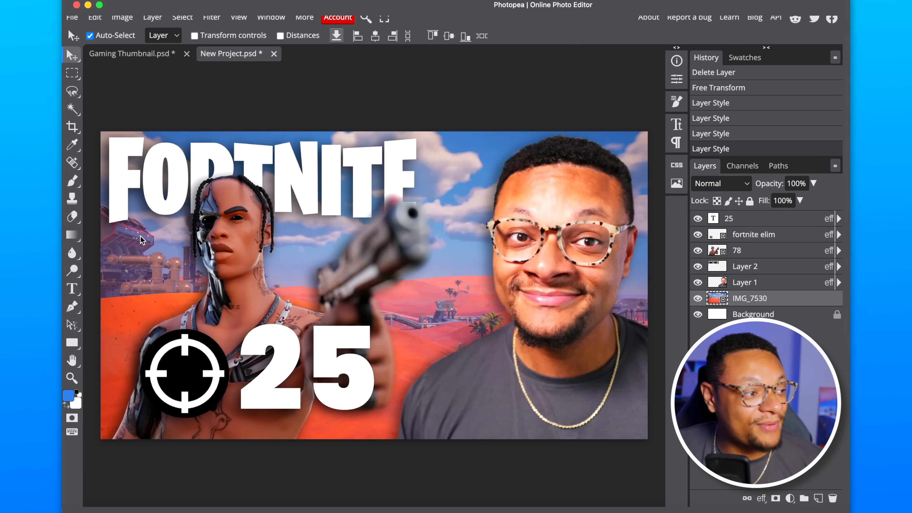
pyautogui.moveTo(450, 193)
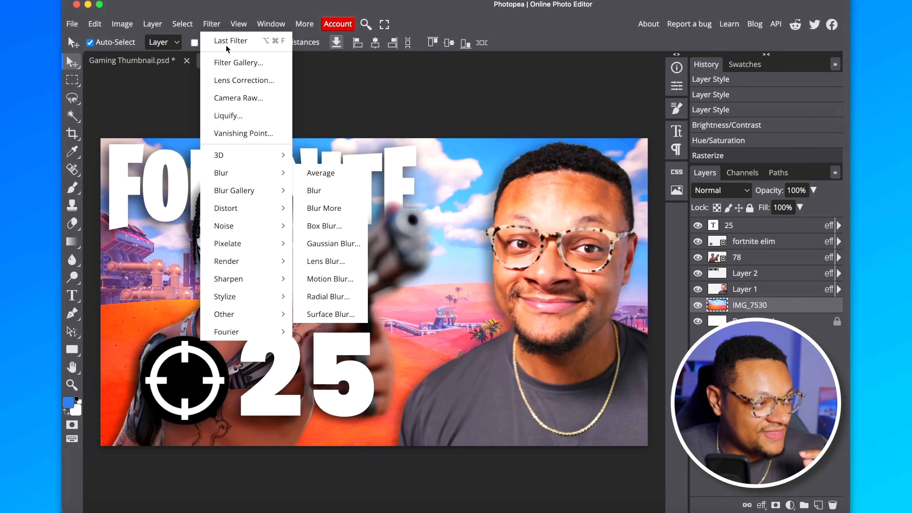
pyautogui.moveTo(321, 173)
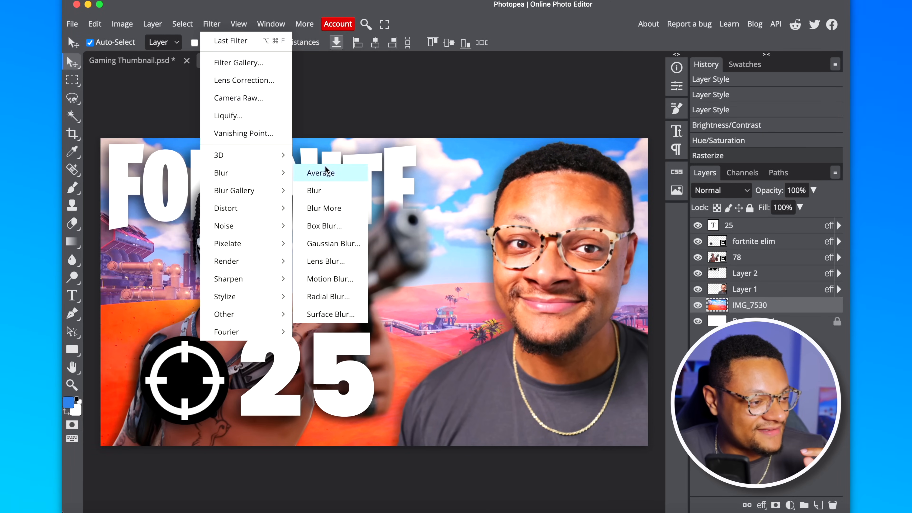
# Apply a 1.1 px Gaussian Blur to the IMG_7530 desert background
pyautogui.click(333, 243)
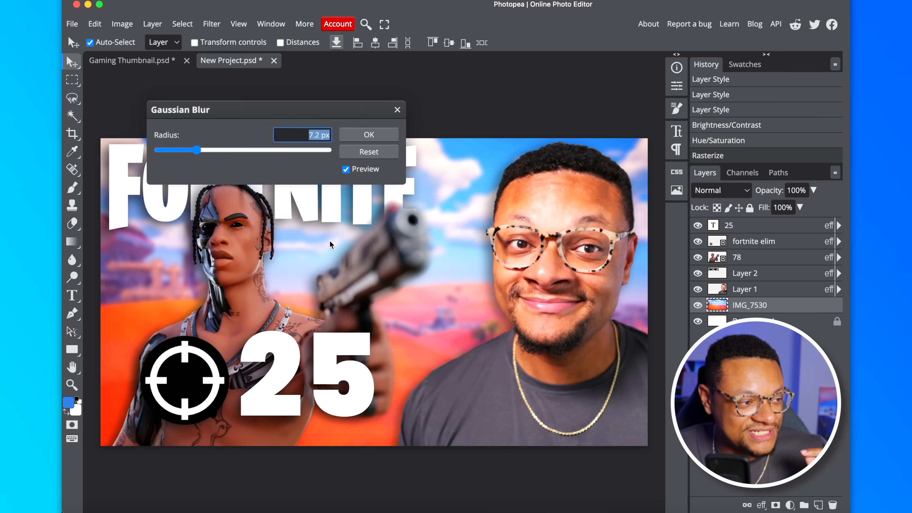
pyautogui.moveTo(199, 150); pyautogui.dragTo(177, 151)
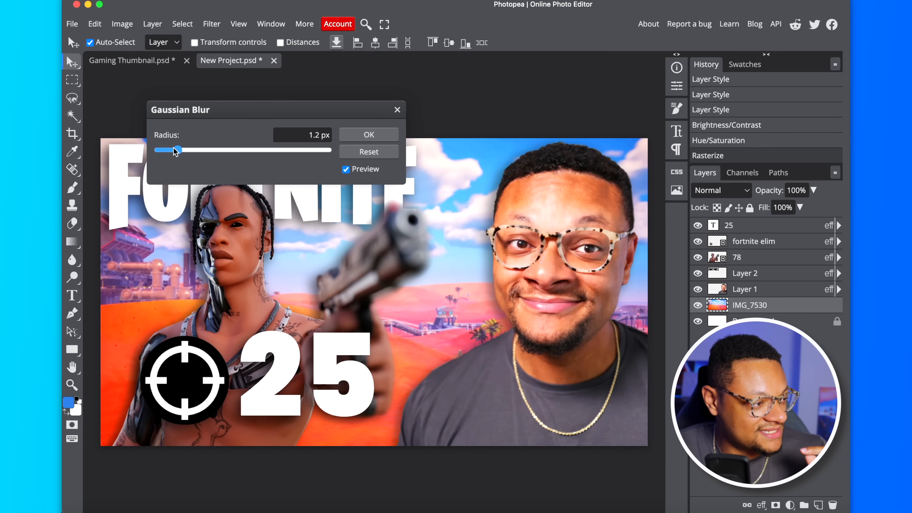
pyautogui.moveTo(177, 150); pyautogui.dragTo(175, 150)
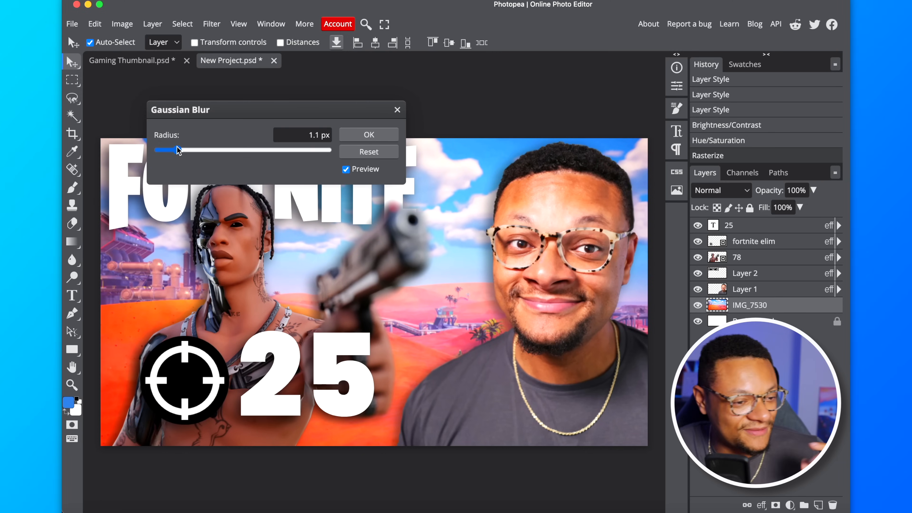
pyautogui.click(368, 135)
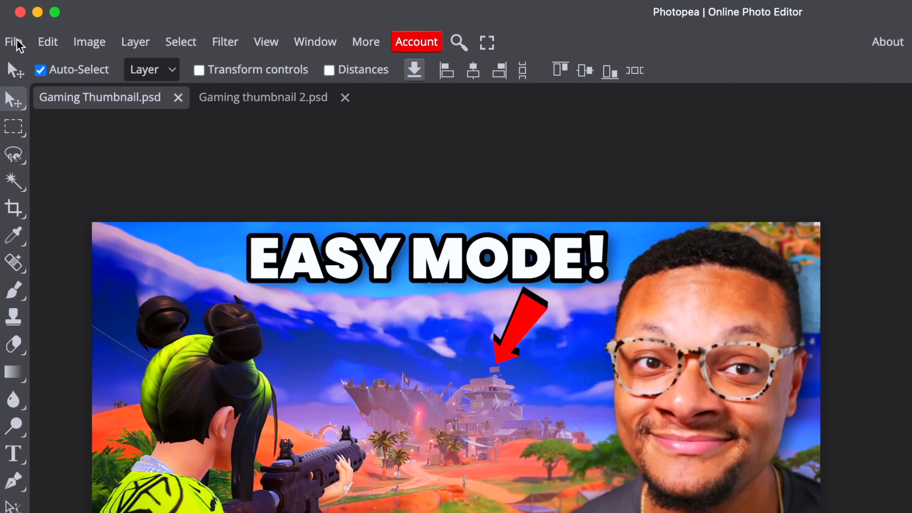
# Export the EASY MODE! thumbnail as a 1920×1080 JPG and return to the FORTNITE document
pyautogui.click(12, 41)
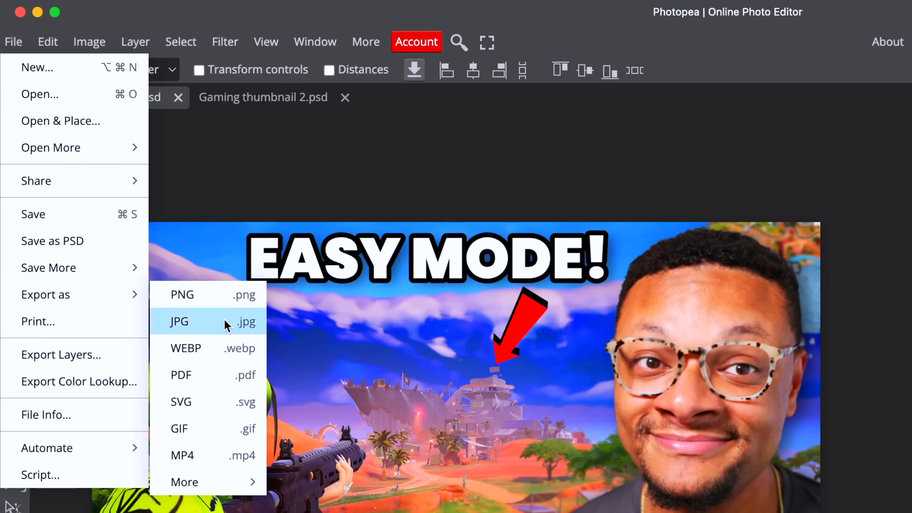
pyautogui.click(179, 321)
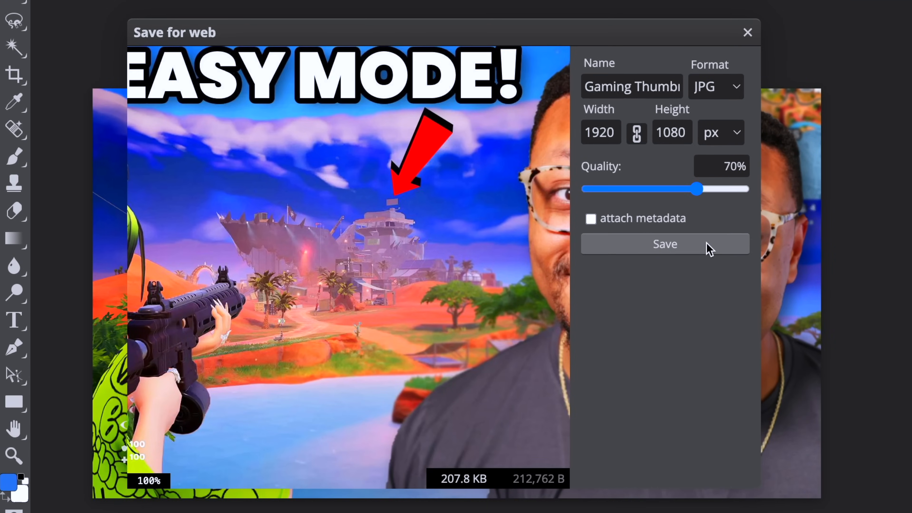
pyautogui.click(665, 243)
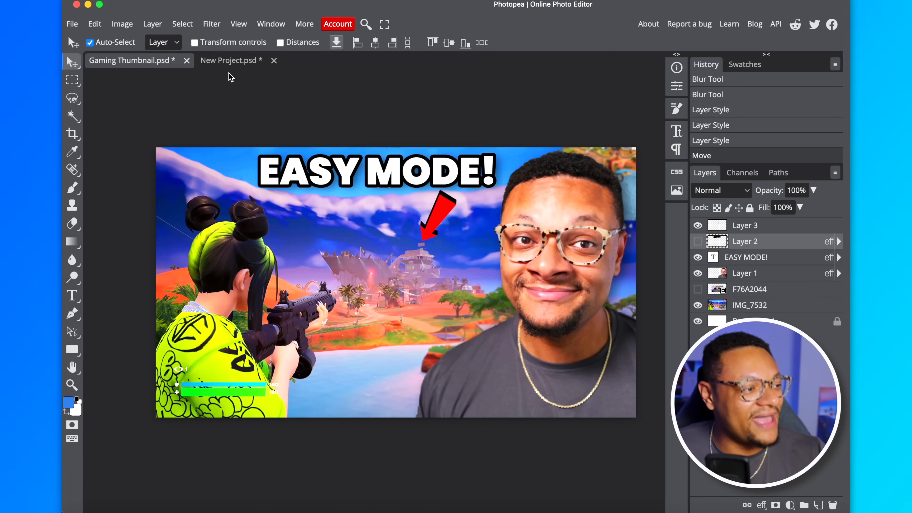
pyautogui.click(231, 60)
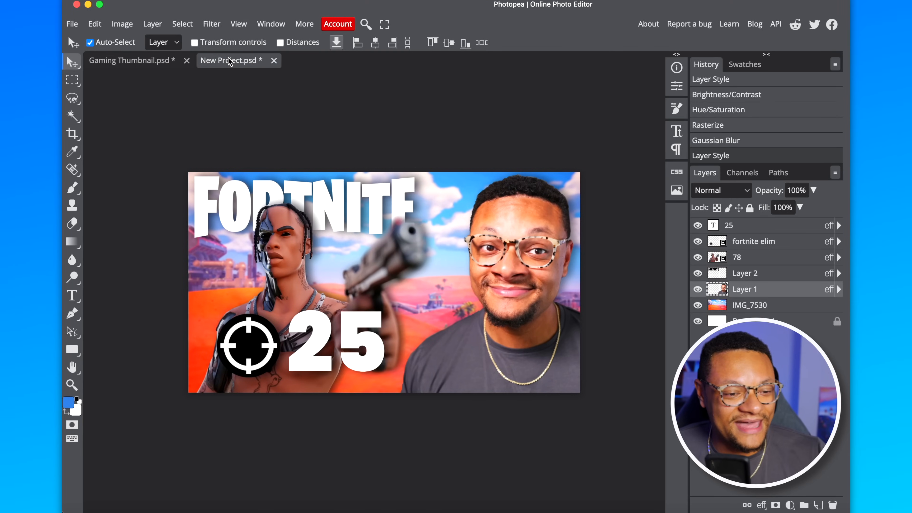